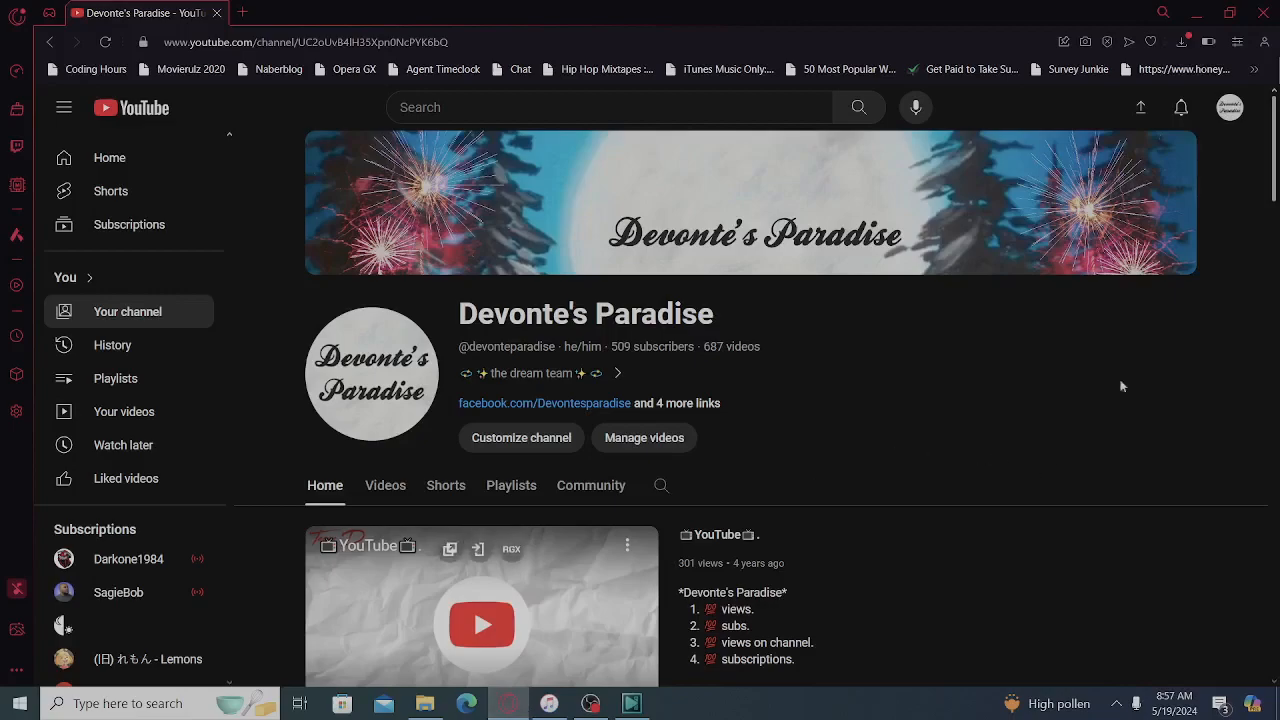
Refresh the Devonte's Paradise channel page so the updated profile picture replaces the old logo.
{"action": "scroll", "scroll_direction": "down", "scroll_amount": 3}
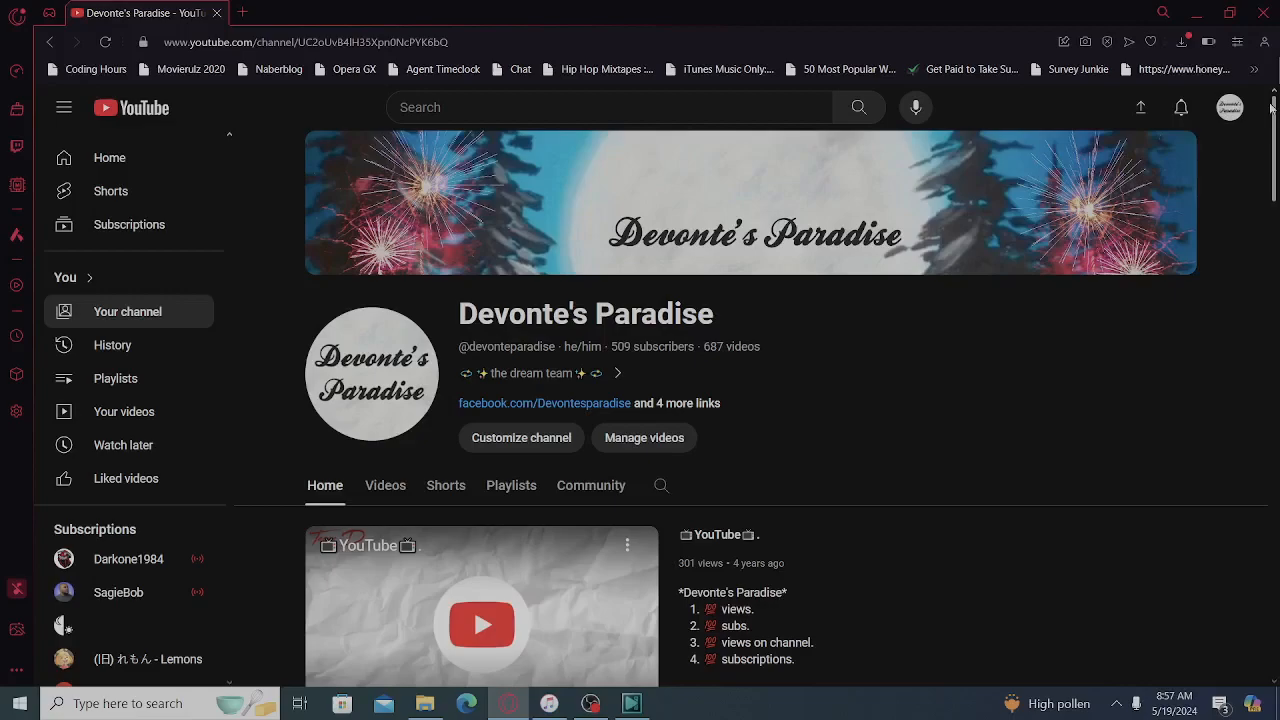
{"action": "mouse_move", "coordinate": [1274, 132]}
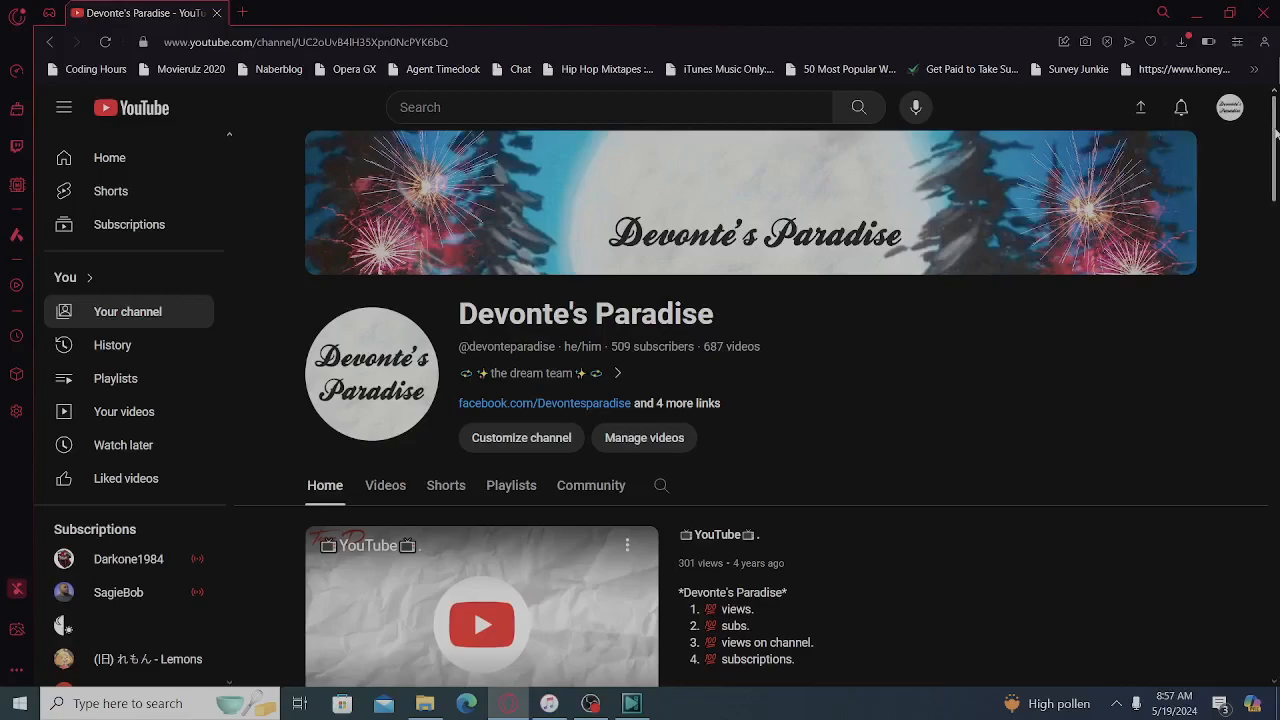
{"action": "scroll", "scroll_direction": "down", "scroll_amount": 3}
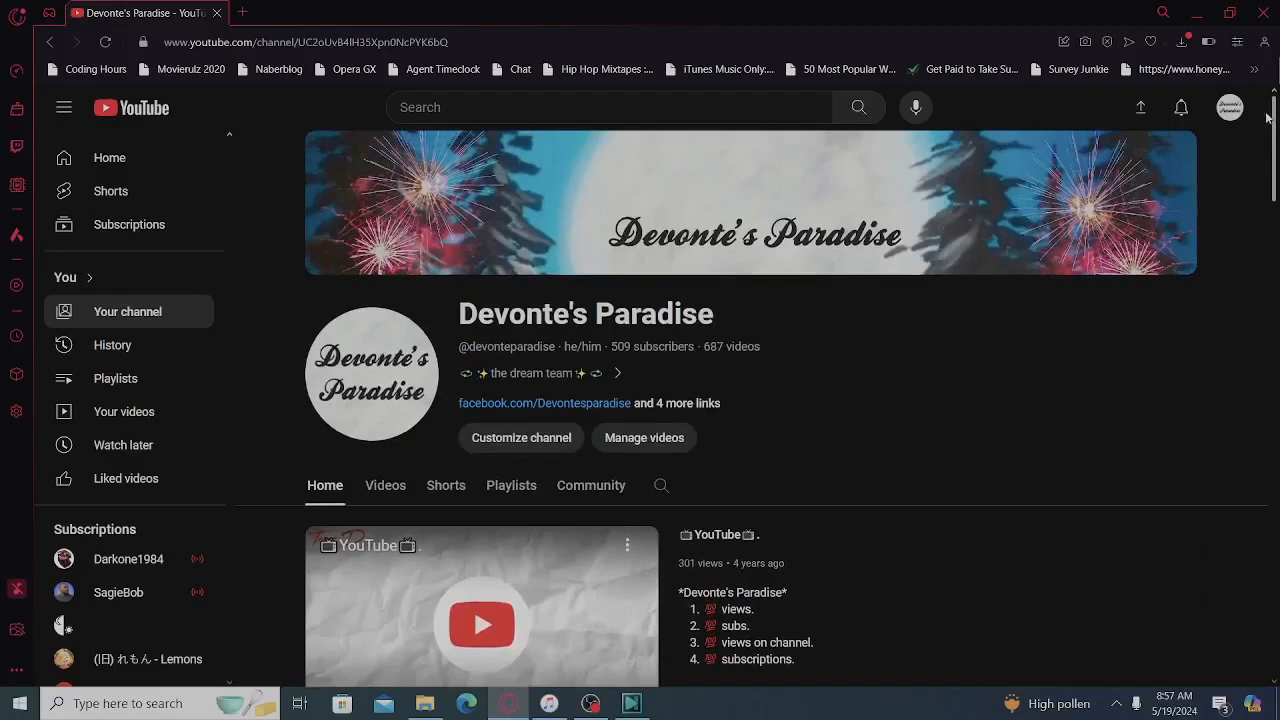
{"action": "scroll", "scroll_direction": "down", "scroll_amount": 3}
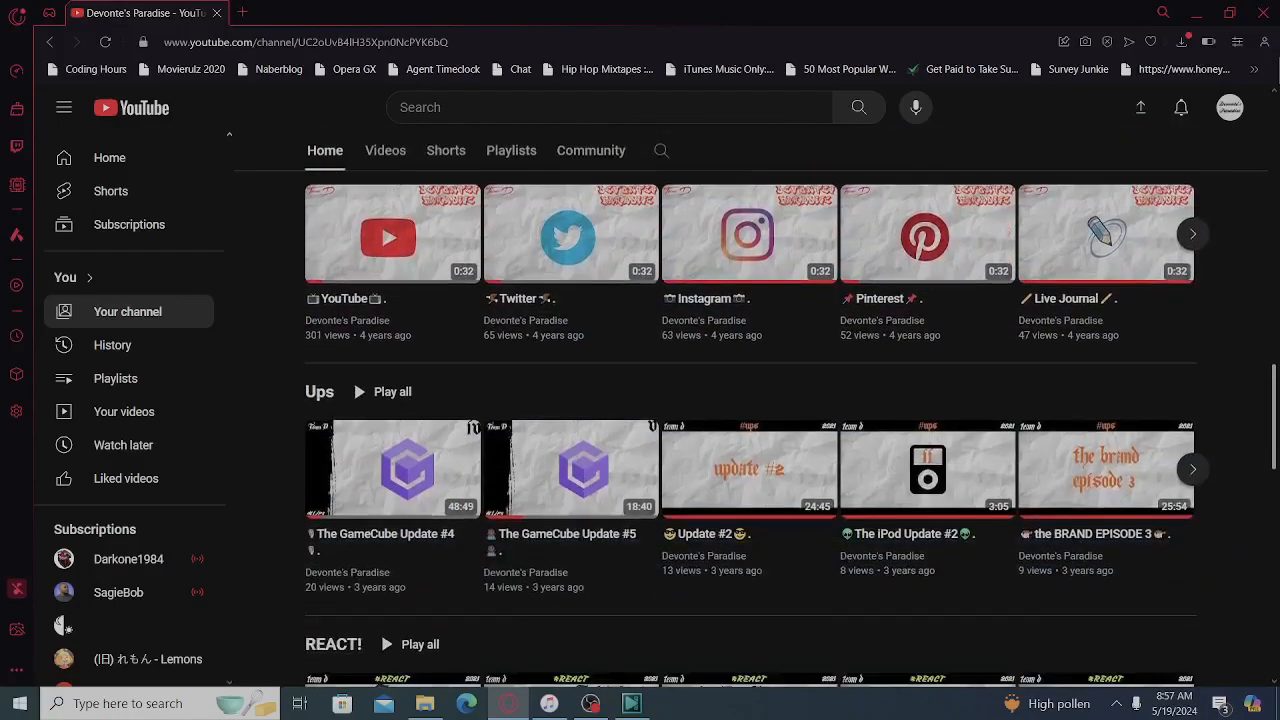
{"action": "left_click", "coordinate": [128, 312]}
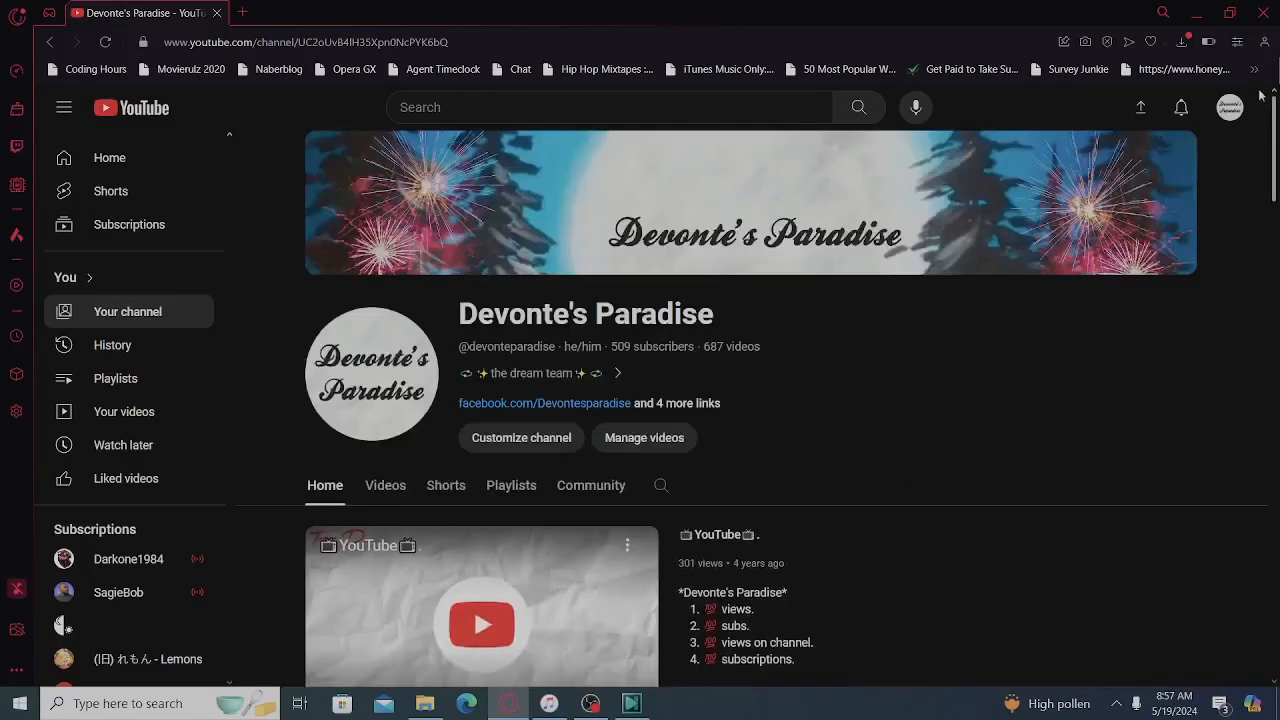
{"action": "mouse_move", "coordinate": [828, 476]}
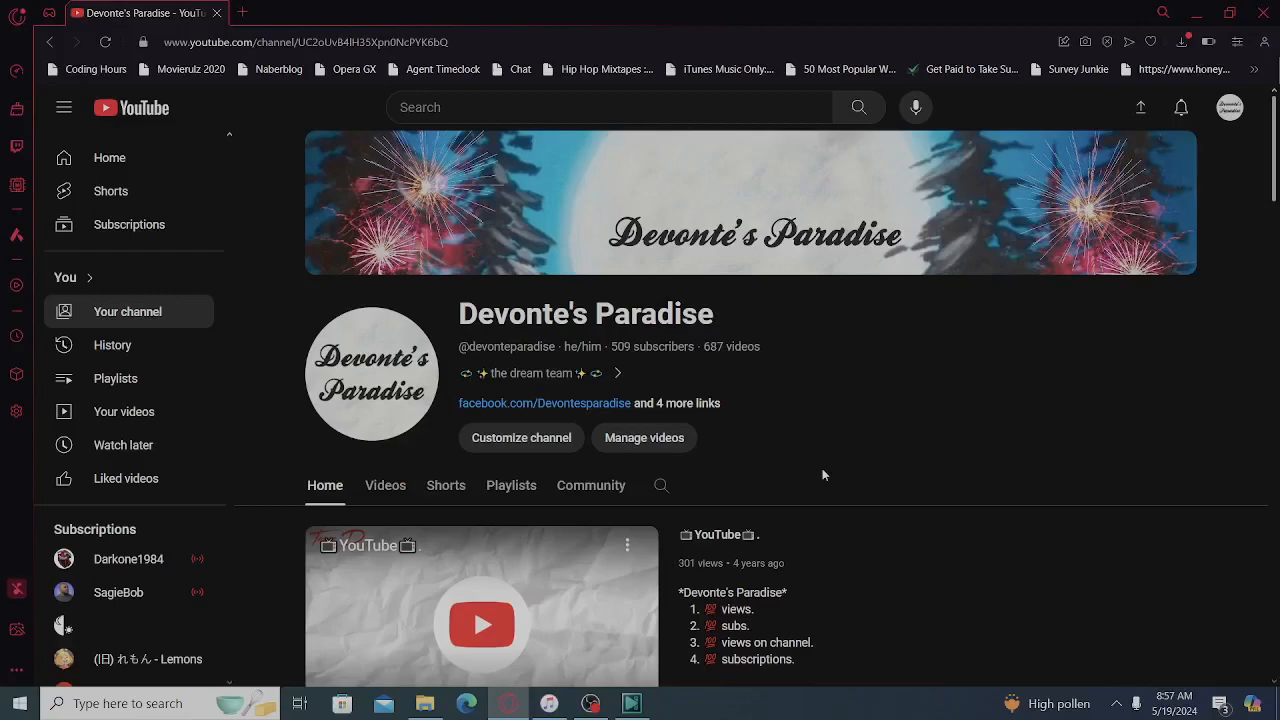
{"action": "mouse_move", "coordinate": [896, 228]}
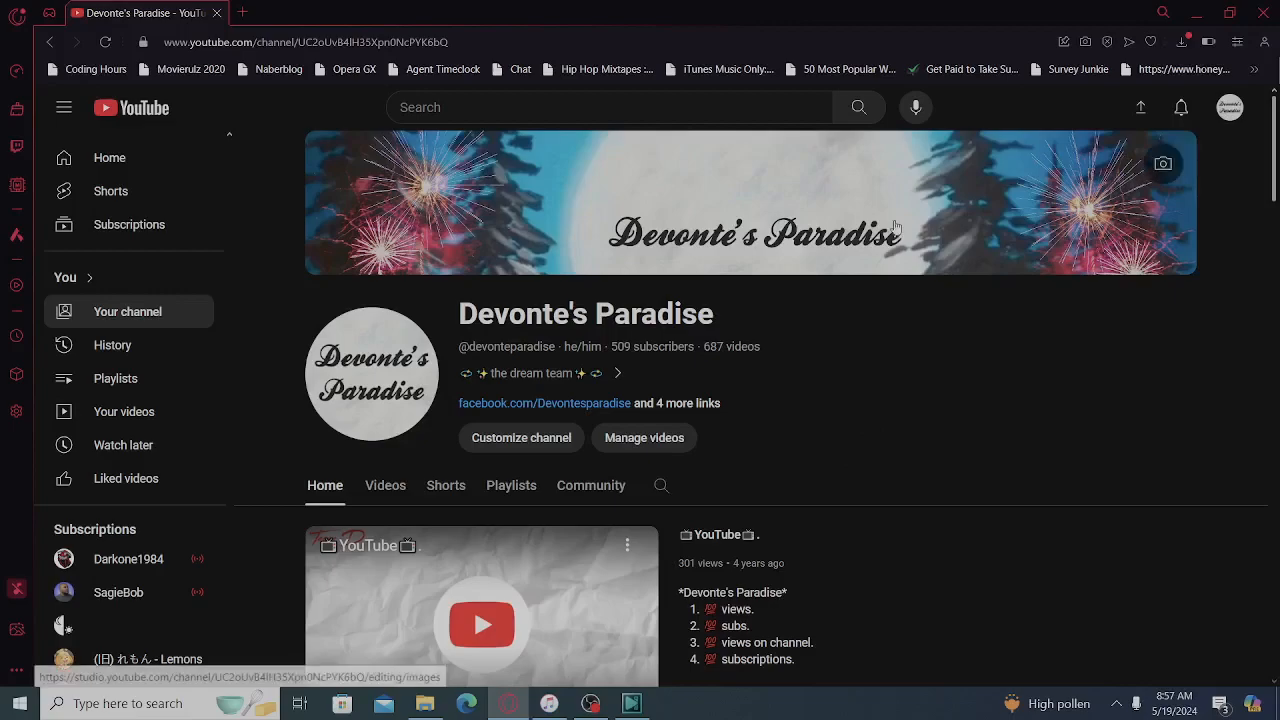
{"action": "mouse_move", "coordinate": [1016, 194]}
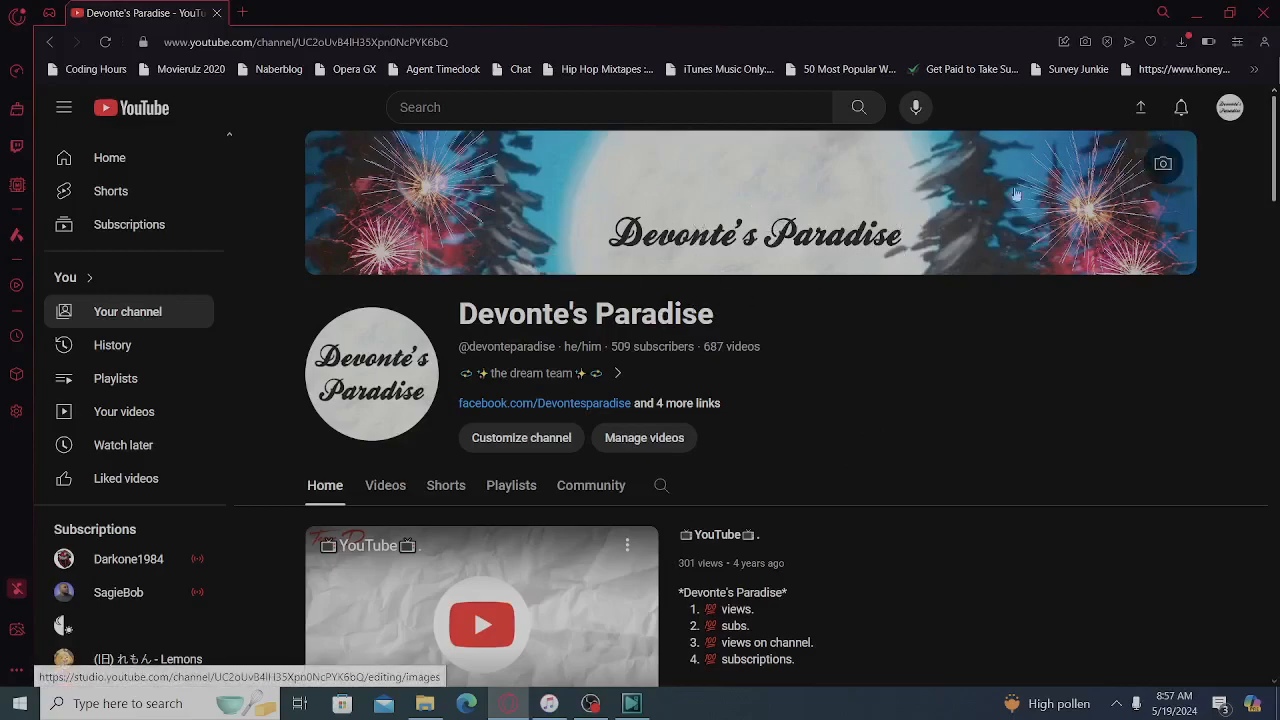
{"action": "mouse_move", "coordinate": [948, 264]}
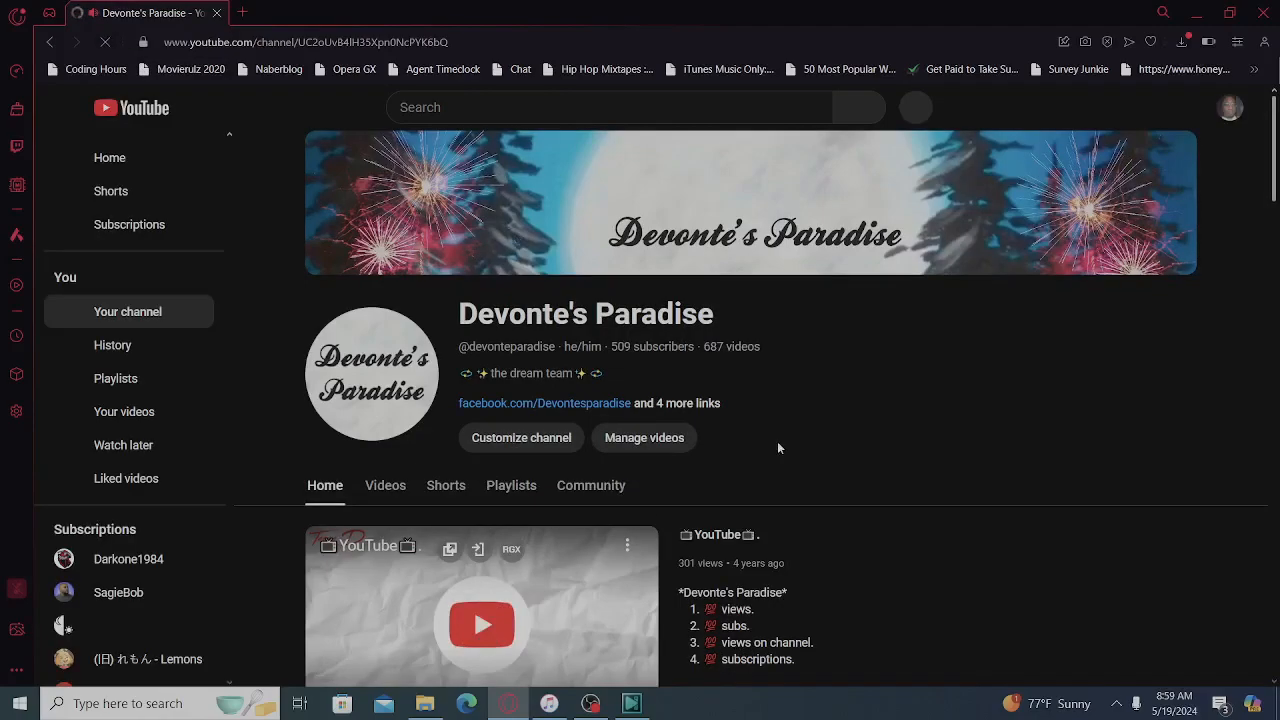
Let the reloaded page settle showing the new profile photo beside the unchanged banner, returning to the top.
{"action": "left_click", "coordinate": [64, 108]}
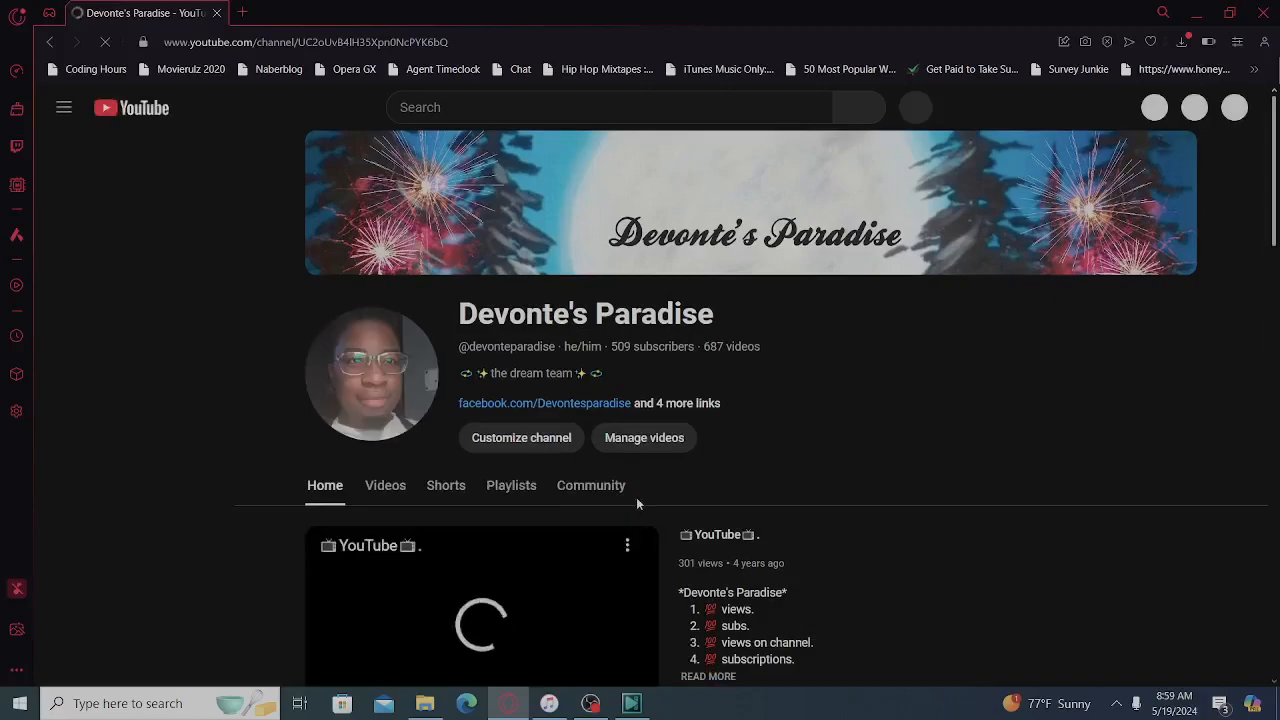
{"action": "left_click", "coordinate": [64, 108]}
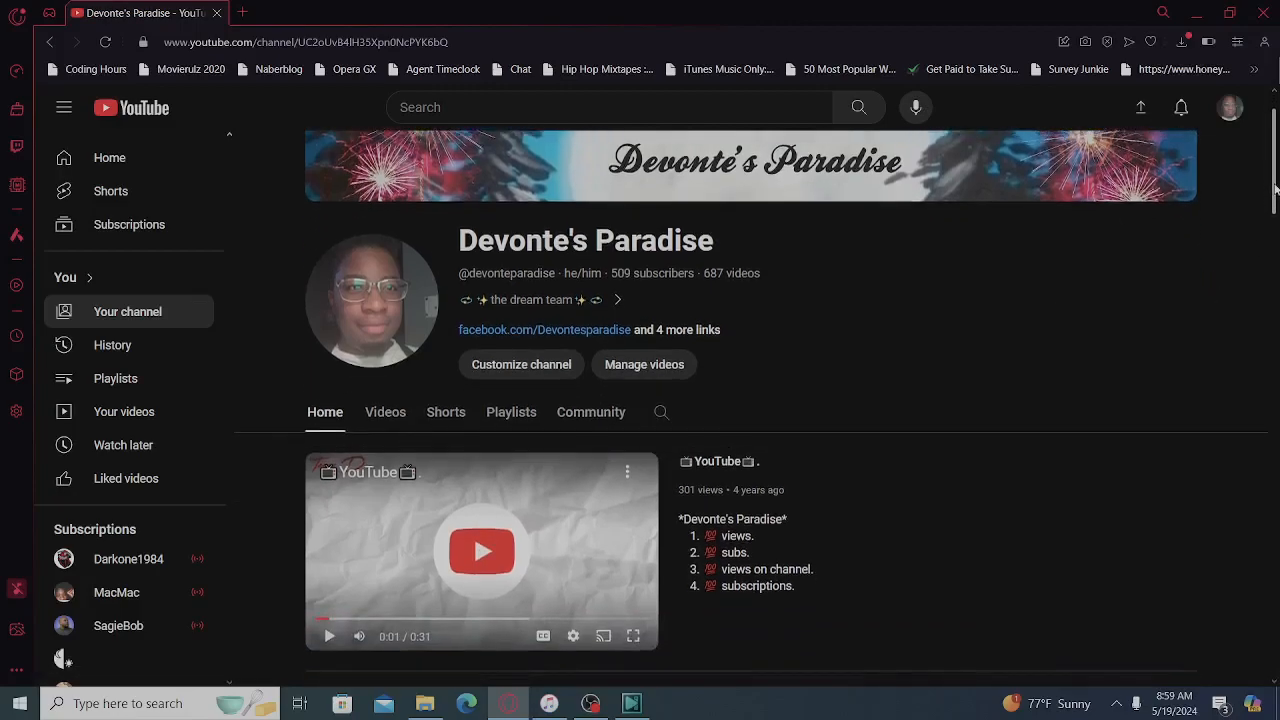
{"action": "scroll", "scroll_direction": "down", "scroll_amount": 3}
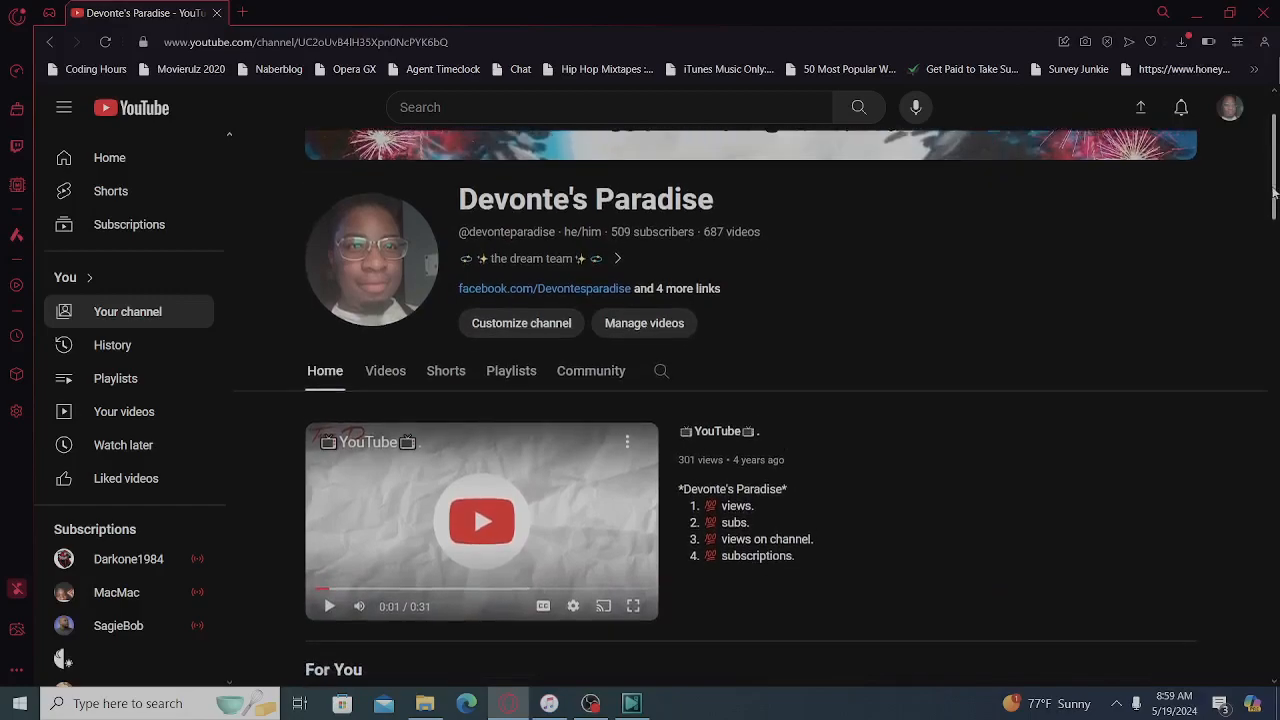
{"action": "scroll", "scroll_direction": "up", "scroll_amount": 3}
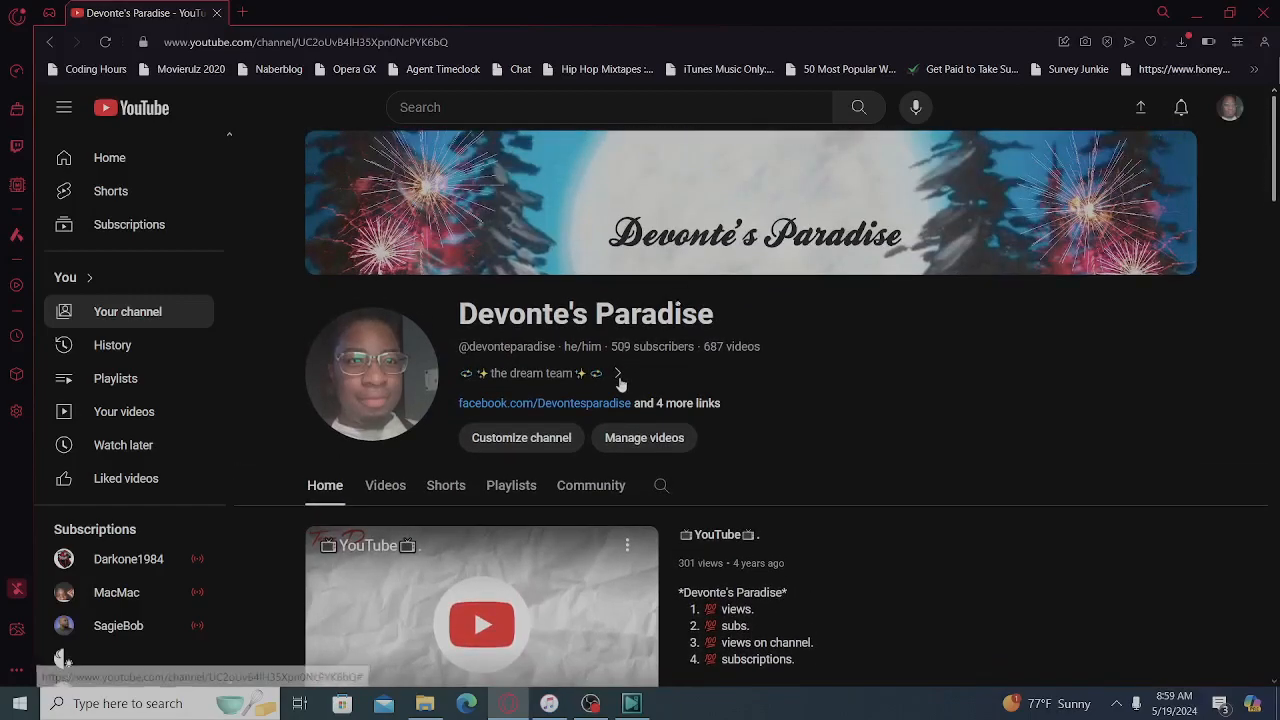
{"action": "left_click", "coordinate": [618, 374]}
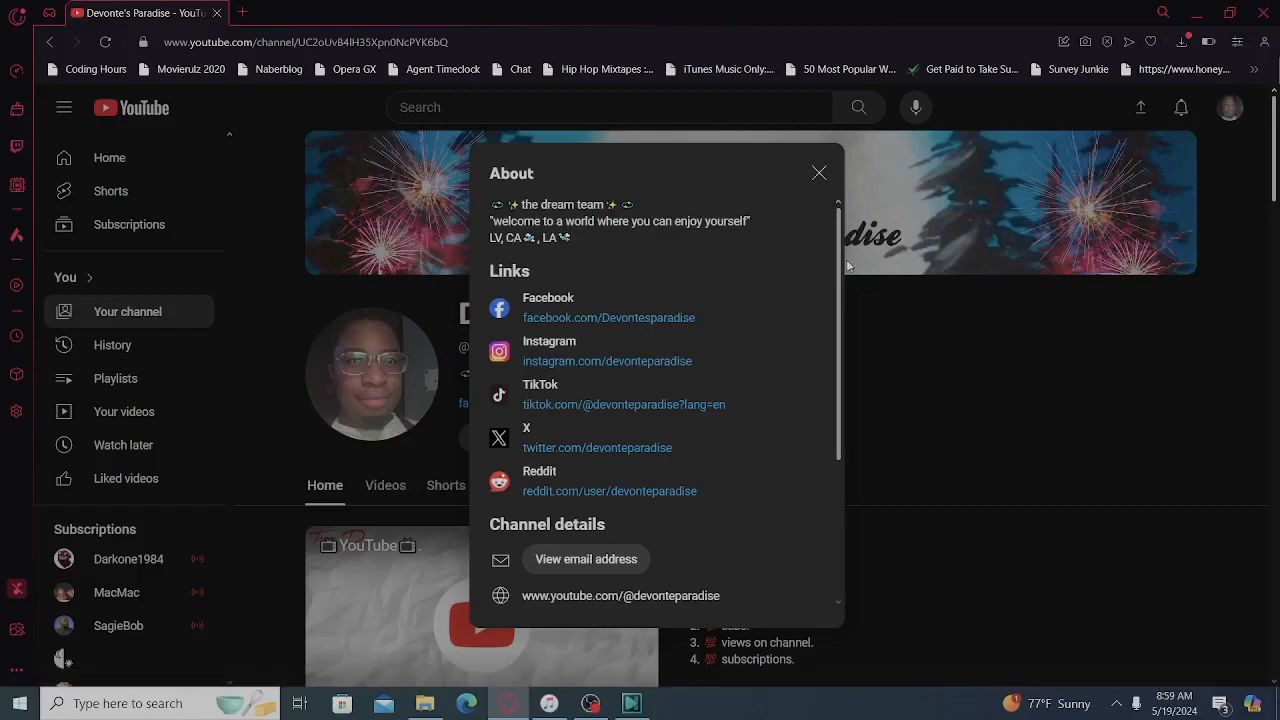
{"action": "scroll", "scroll_direction": "down", "scroll_amount": 3}
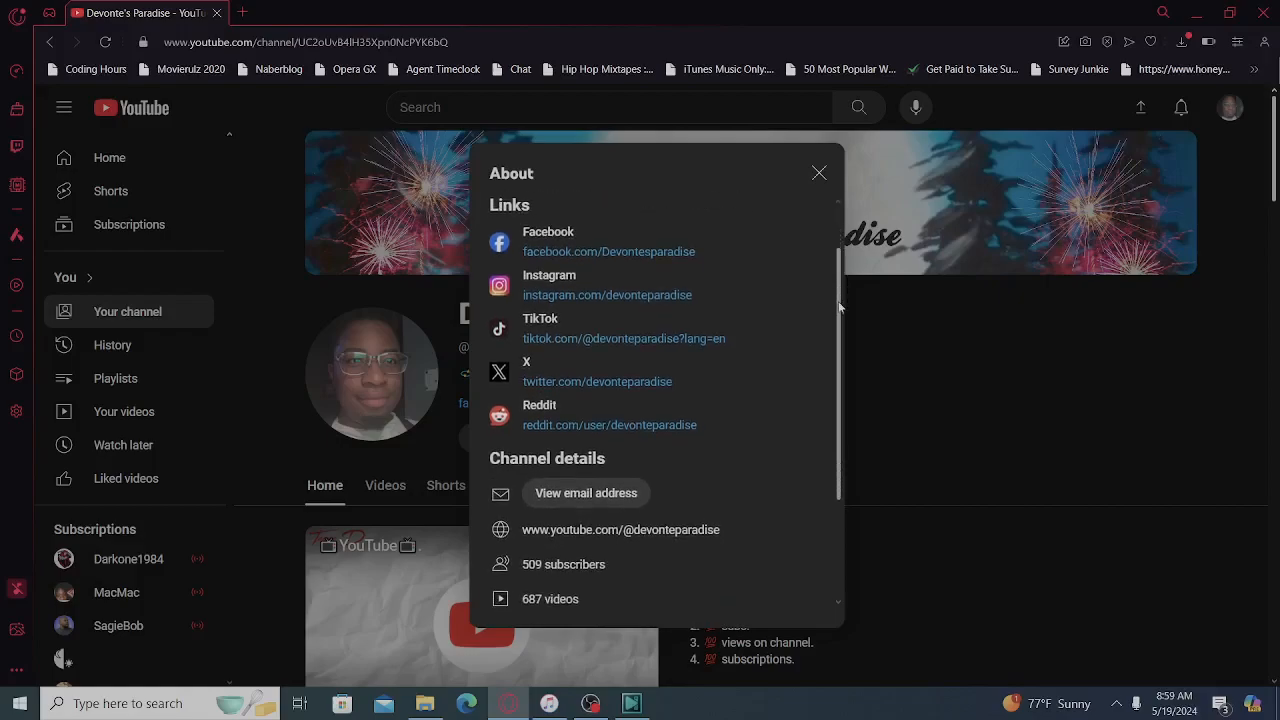
{"action": "scroll", "scroll_direction": "down", "scroll_amount": 3}
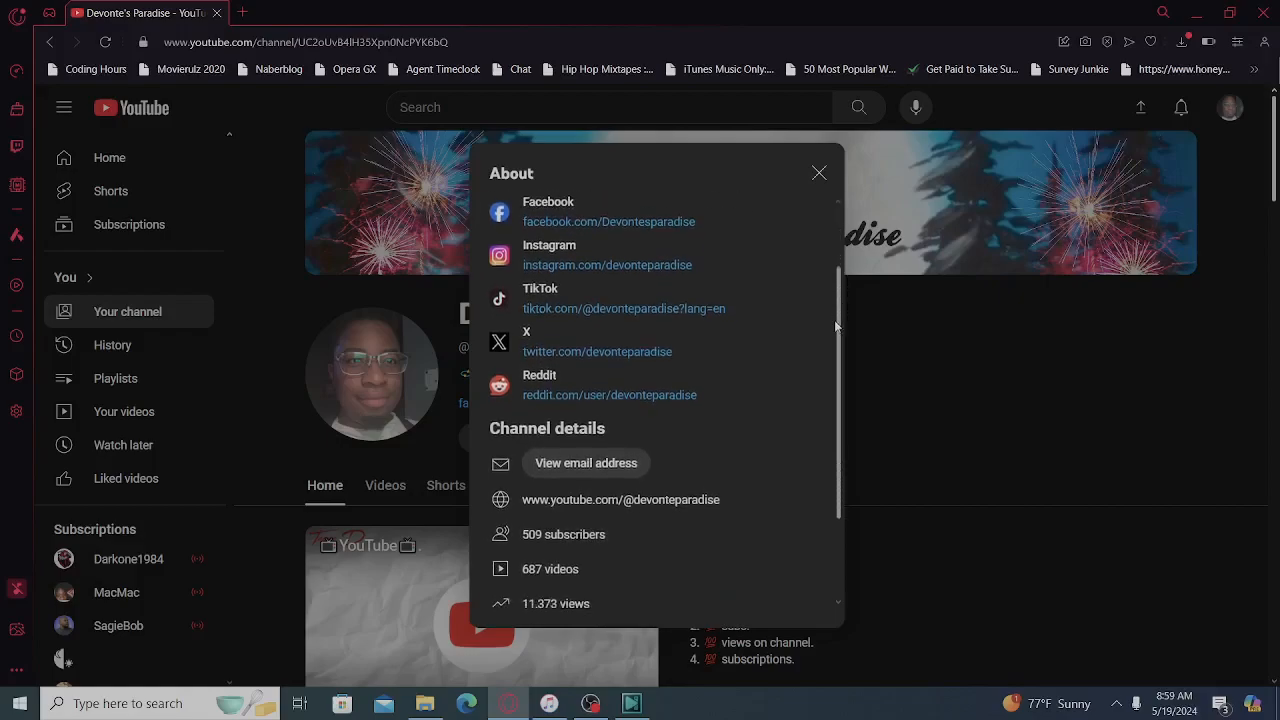
{"action": "scroll", "scroll_direction": "down", "scroll_amount": 3}
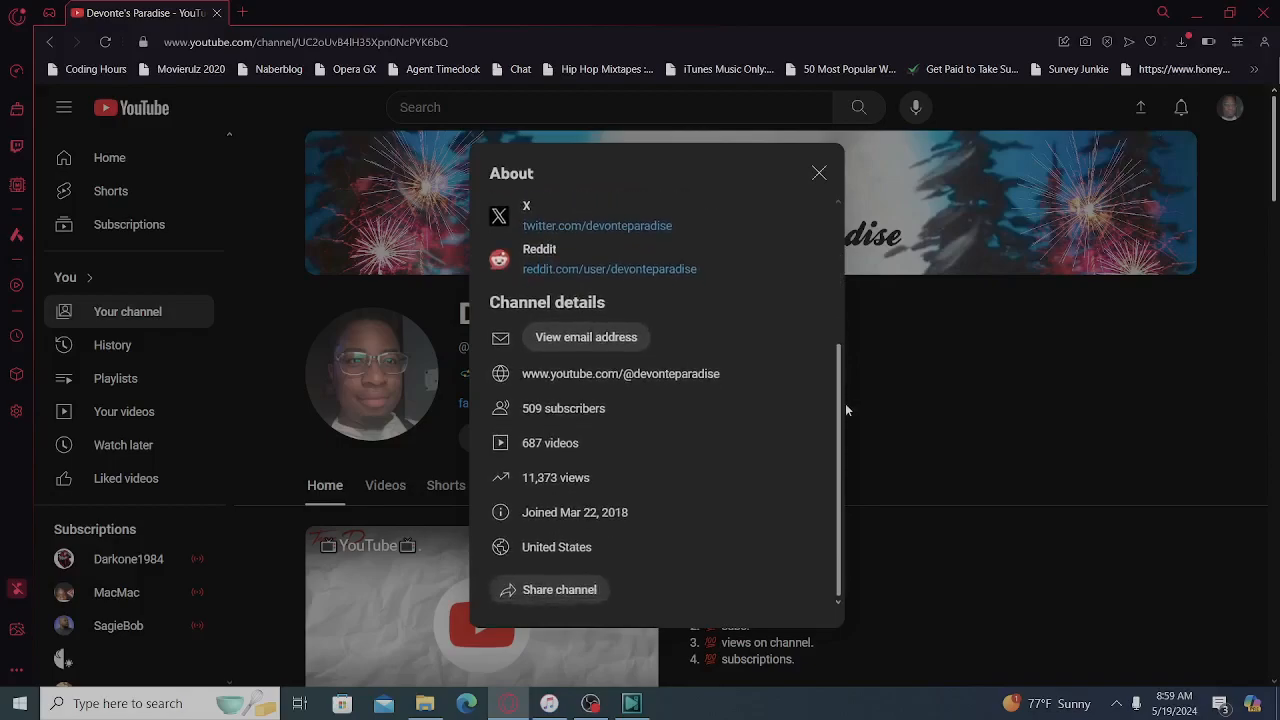
{"action": "mouse_move", "coordinate": [656, 356]}
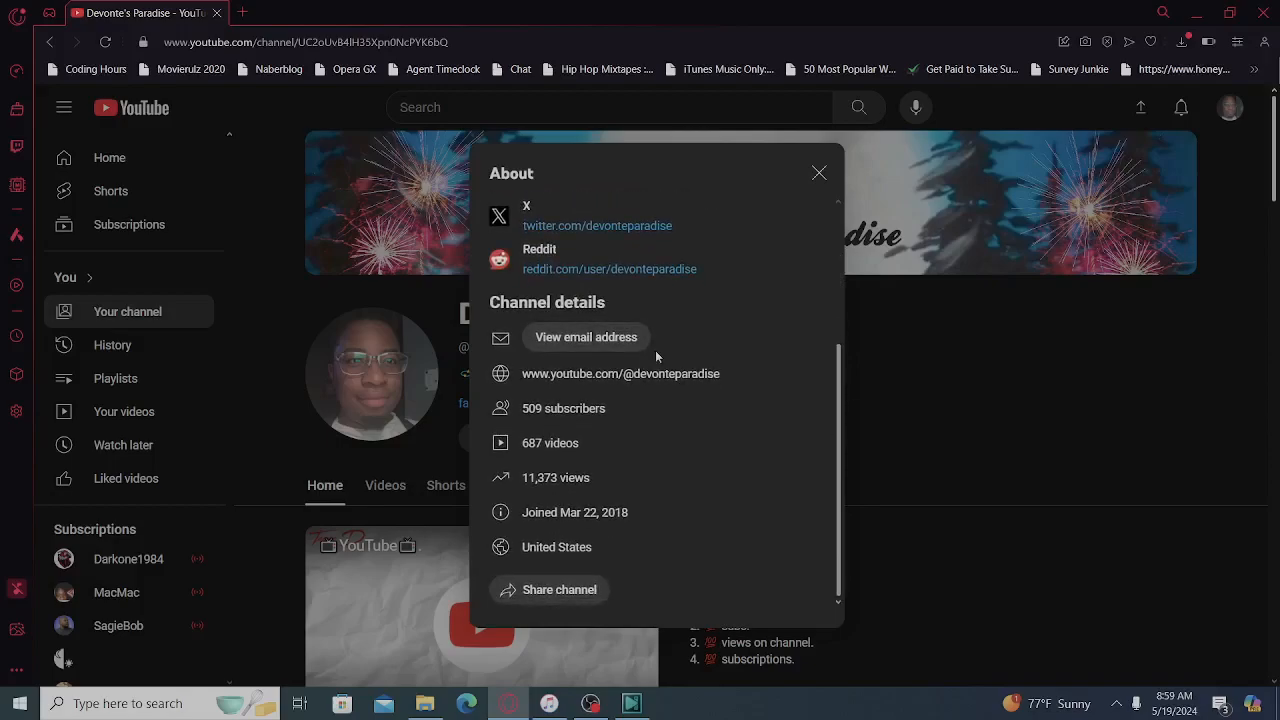
{"action": "left_click", "coordinate": [586, 336]}
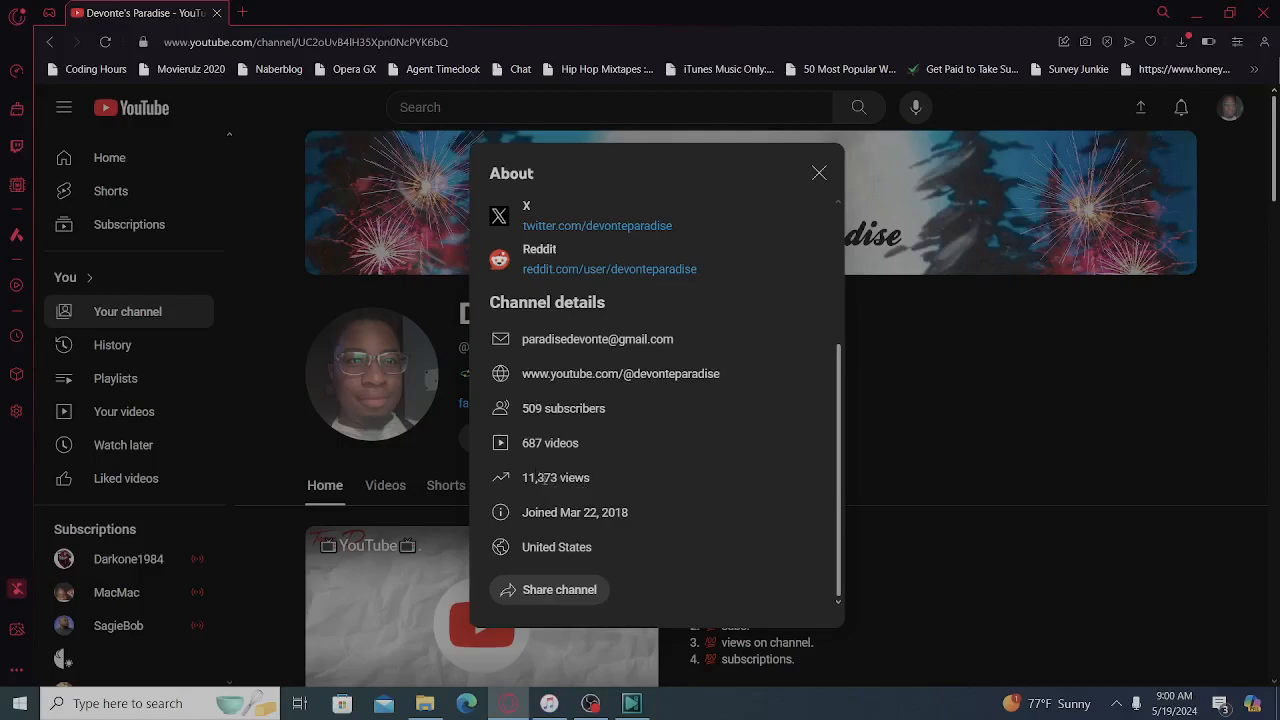
{"action": "mouse_move", "coordinate": [660, 492]}
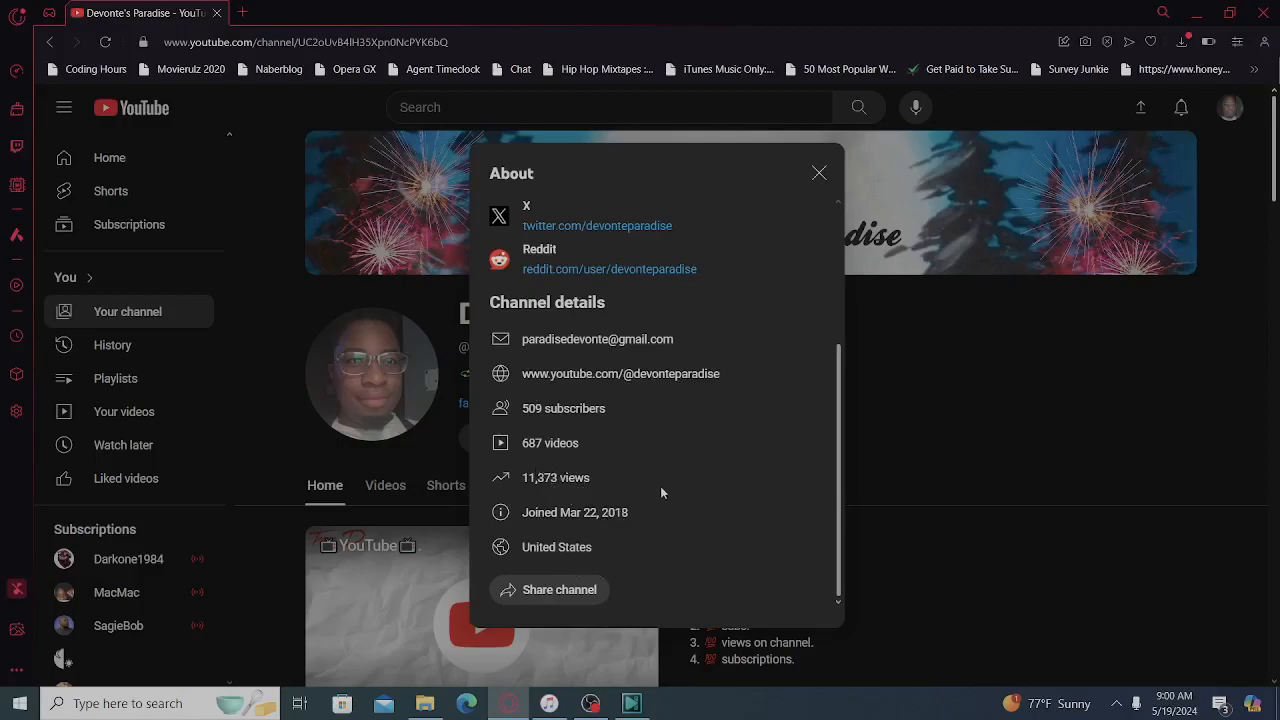
{"action": "mouse_move", "coordinate": [640, 494]}
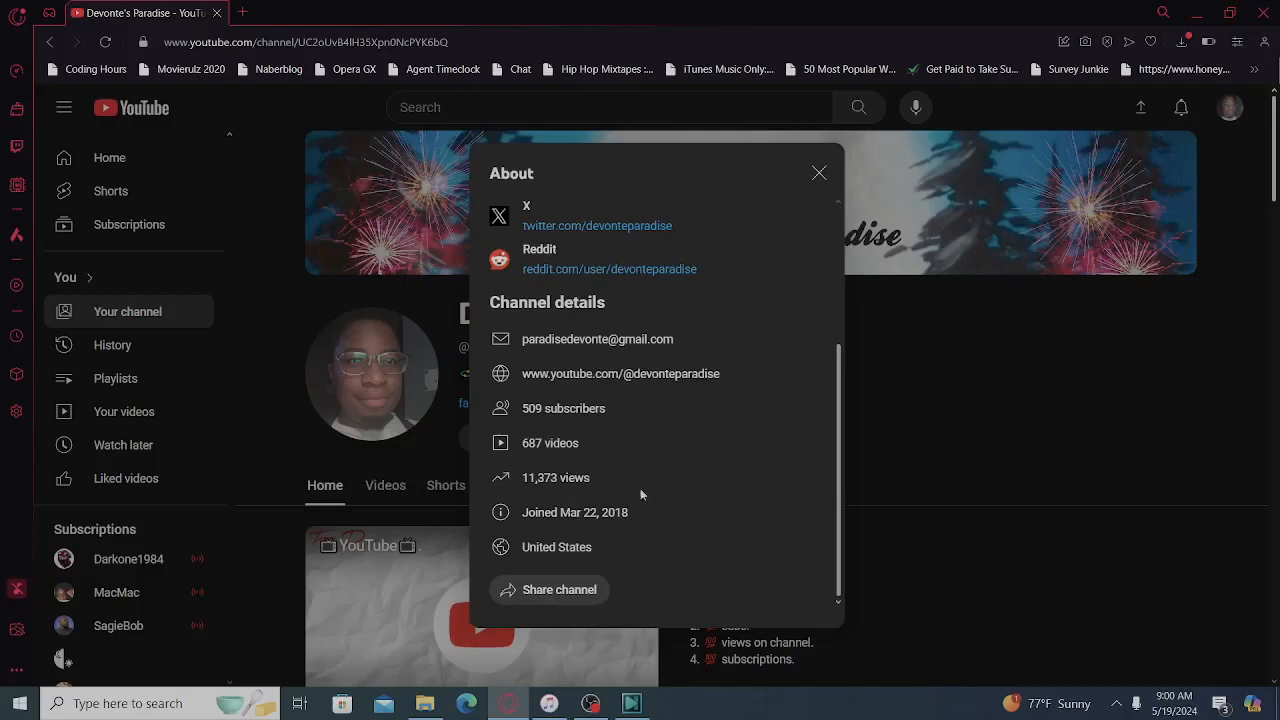
{"action": "mouse_move", "coordinate": [856, 308]}
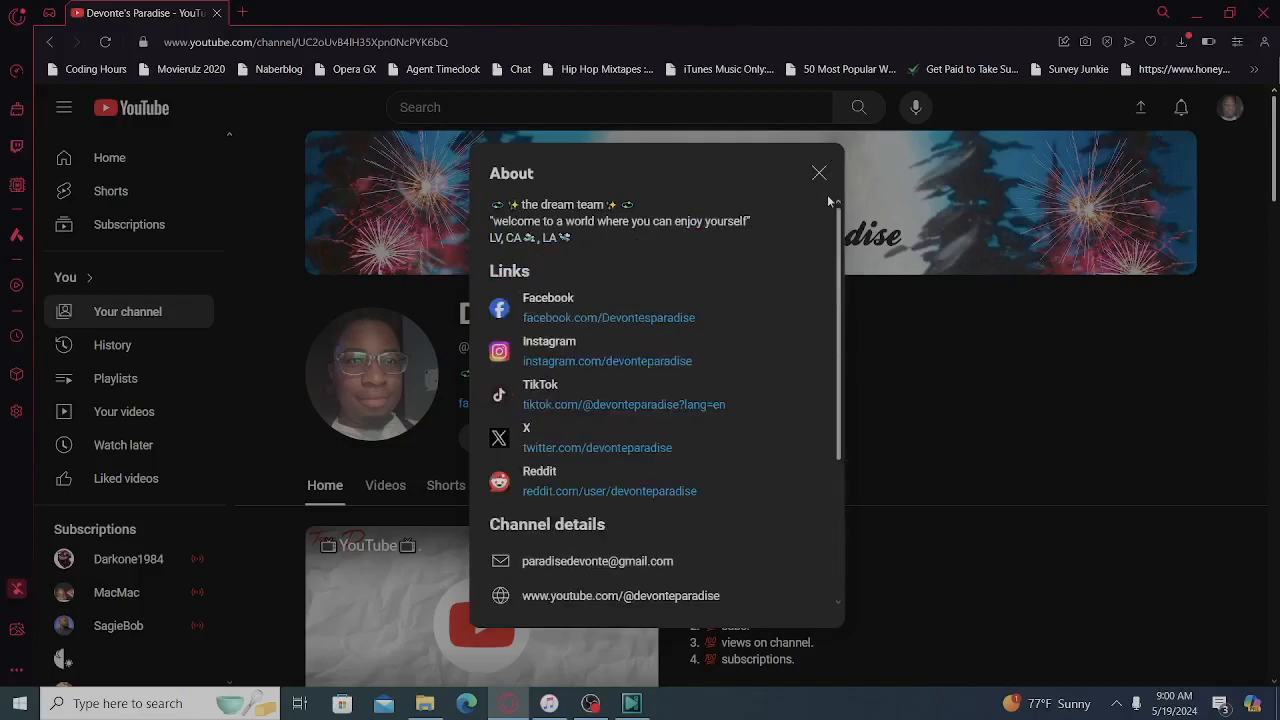
{"action": "left_click", "coordinate": [820, 172]}
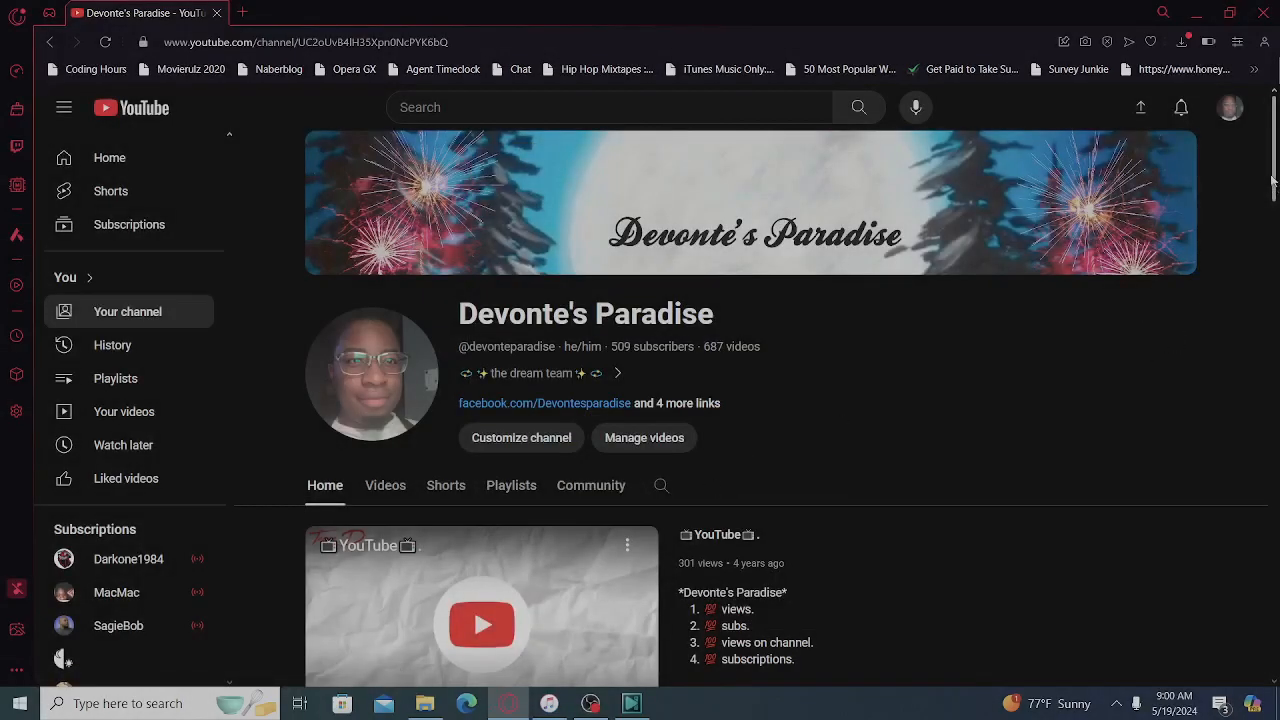
Scroll past the featured video and For You shelf down to the Videos and Shorts shelves.
{"action": "scroll", "scroll_direction": "down", "scroll_amount": 3}
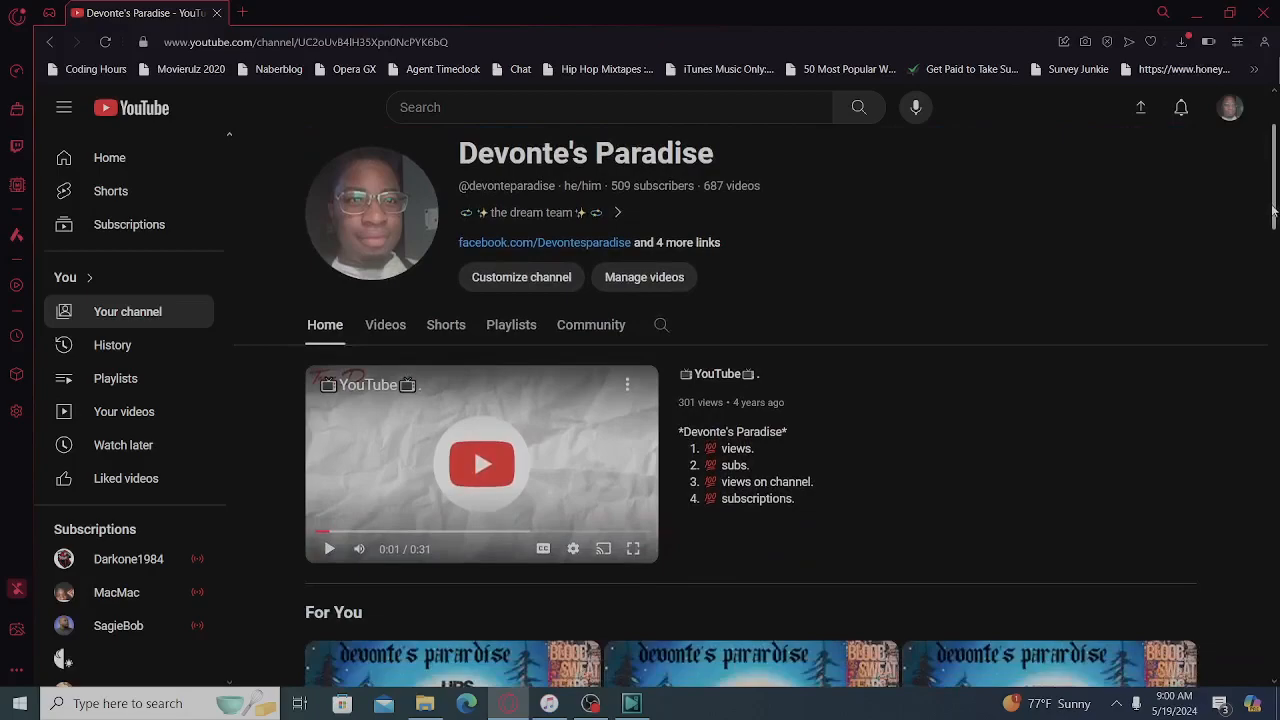
{"action": "scroll", "scroll_direction": "down", "scroll_amount": 3}
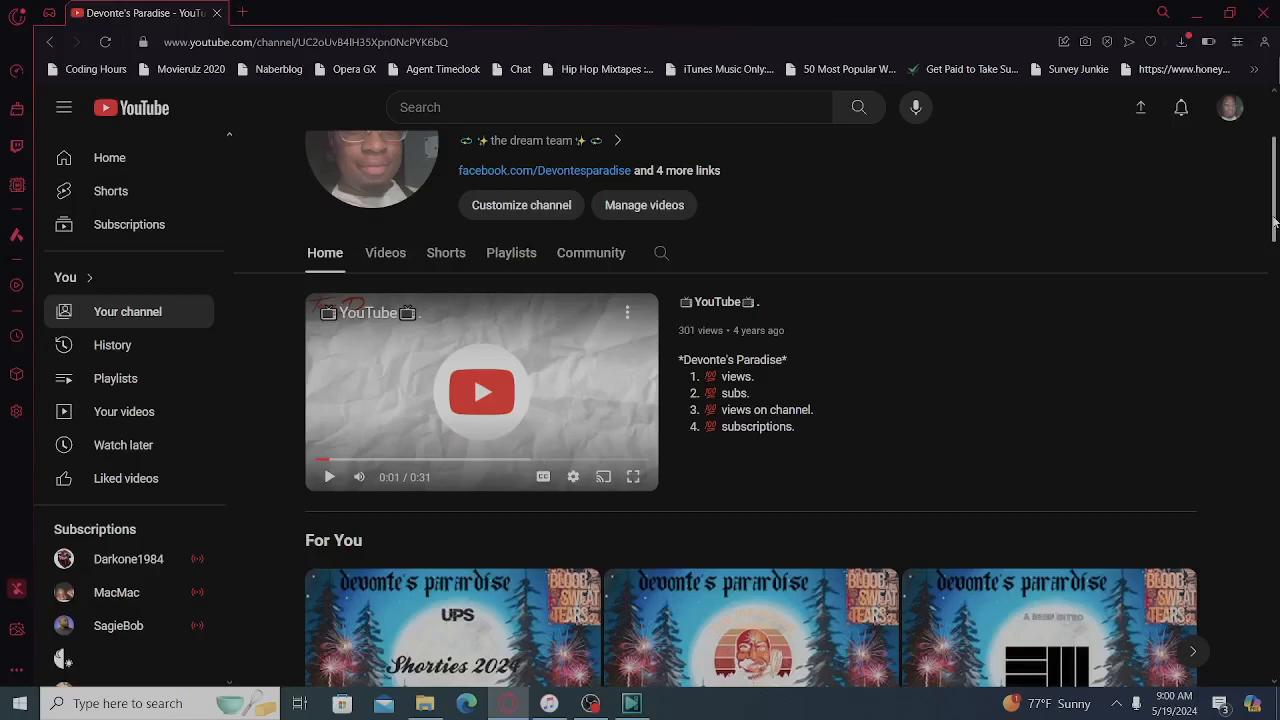
{"action": "scroll", "scroll_direction": "down", "scroll_amount": 3}
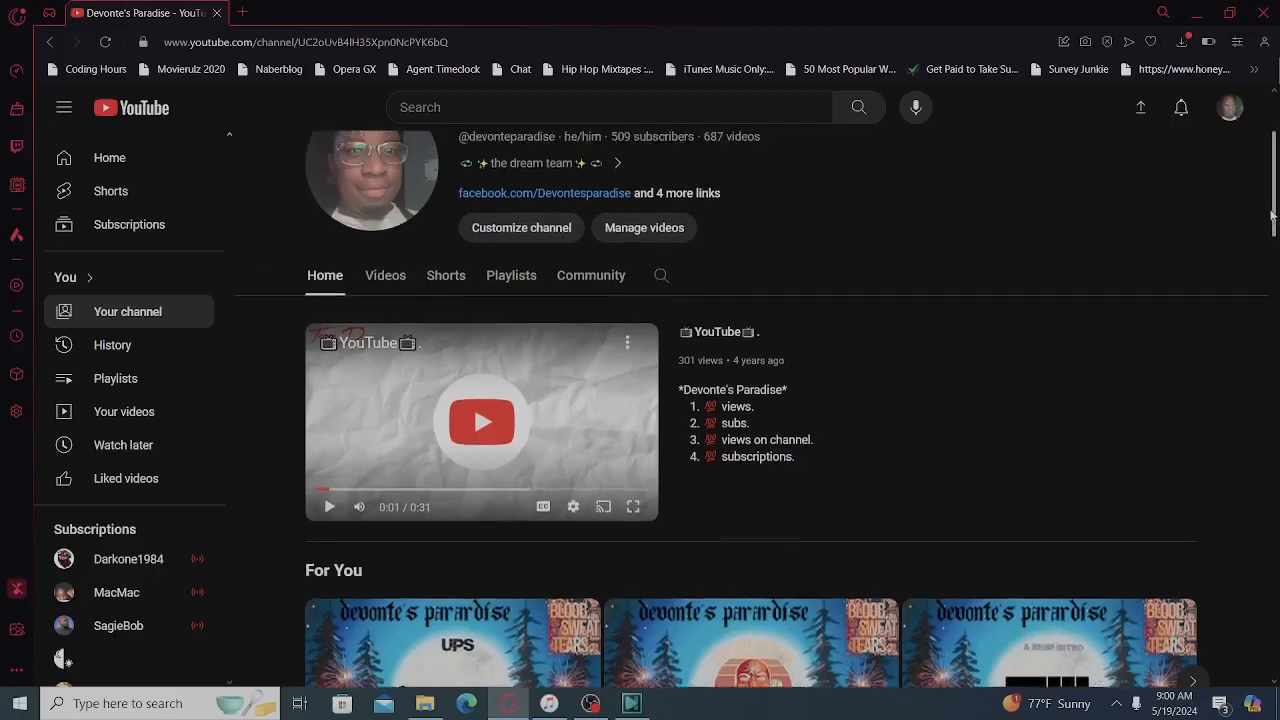
{"action": "scroll", "scroll_direction": "down", "scroll_amount": 3}
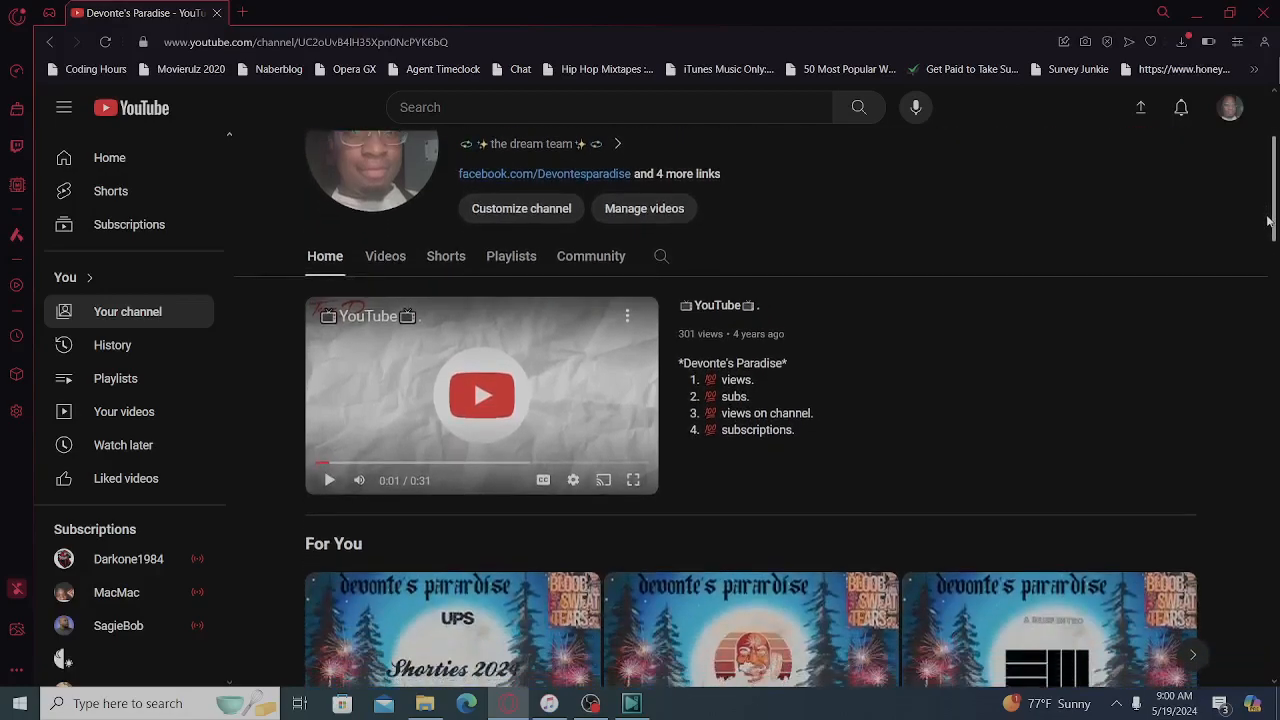
{"action": "scroll", "scroll_direction": "down", "scroll_amount": 3}
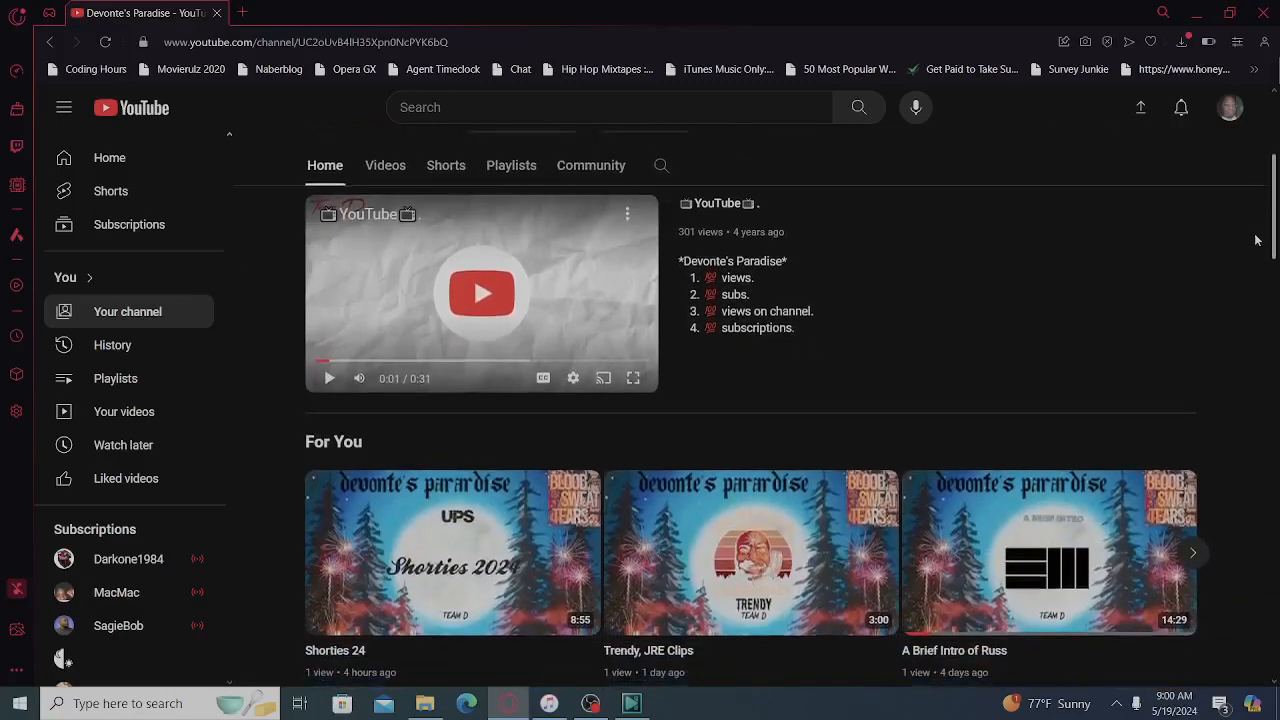
{"action": "scroll", "scroll_direction": "down", "scroll_amount": 3}
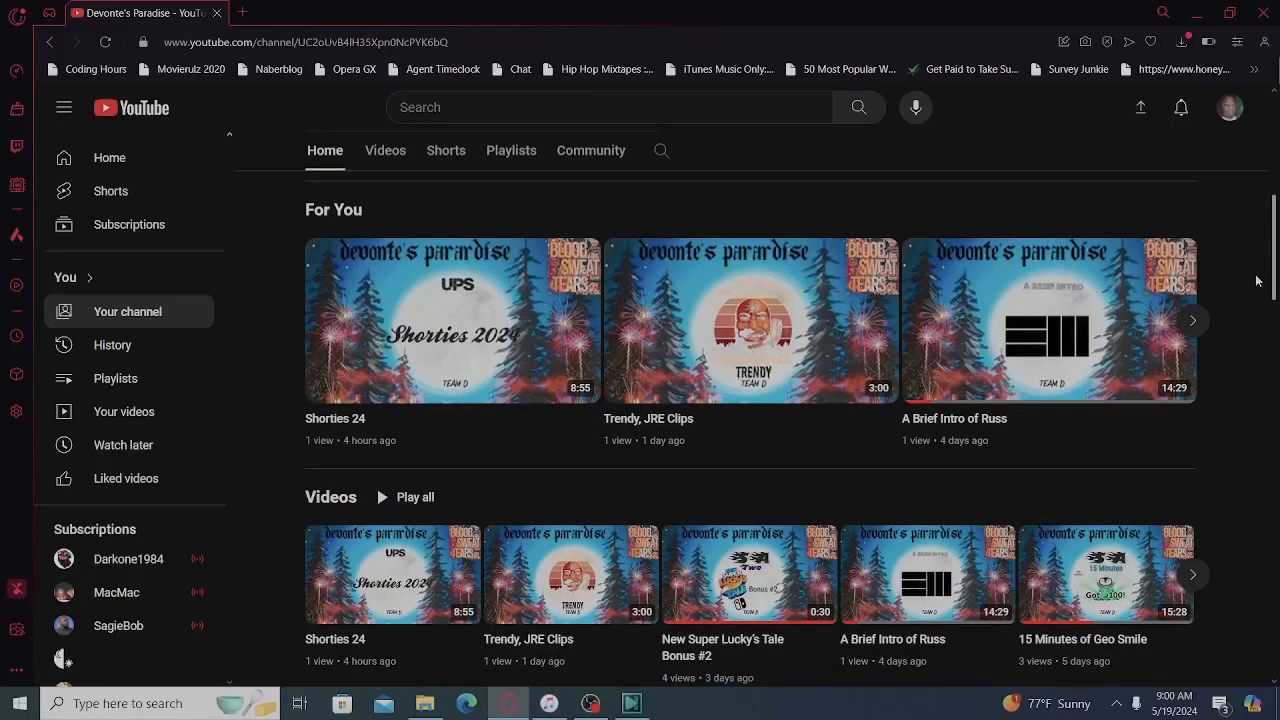
{"action": "scroll", "scroll_direction": "down", "scroll_amount": 3}
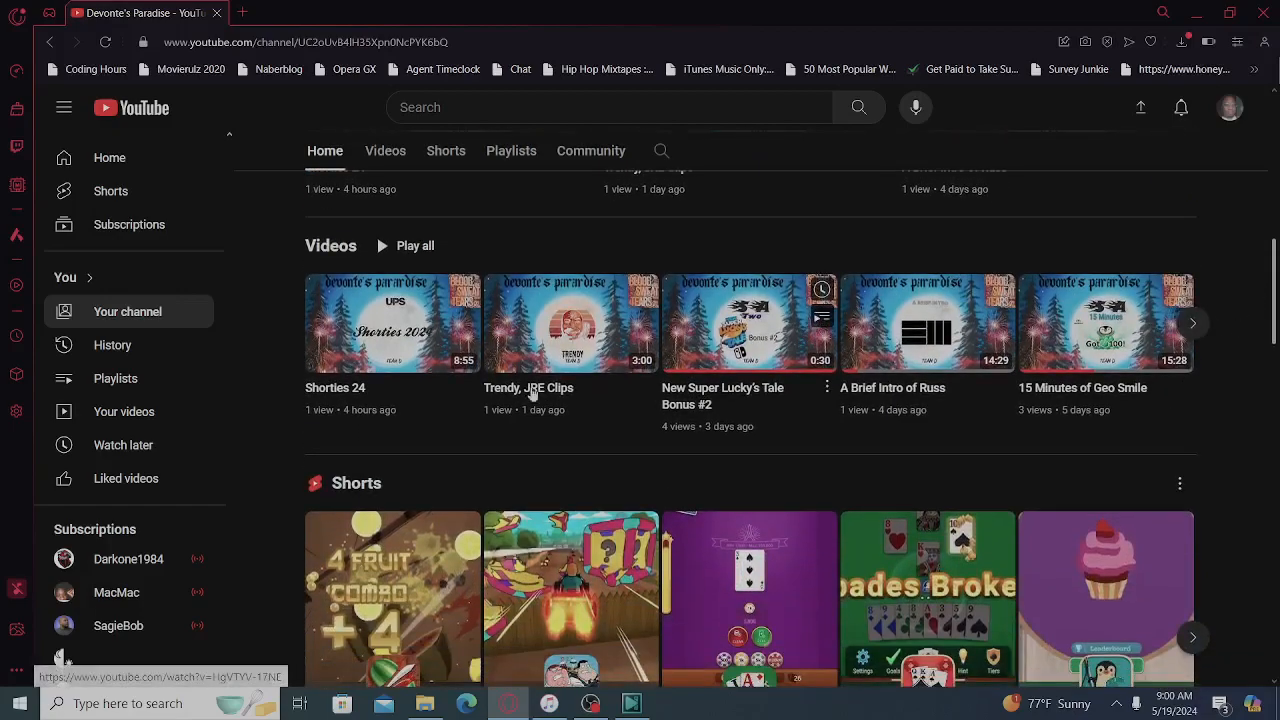
{"action": "mouse_move", "coordinate": [392, 324]}
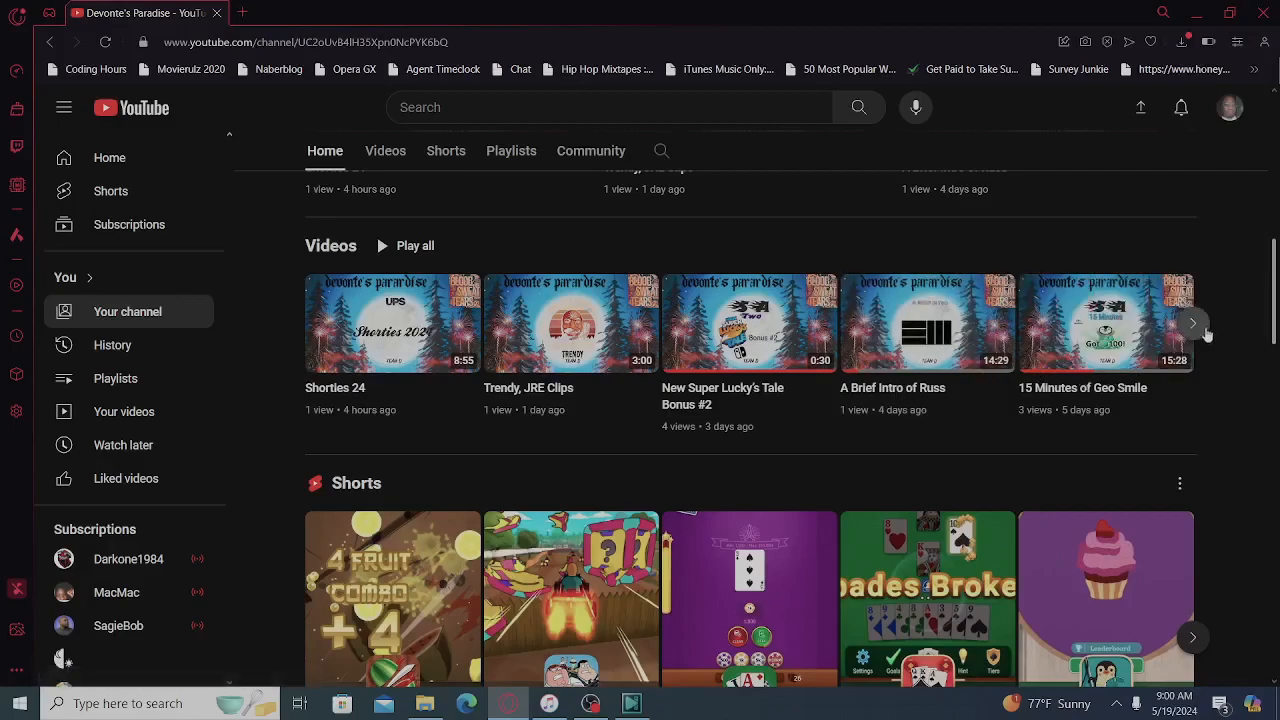
Page the Videos shelf forward, then move down and page twice through the Social Media shelf.
{"action": "left_click", "coordinate": [1192, 324]}
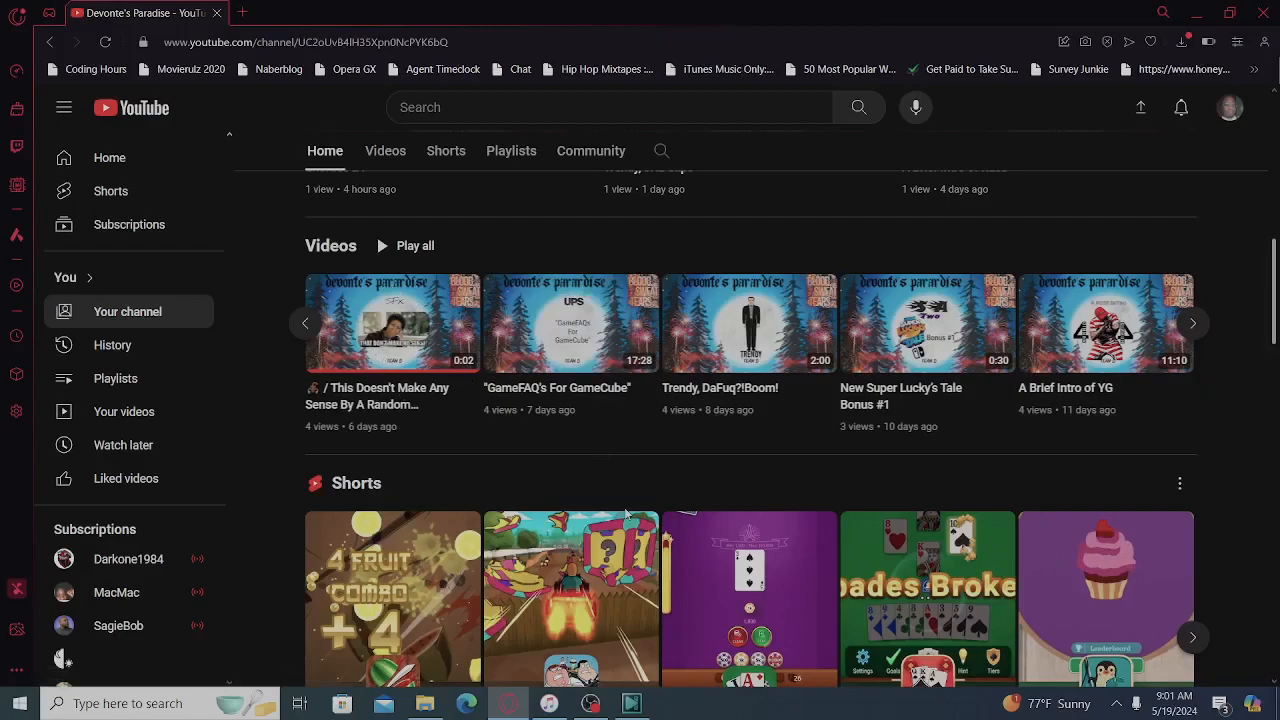
{"action": "scroll", "scroll_direction": "down", "scroll_amount": 3}
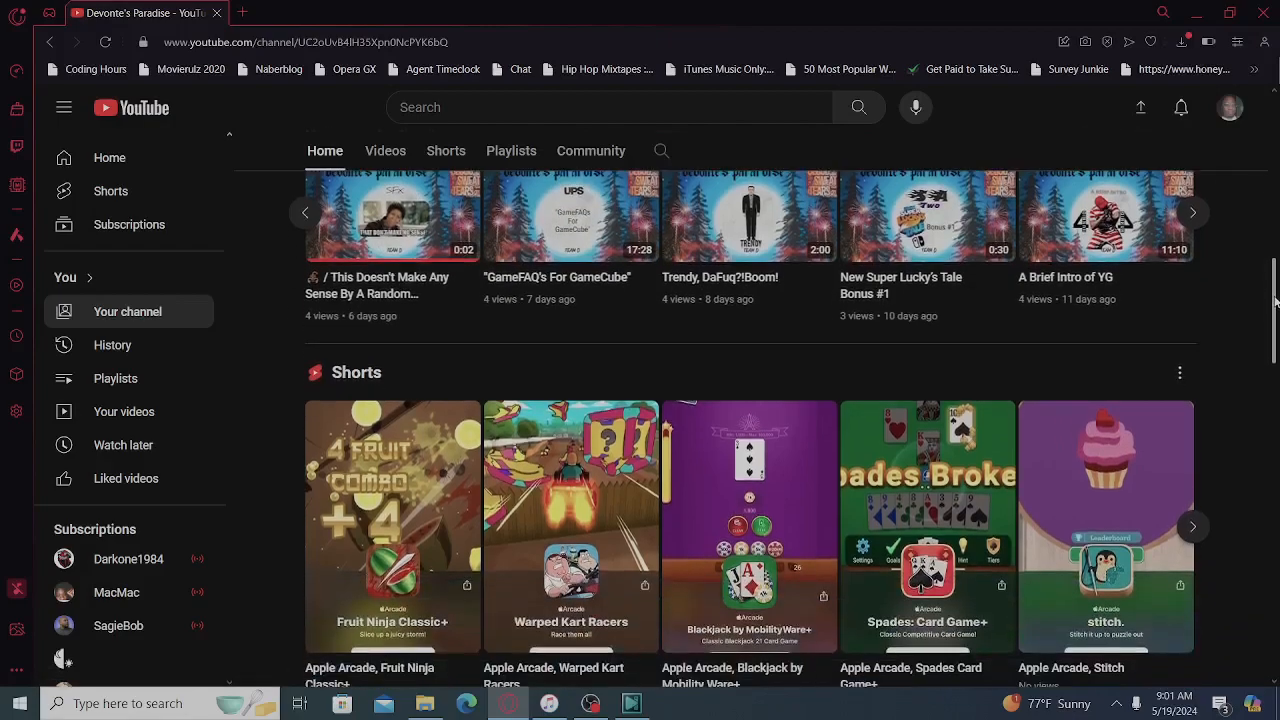
{"action": "scroll", "scroll_direction": "down", "scroll_amount": 3}
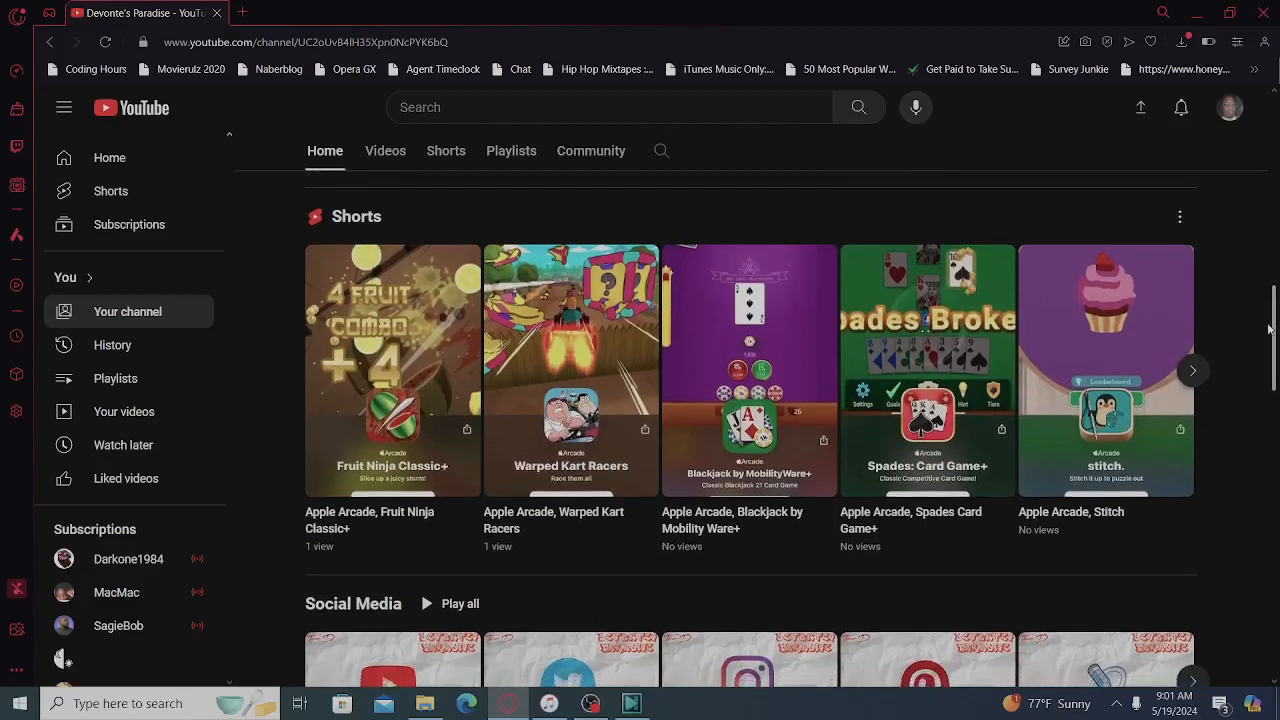
{"action": "scroll", "scroll_direction": "down", "scroll_amount": 3}
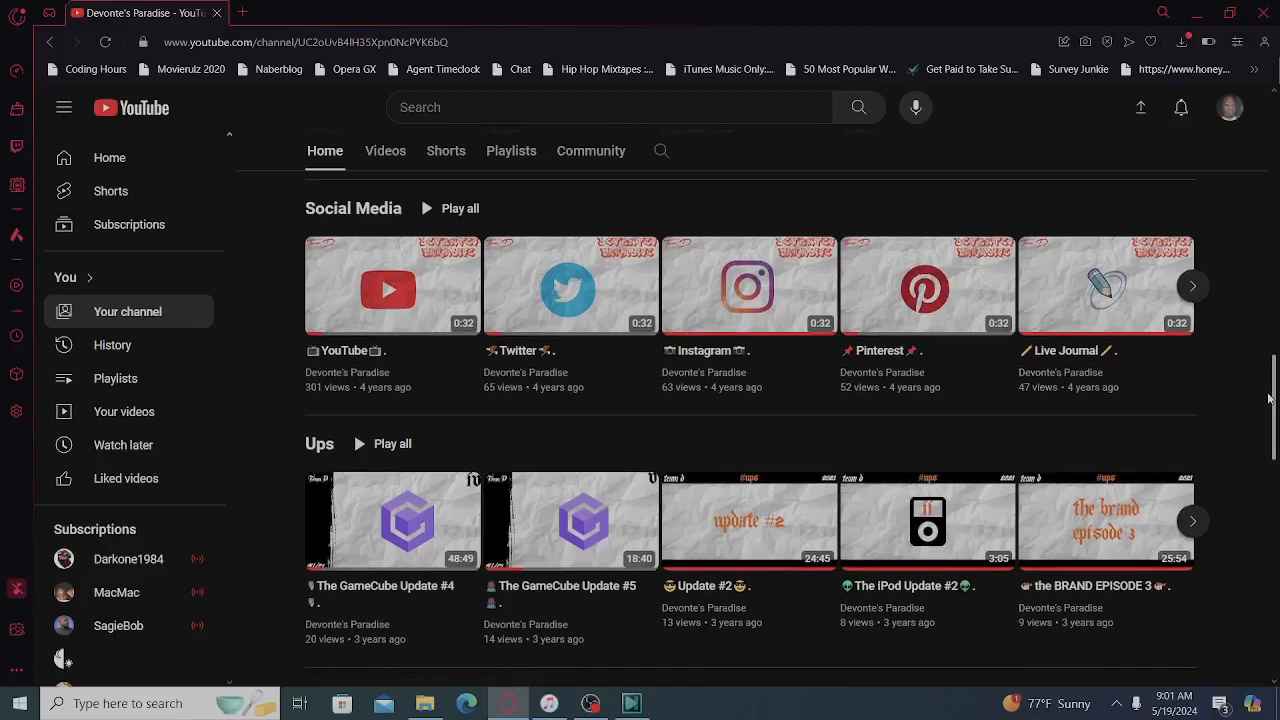
{"action": "left_click", "coordinate": [1192, 286]}
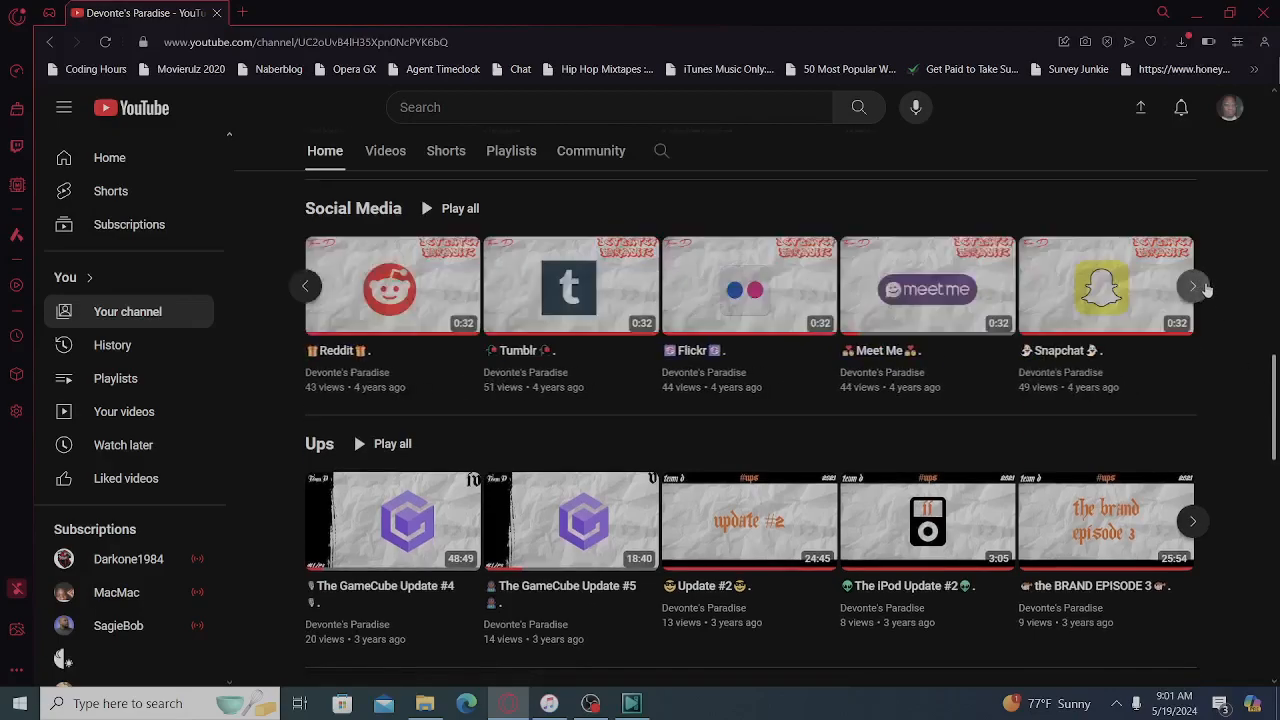
{"action": "left_click", "coordinate": [1192, 286]}
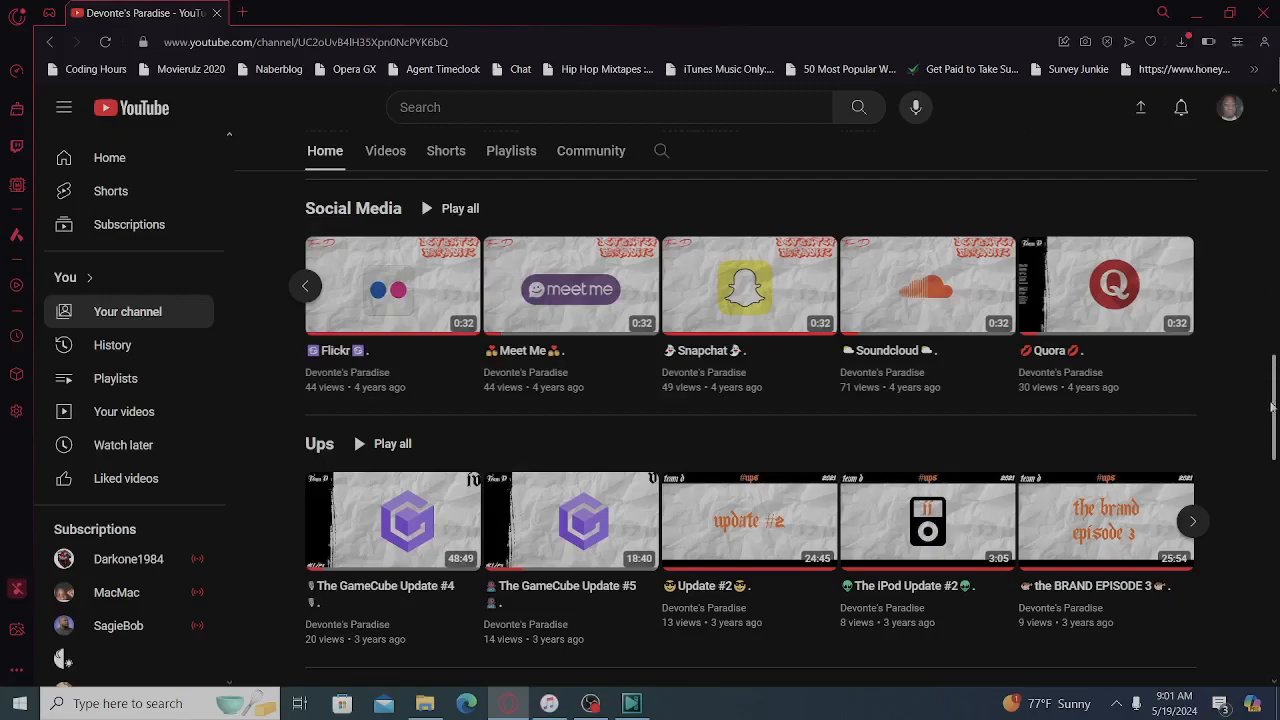
Page forward through the Ups, REACT! and SFX shelves in turn.
{"action": "scroll", "scroll_direction": "down", "scroll_amount": 3}
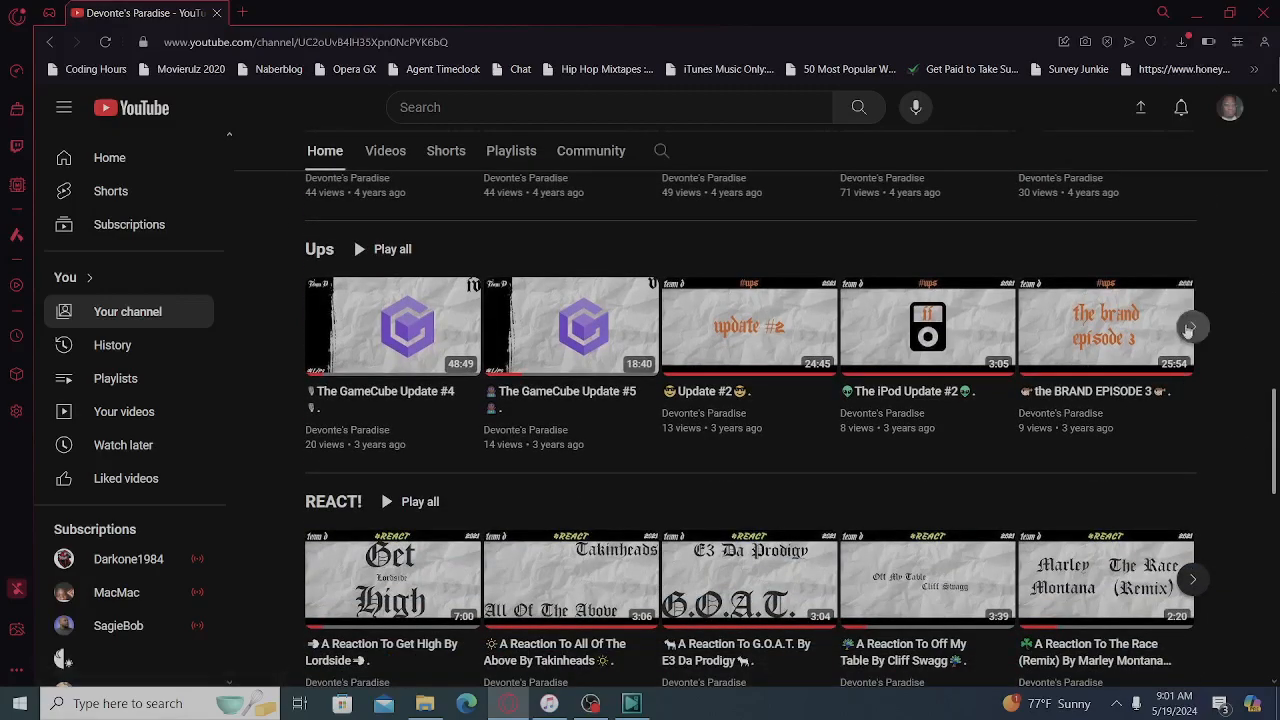
{"action": "left_click", "coordinate": [1192, 328]}
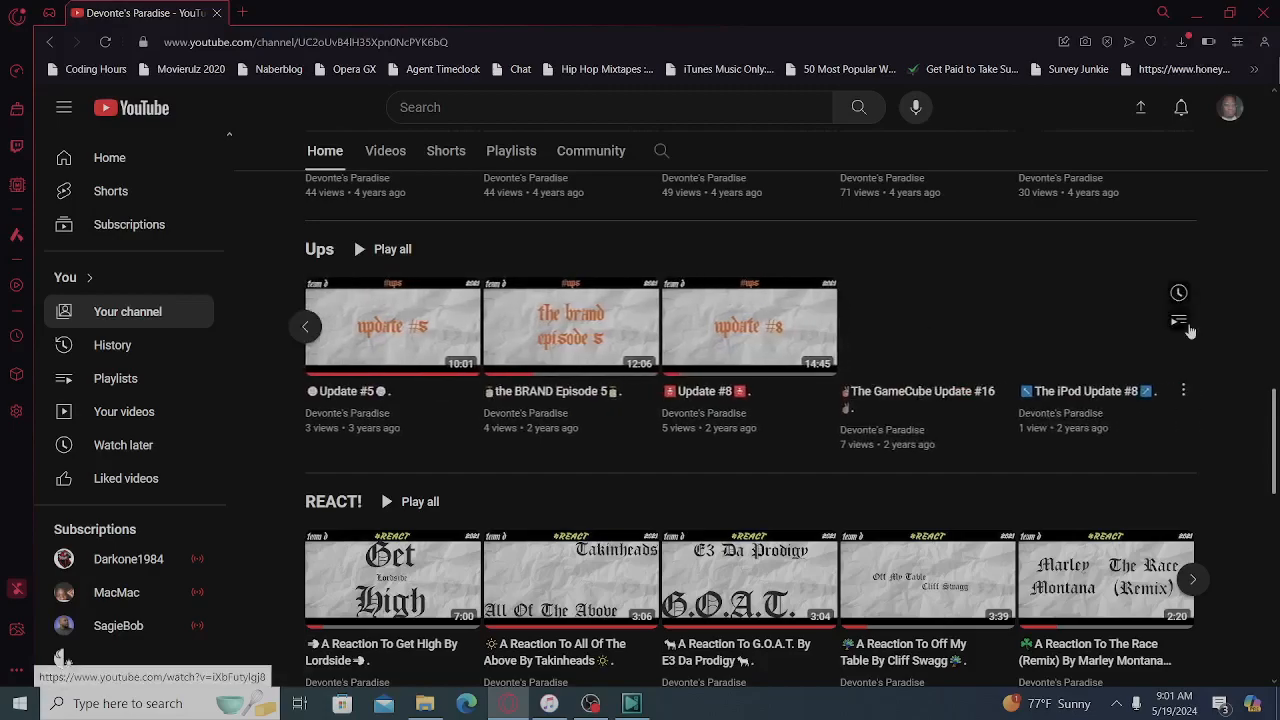
{"action": "scroll", "scroll_direction": "down", "scroll_amount": 3}
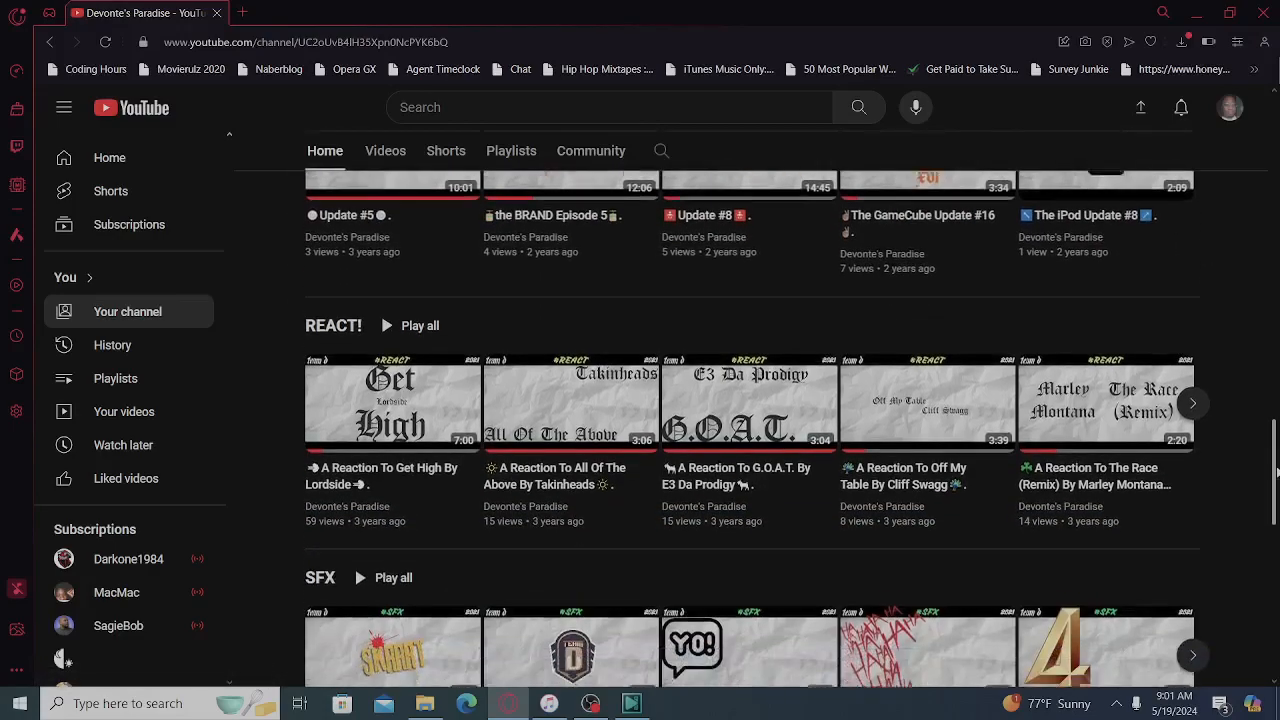
{"action": "scroll", "scroll_direction": "down", "scroll_amount": 3}
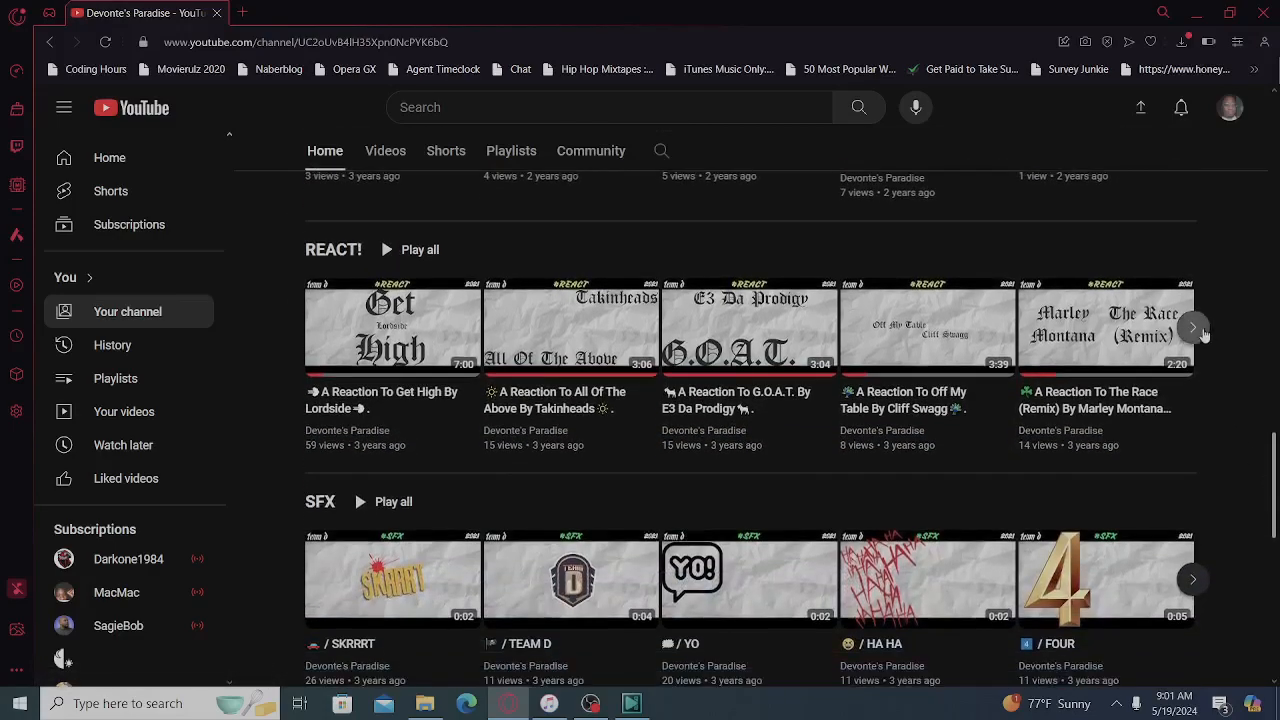
{"action": "left_click", "coordinate": [1192, 328]}
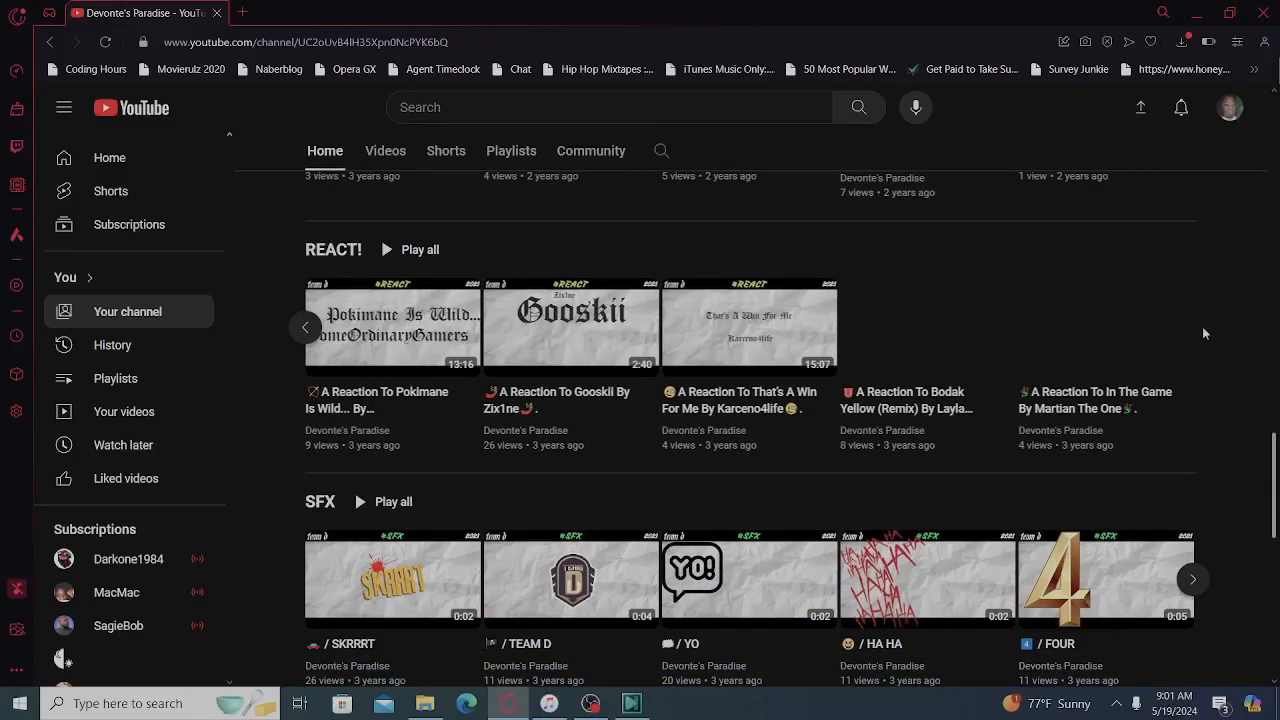
{"action": "scroll", "scroll_direction": "down", "scroll_amount": 3}
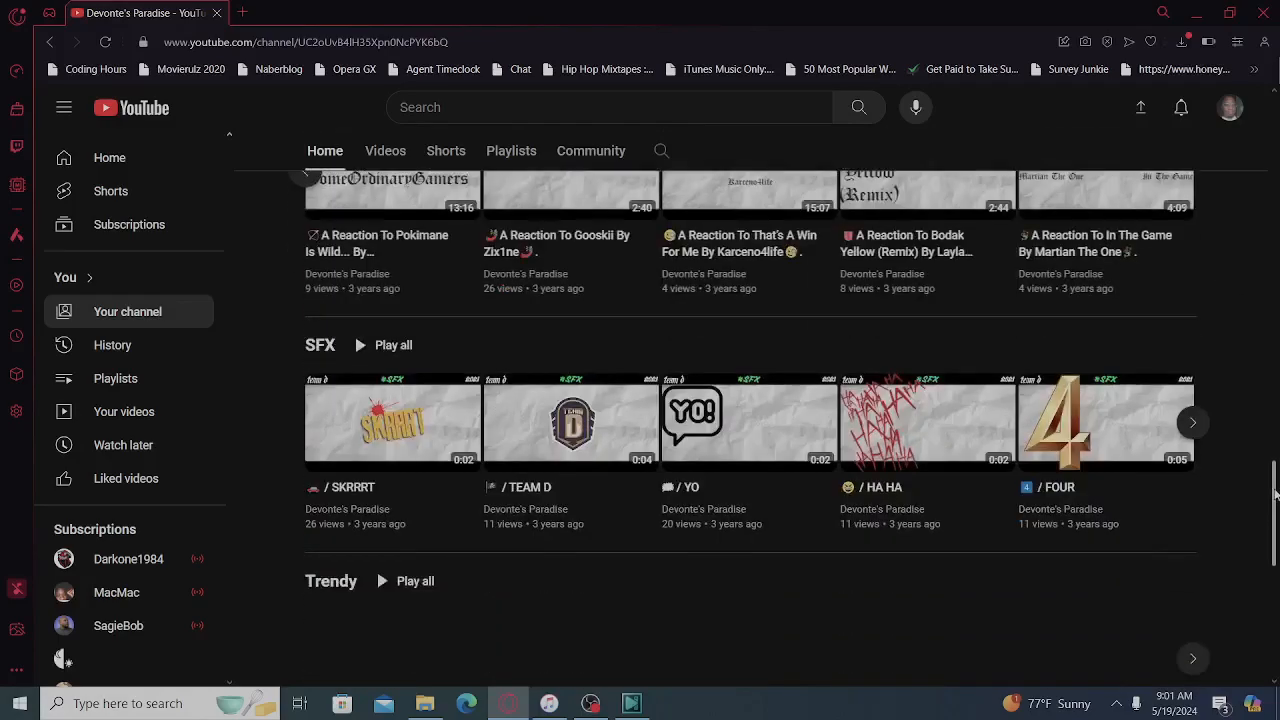
{"action": "scroll", "scroll_direction": "down", "scroll_amount": 3}
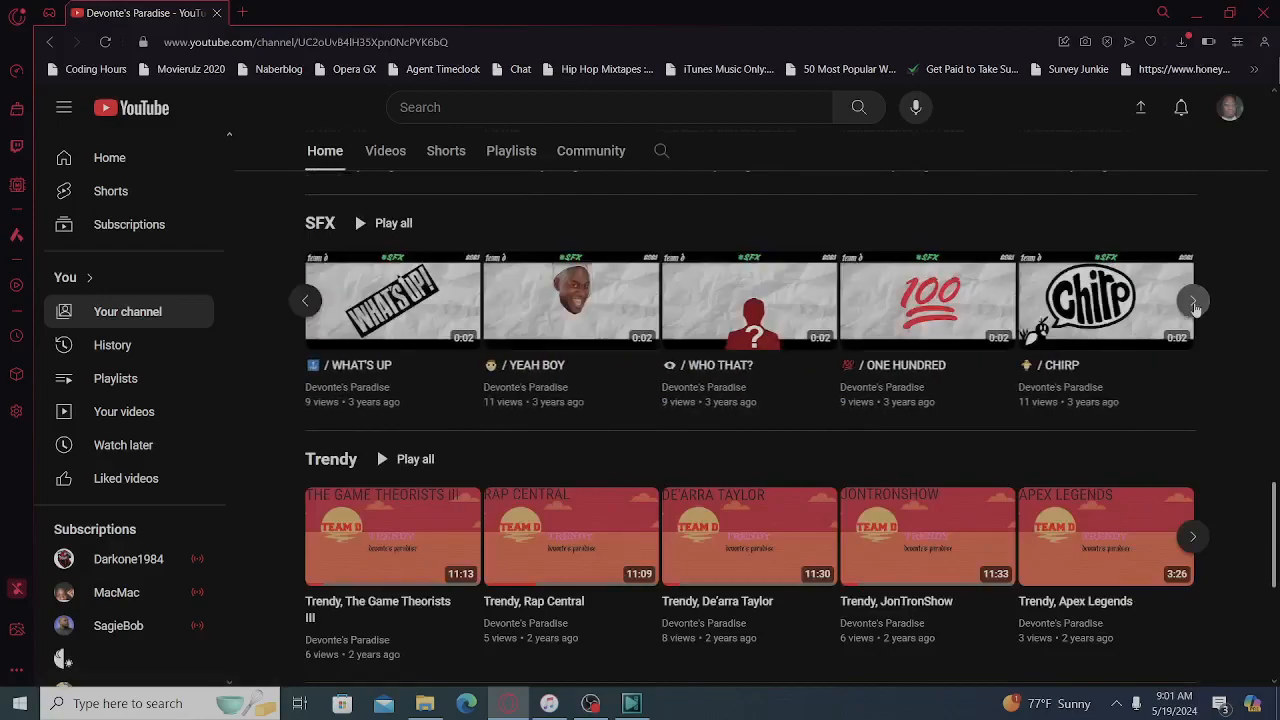
{"action": "left_click", "coordinate": [1192, 300]}
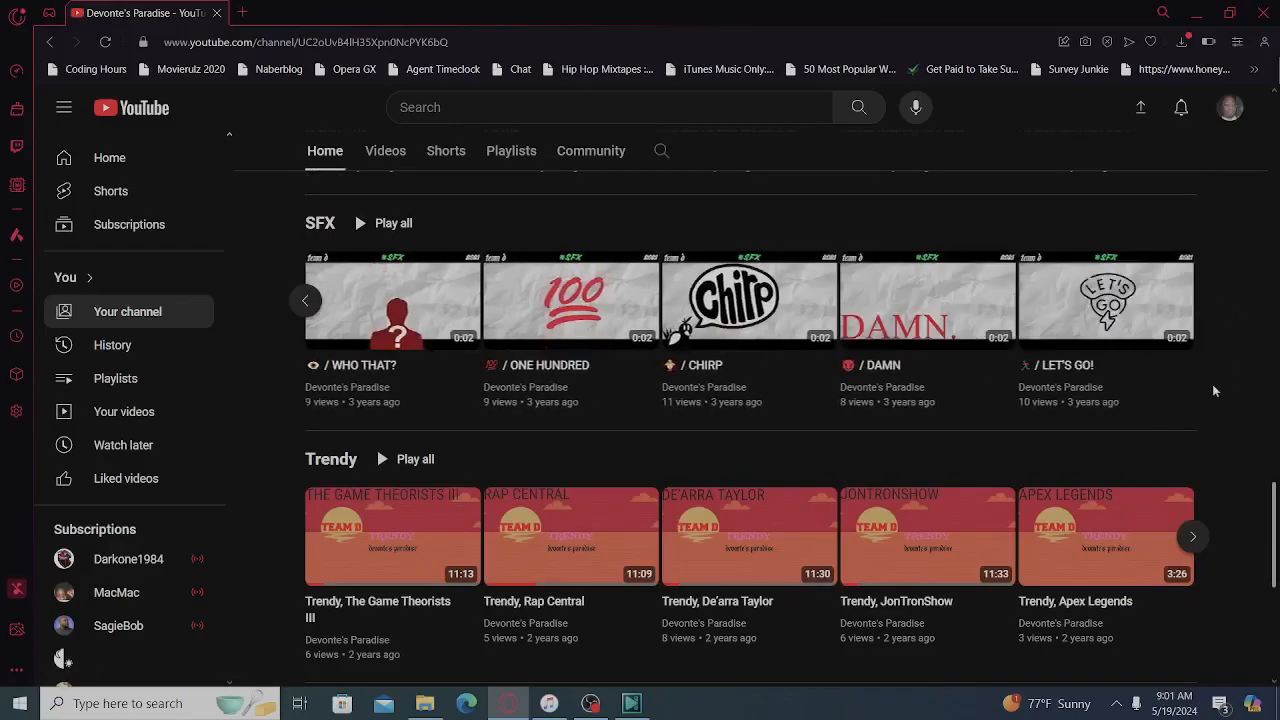
{"action": "mouse_move", "coordinate": [1272, 552]}
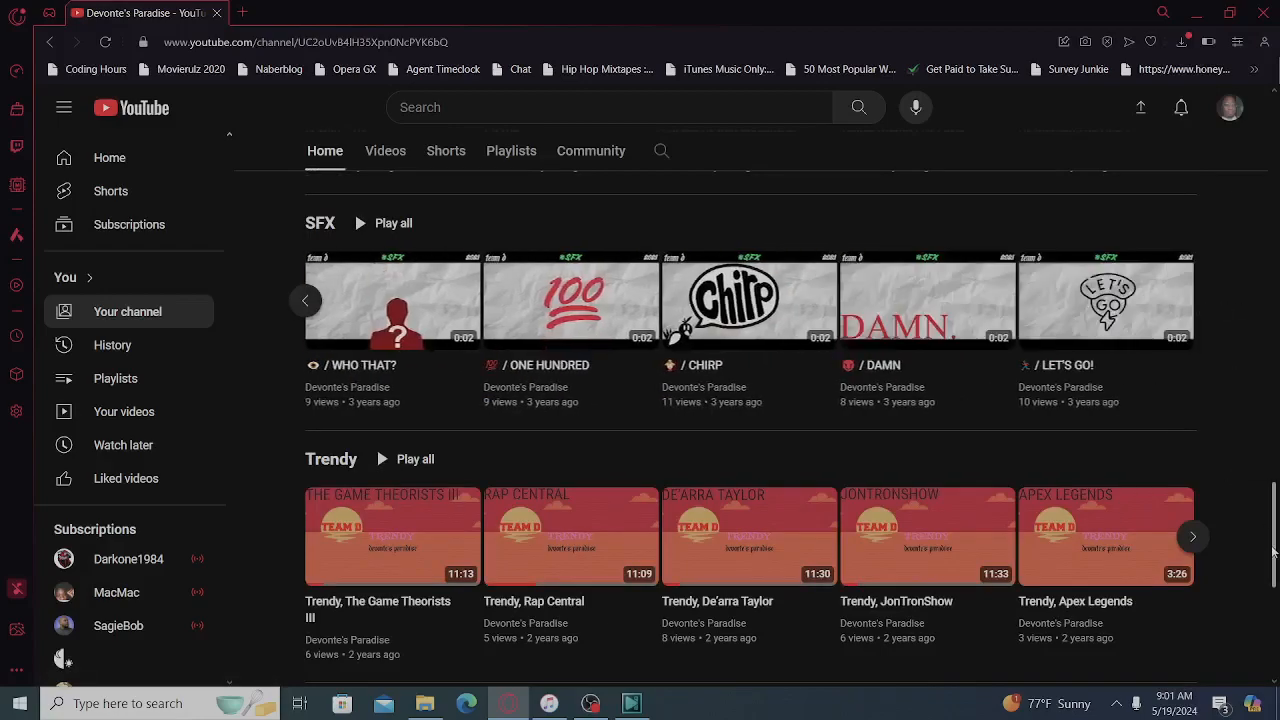
Page twice through the Trendy shelf, then twice through the Sharkies Arcade II shelf.
{"action": "scroll", "scroll_direction": "down", "scroll_amount": 3}
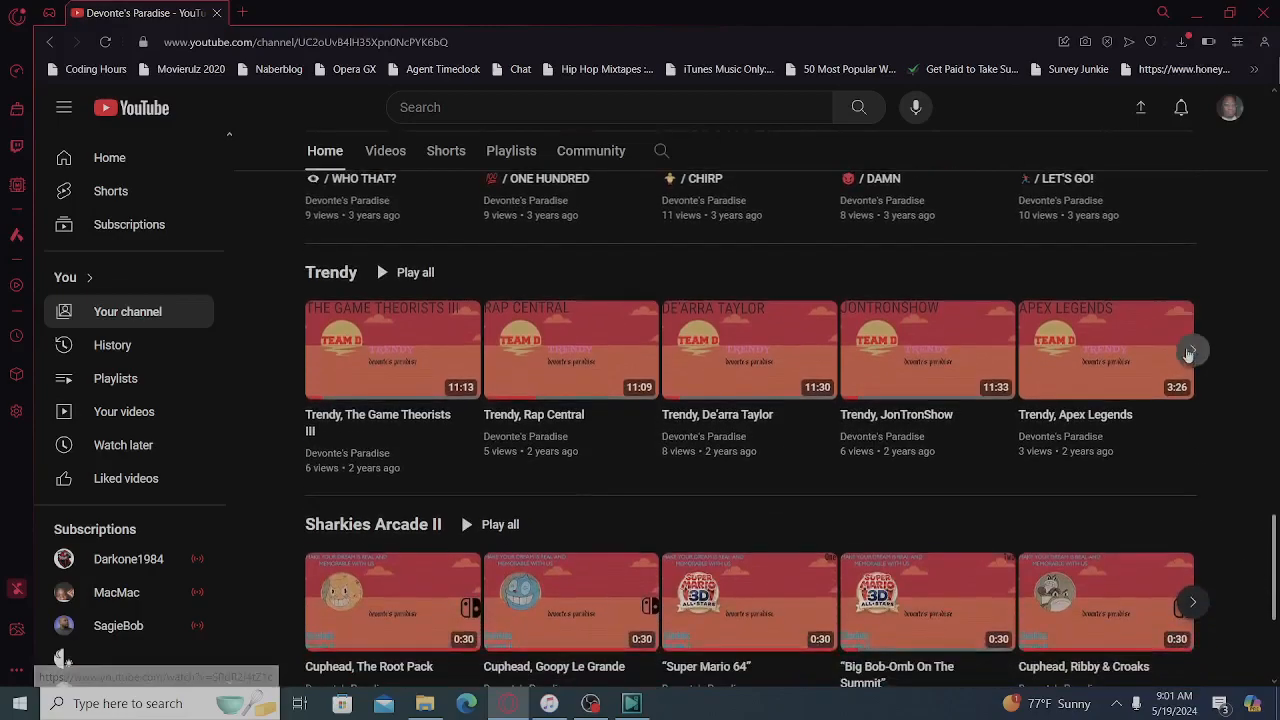
{"action": "left_click", "coordinate": [1192, 350]}
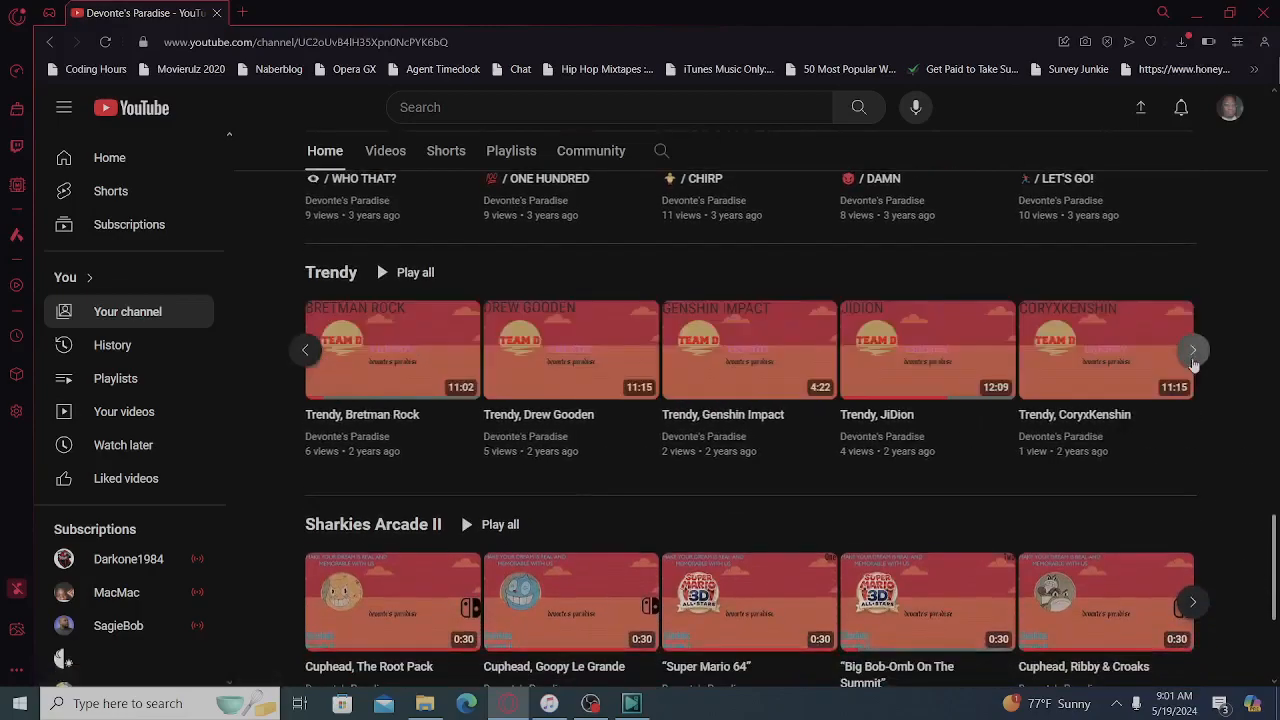
{"action": "left_click", "coordinate": [1192, 350]}
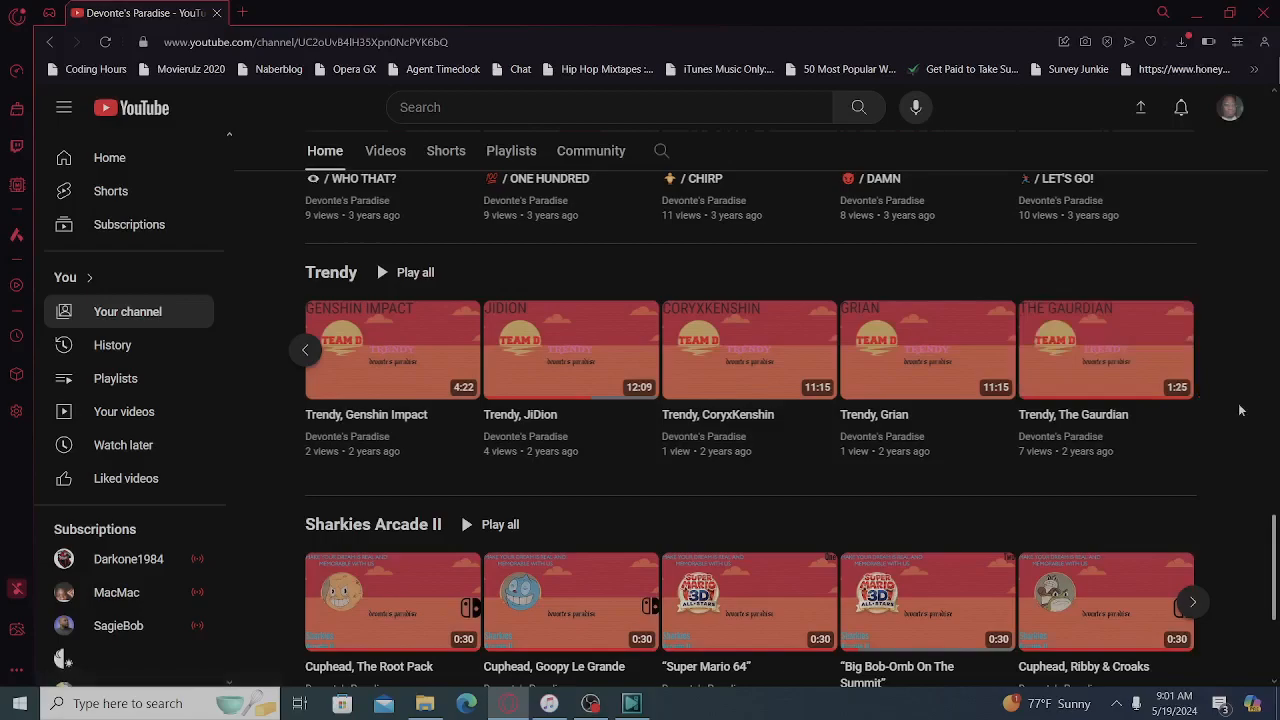
{"action": "scroll", "scroll_direction": "down", "scroll_amount": 3}
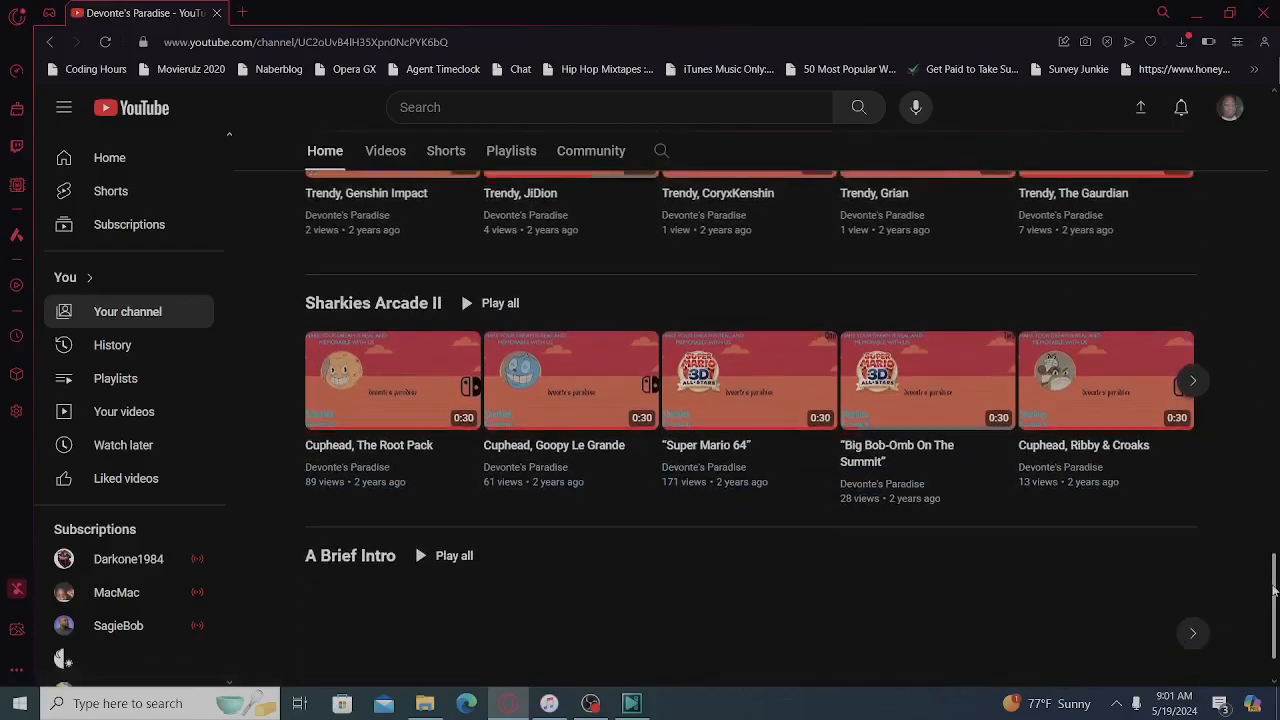
{"action": "left_click", "coordinate": [1192, 380]}
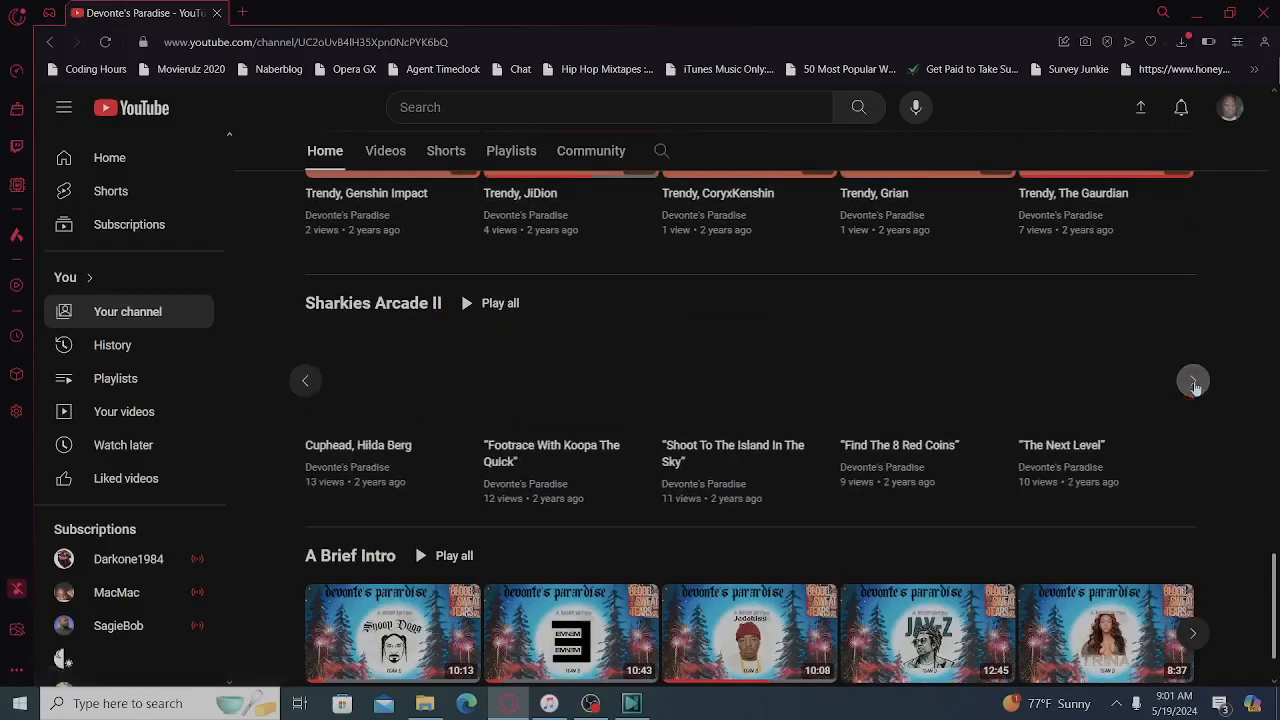
{"action": "left_click", "coordinate": [1192, 380]}
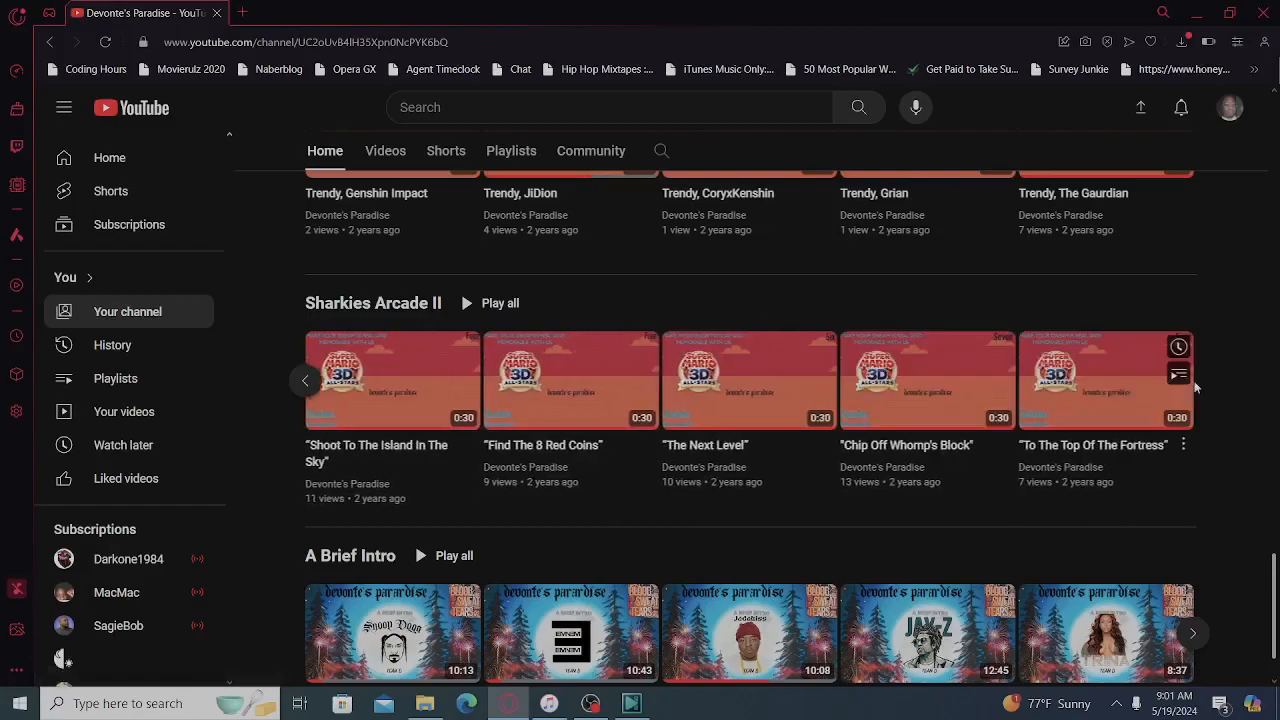
Page through the A Brief Intro shelf to its remaining videos.
{"action": "scroll", "scroll_direction": "down", "scroll_amount": 3}
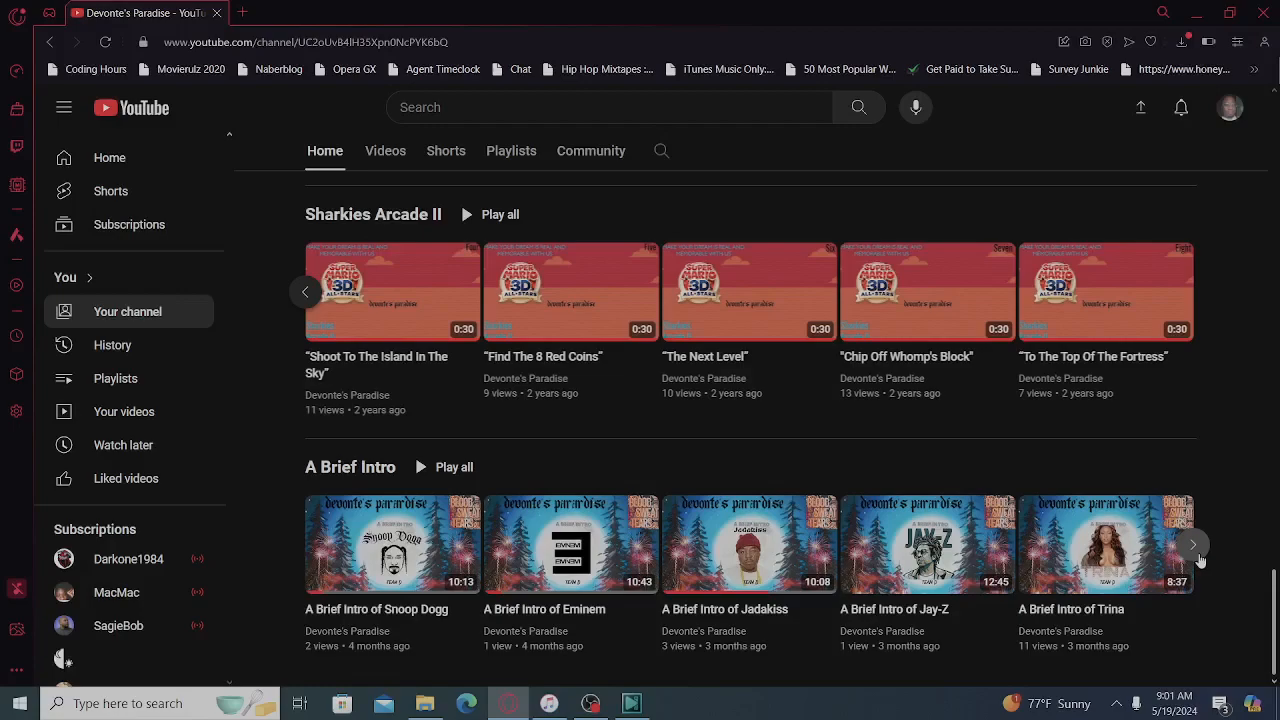
{"action": "left_click", "coordinate": [1192, 544]}
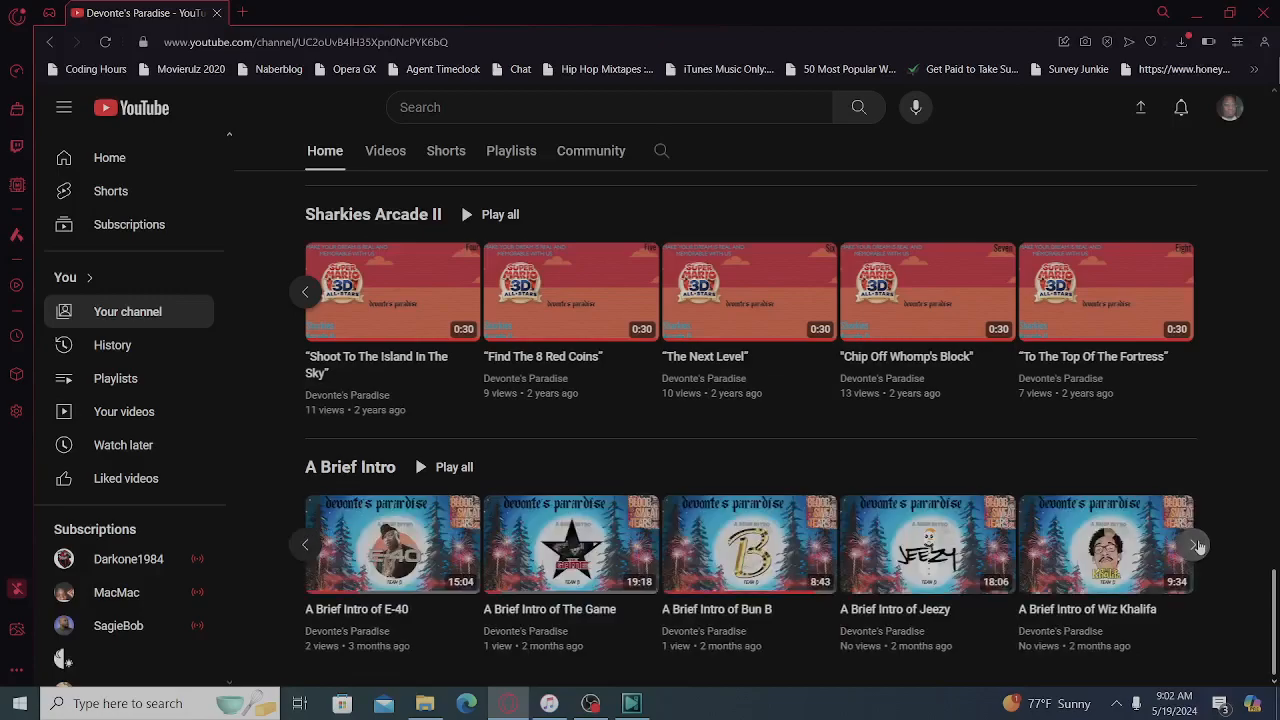
{"action": "left_click", "coordinate": [1196, 544]}
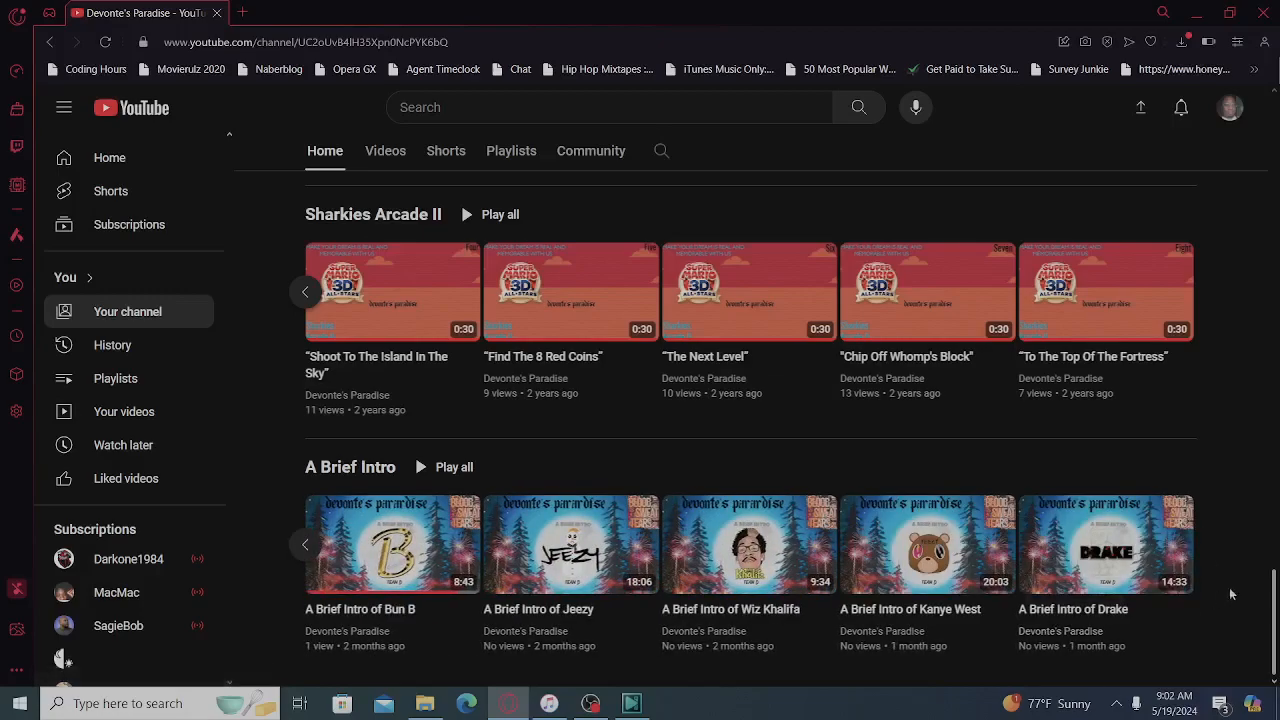
{"action": "scroll", "scroll_direction": "down", "scroll_amount": 3}
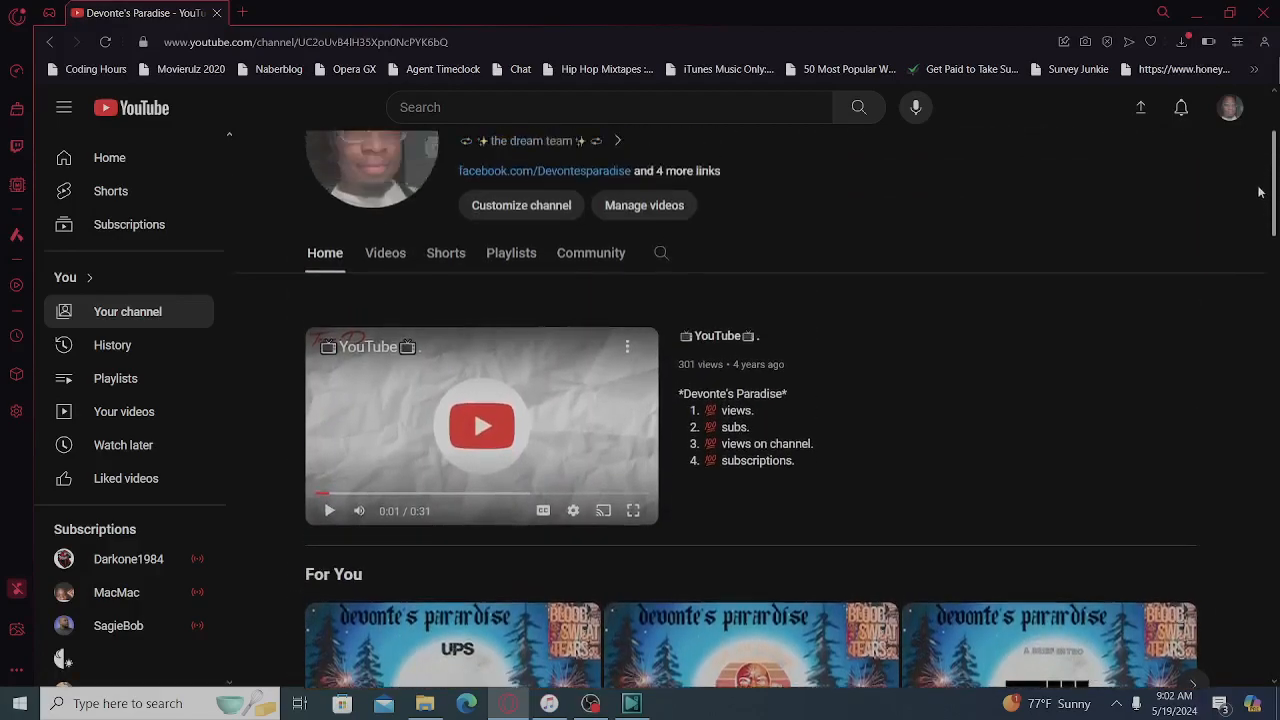
{"action": "scroll", "scroll_direction": "down", "scroll_amount": 3}
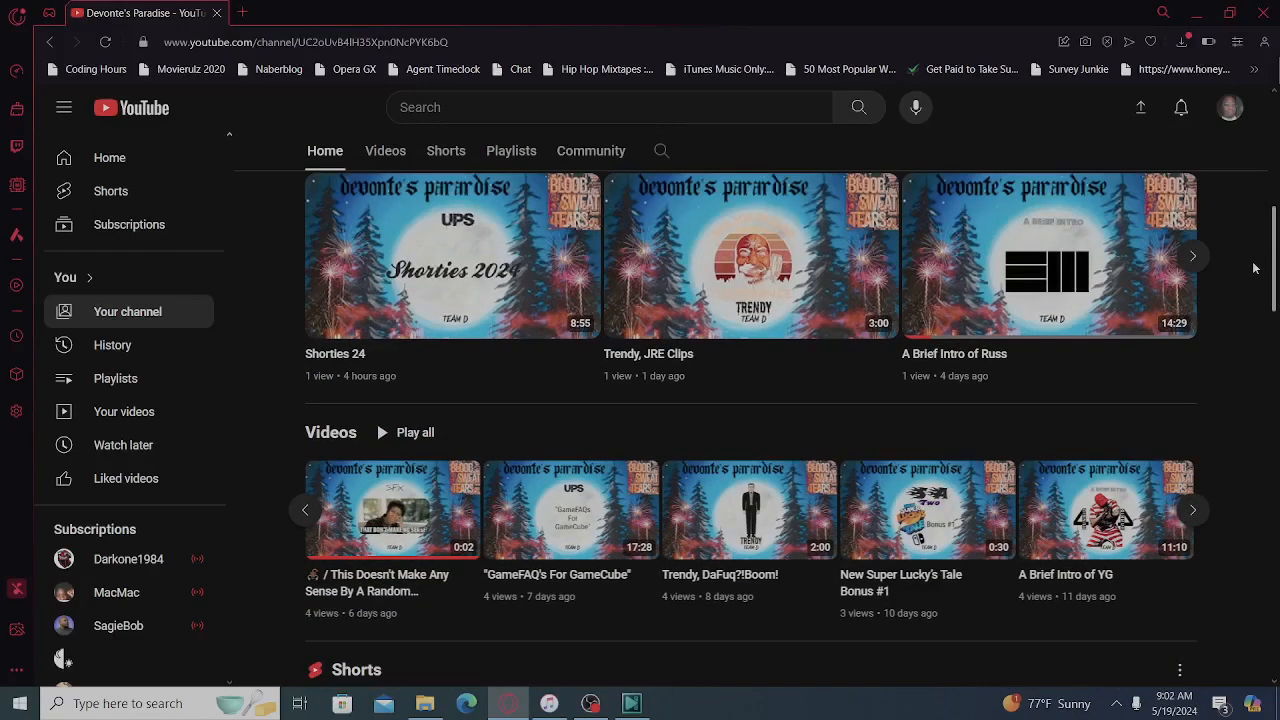
{"action": "scroll", "scroll_direction": "down", "scroll_amount": 3}
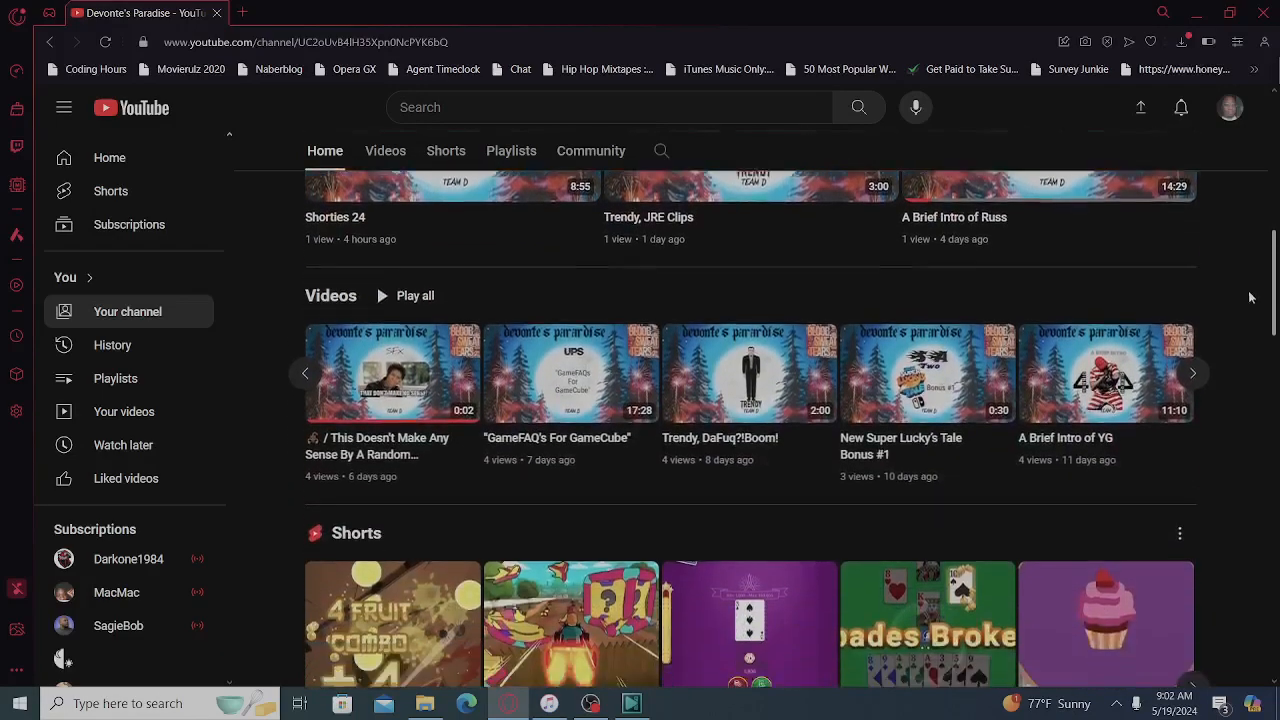
{"action": "scroll", "scroll_direction": "down", "scroll_amount": 3}
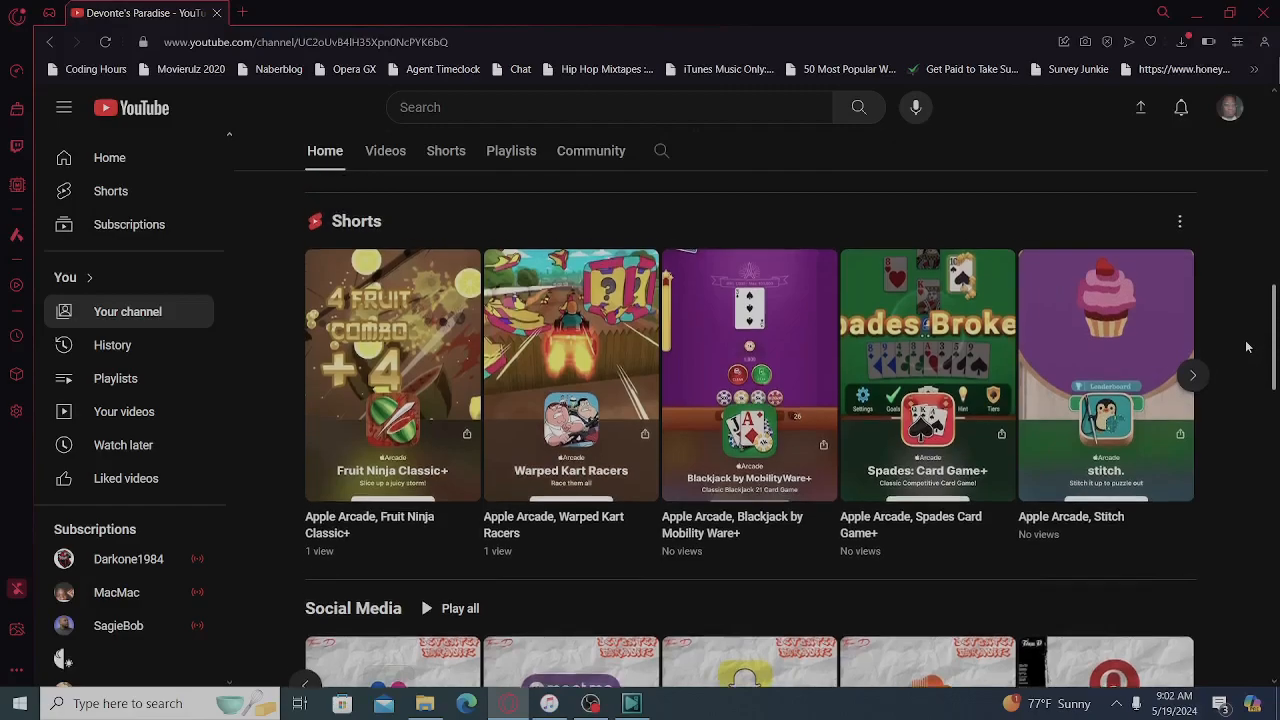
{"action": "scroll", "scroll_direction": "down", "scroll_amount": 3}
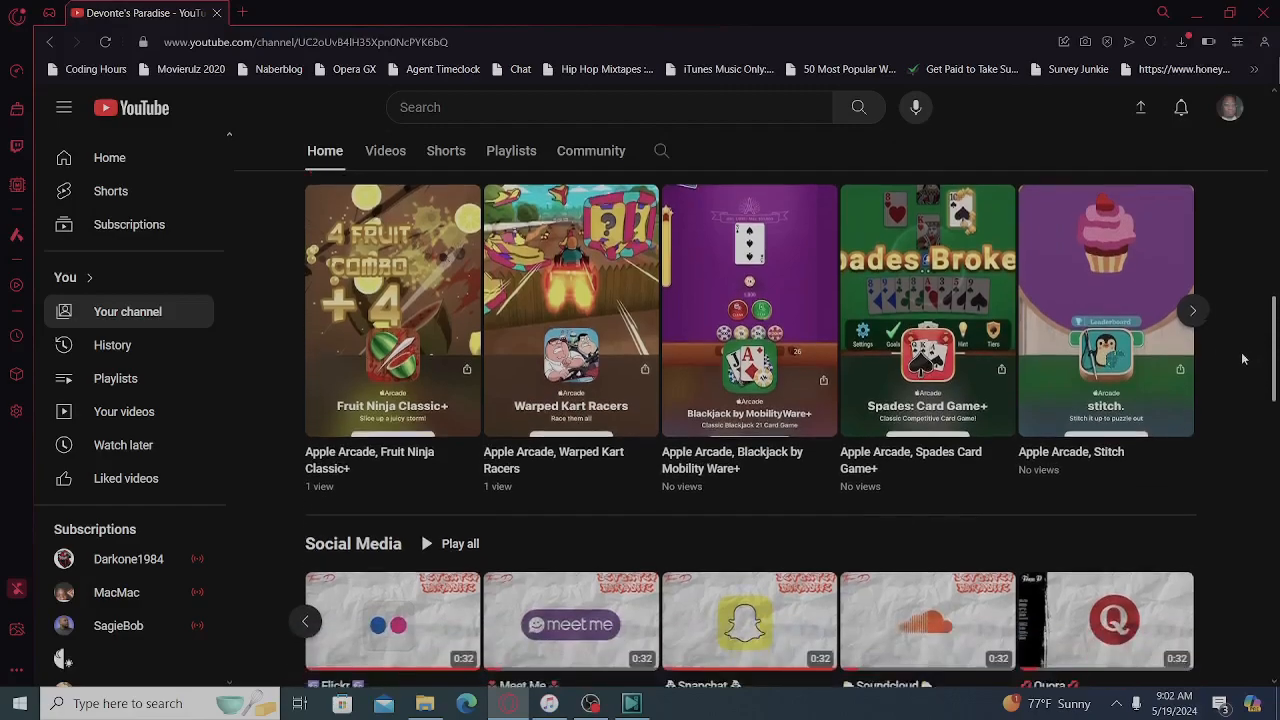
{"action": "scroll", "scroll_direction": "down", "scroll_amount": 3}
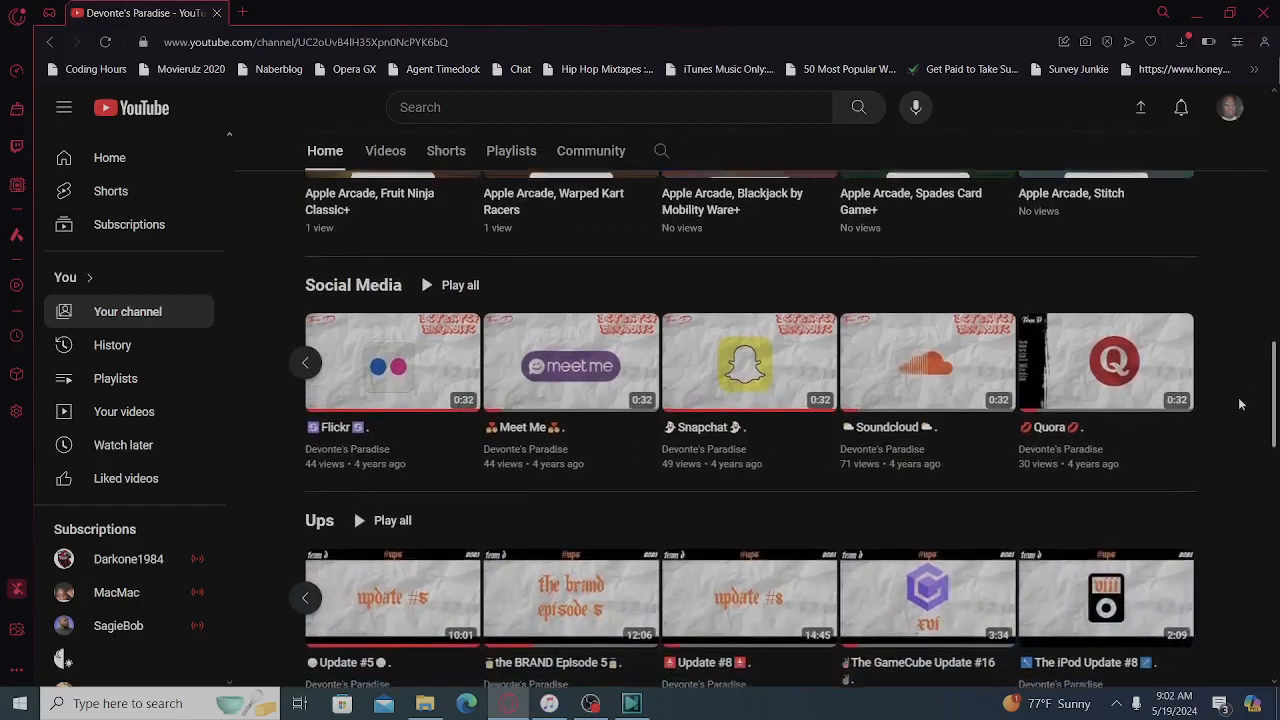
{"action": "scroll", "scroll_direction": "down", "scroll_amount": 3}
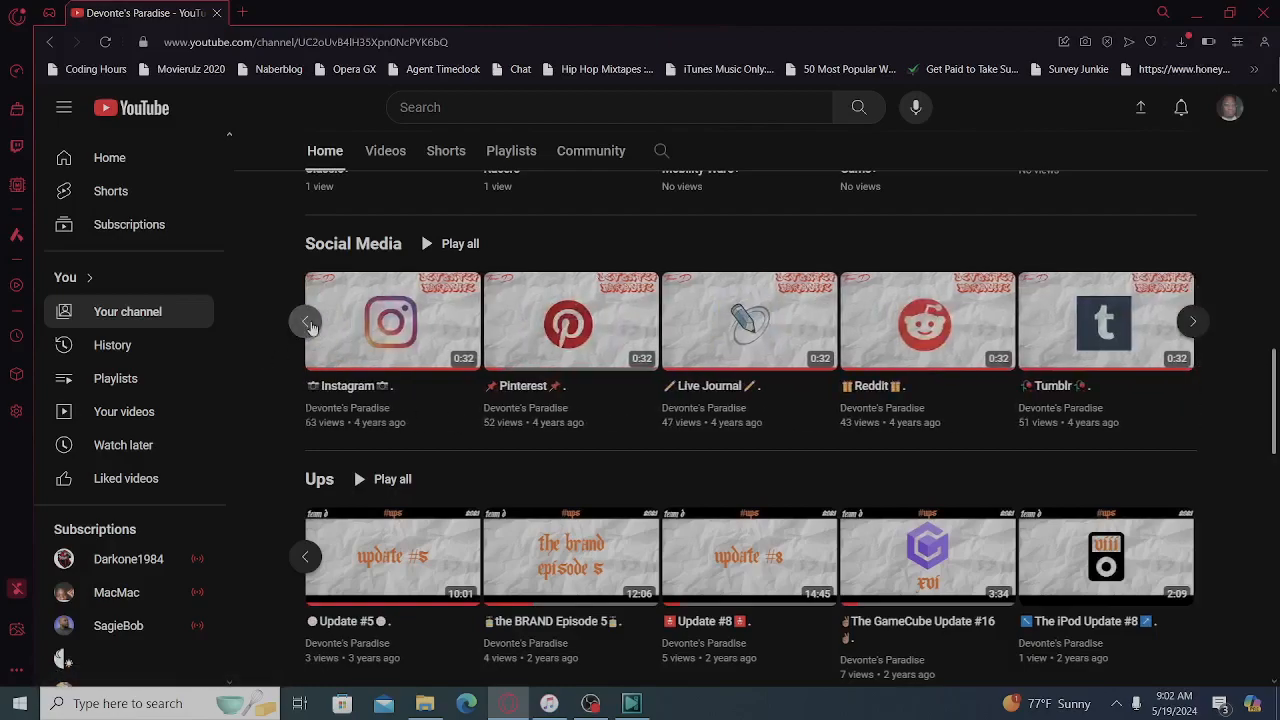
Page the Social Media shelf back to YouTube through Live Journal, then forward again.
{"action": "left_click", "coordinate": [308, 320]}
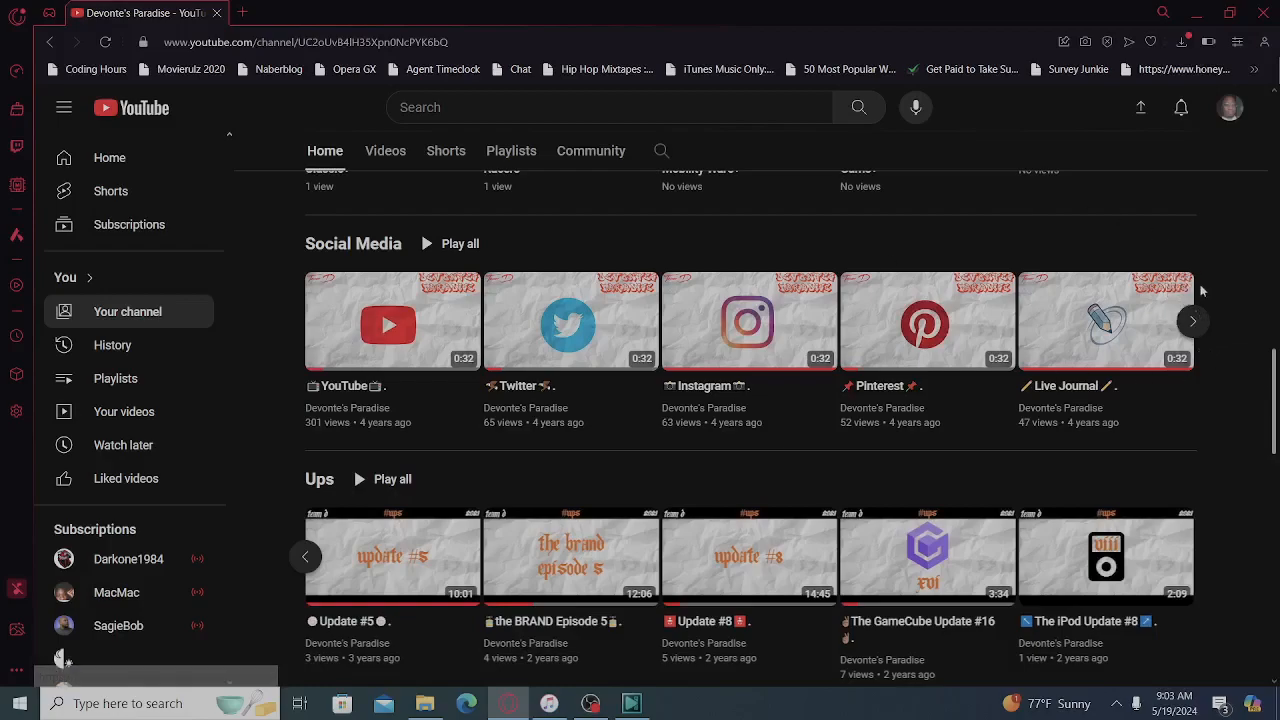
{"action": "left_click", "coordinate": [1192, 320]}
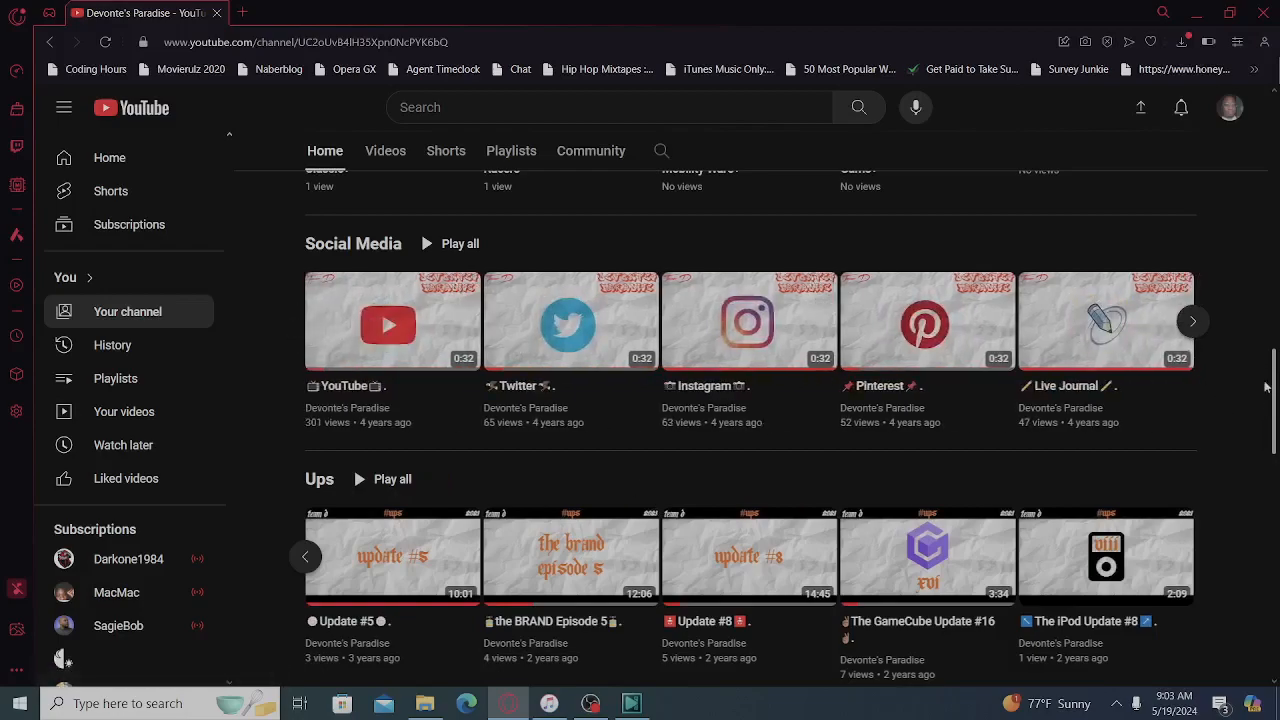
Page the Ups shelf back two sets of earlier updates, then forward two sets, revealing REACT! below.
{"action": "left_click", "coordinate": [1192, 556]}
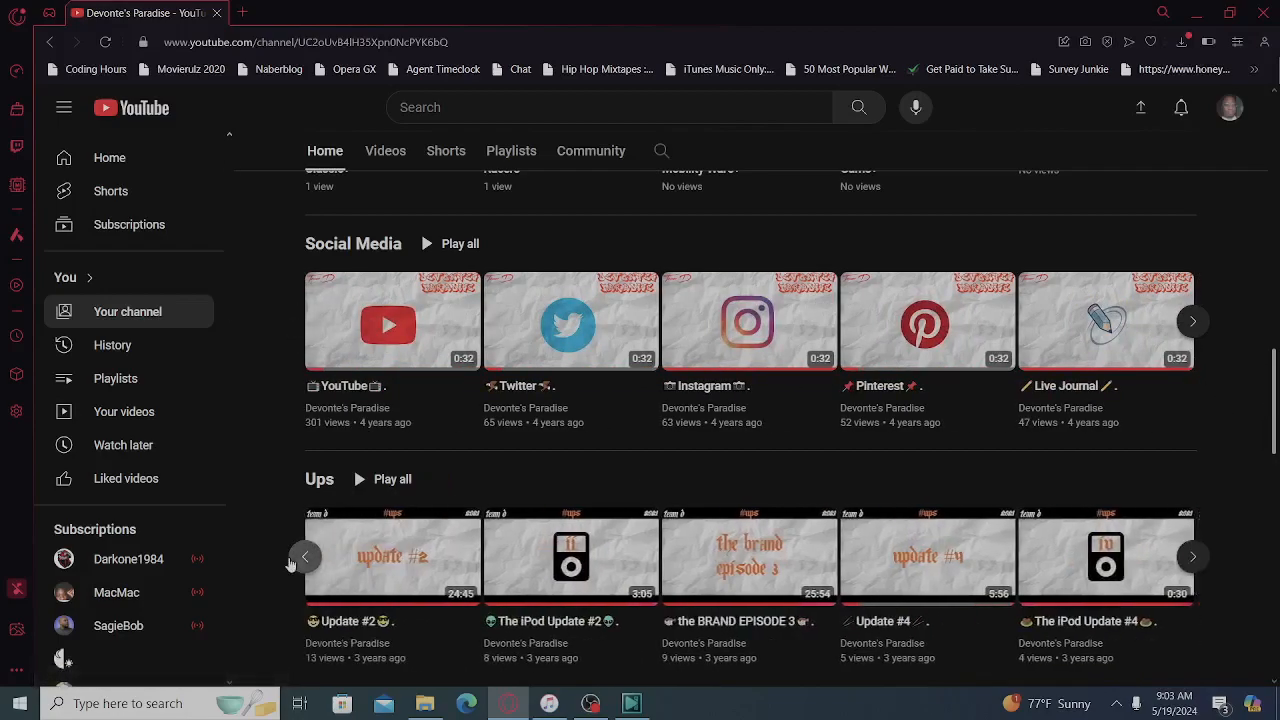
{"action": "left_click", "coordinate": [1192, 556]}
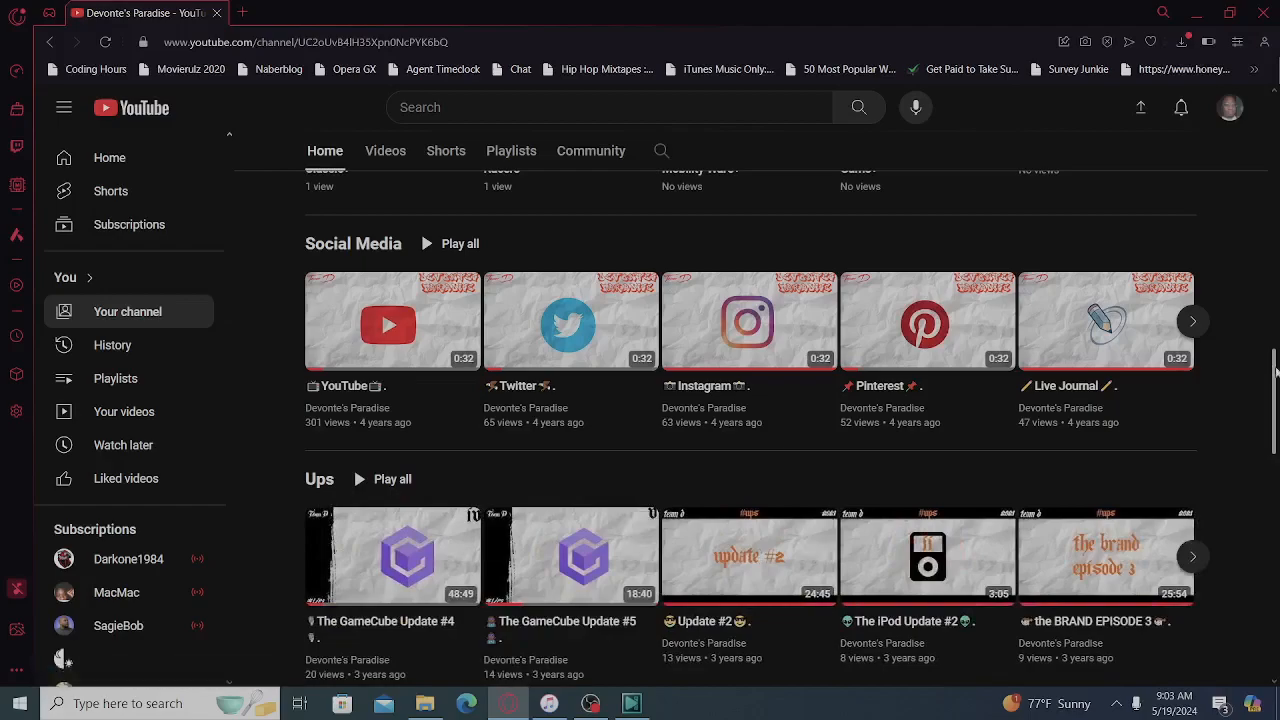
{"action": "scroll", "scroll_direction": "down", "scroll_amount": 3}
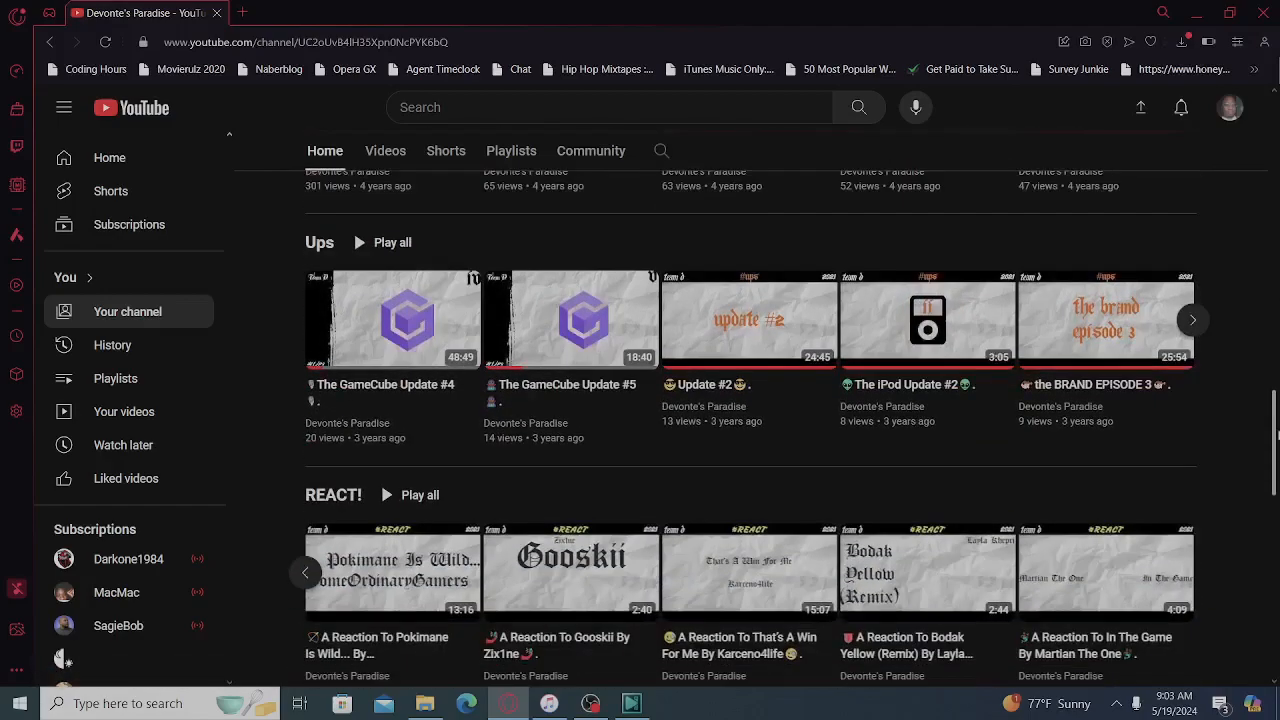
{"action": "scroll", "scroll_direction": "down", "scroll_amount": 3}
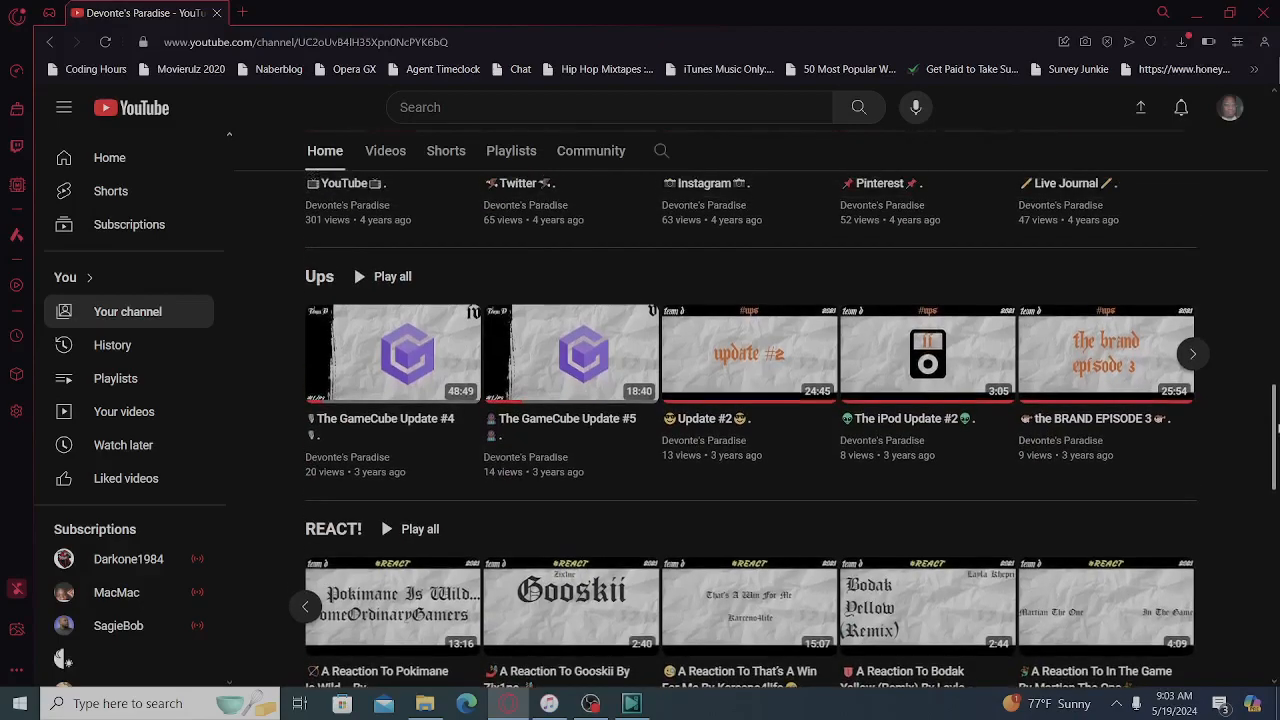
{"action": "scroll", "scroll_direction": "down", "scroll_amount": 3}
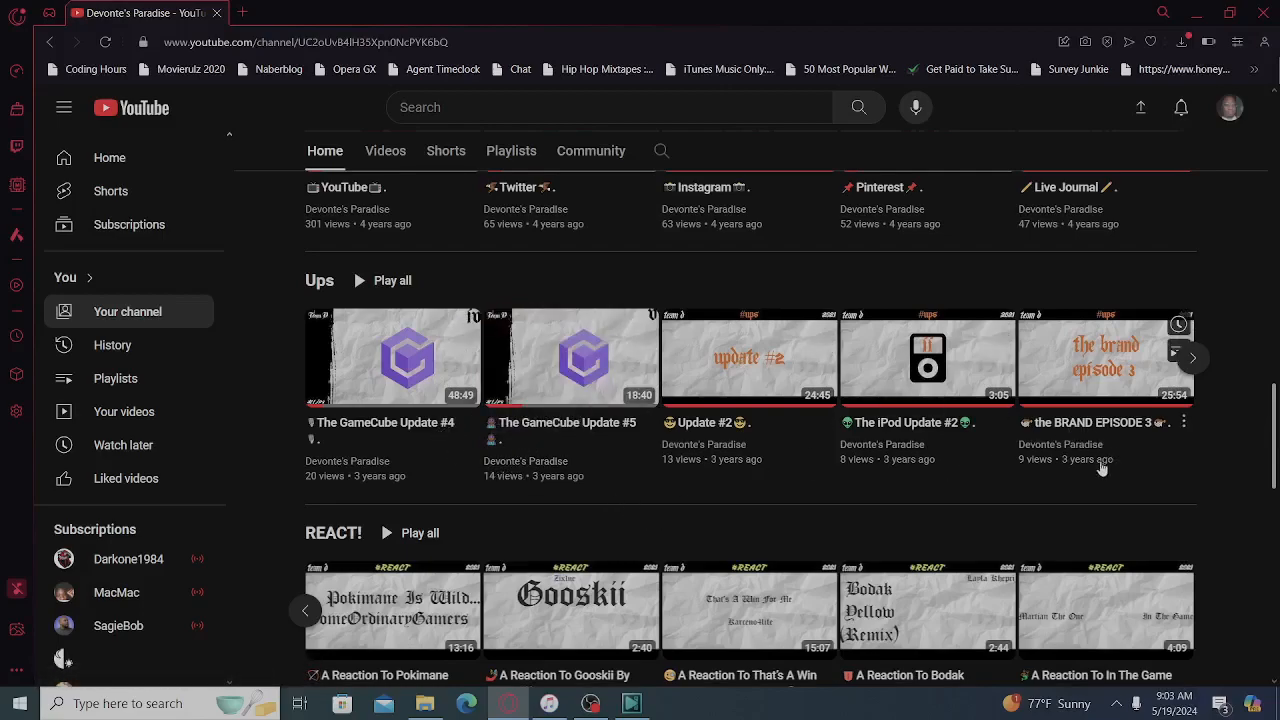
{"action": "left_click", "coordinate": [1192, 356]}
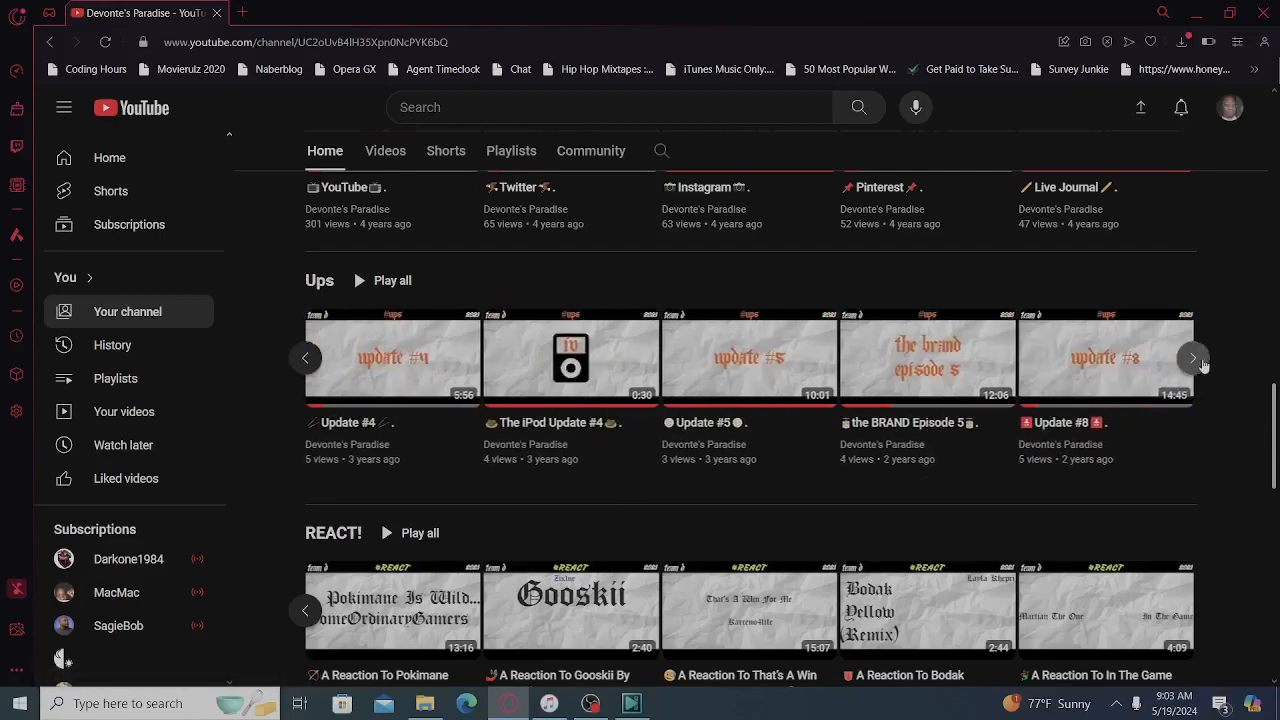
{"action": "left_click", "coordinate": [1192, 358]}
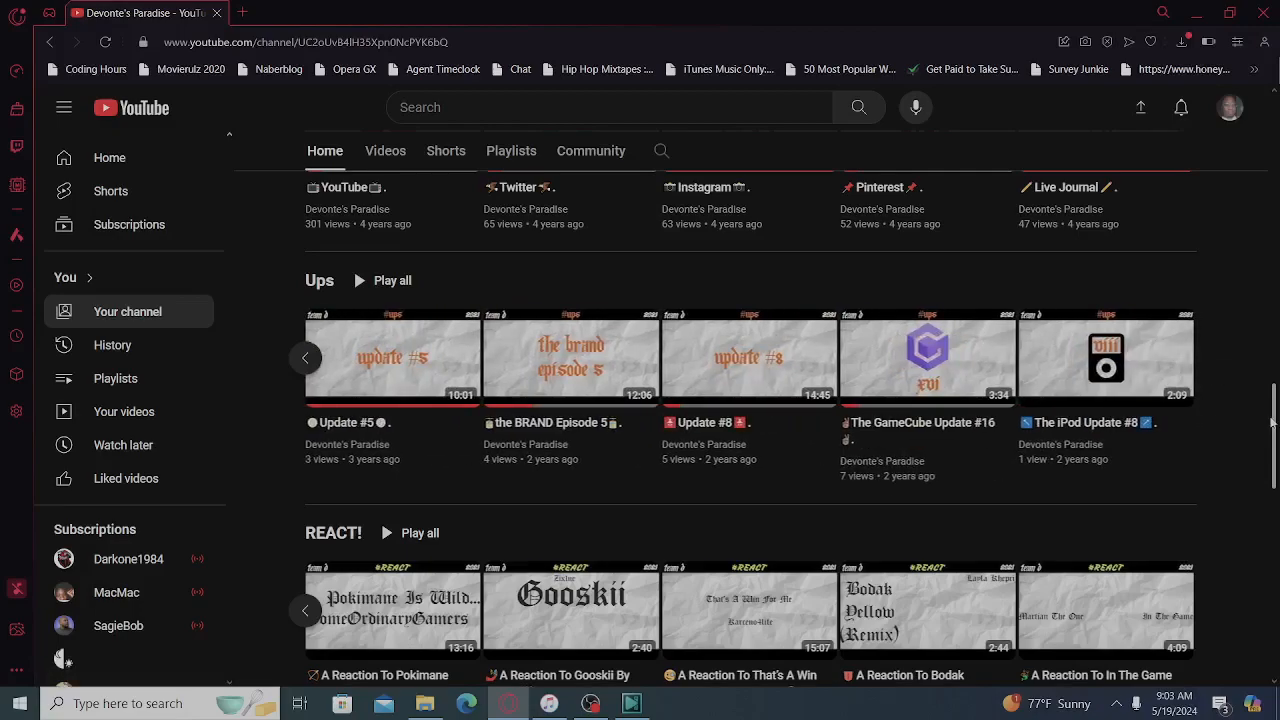
{"action": "scroll", "scroll_direction": "down", "scroll_amount": 3}
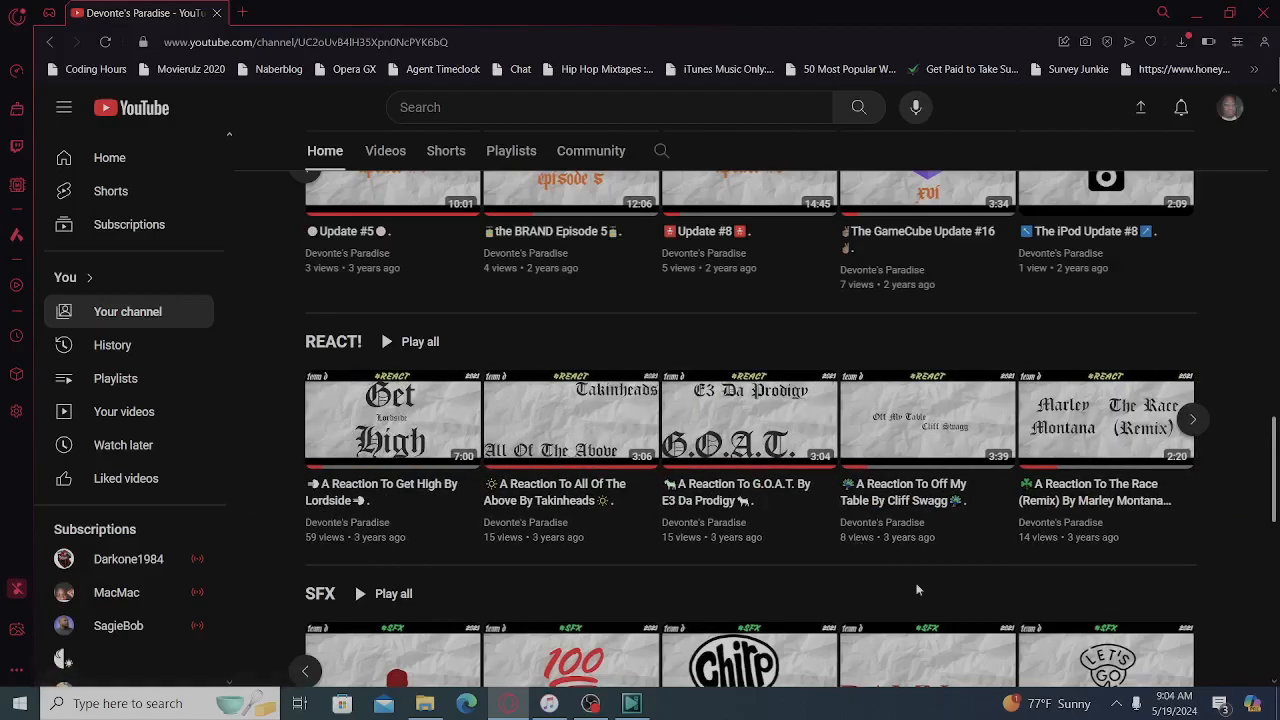
Scroll past REACT! to the SFX and Trendy shelves, showing the later SFX clips.
{"action": "scroll", "scroll_direction": "down", "scroll_amount": 3}
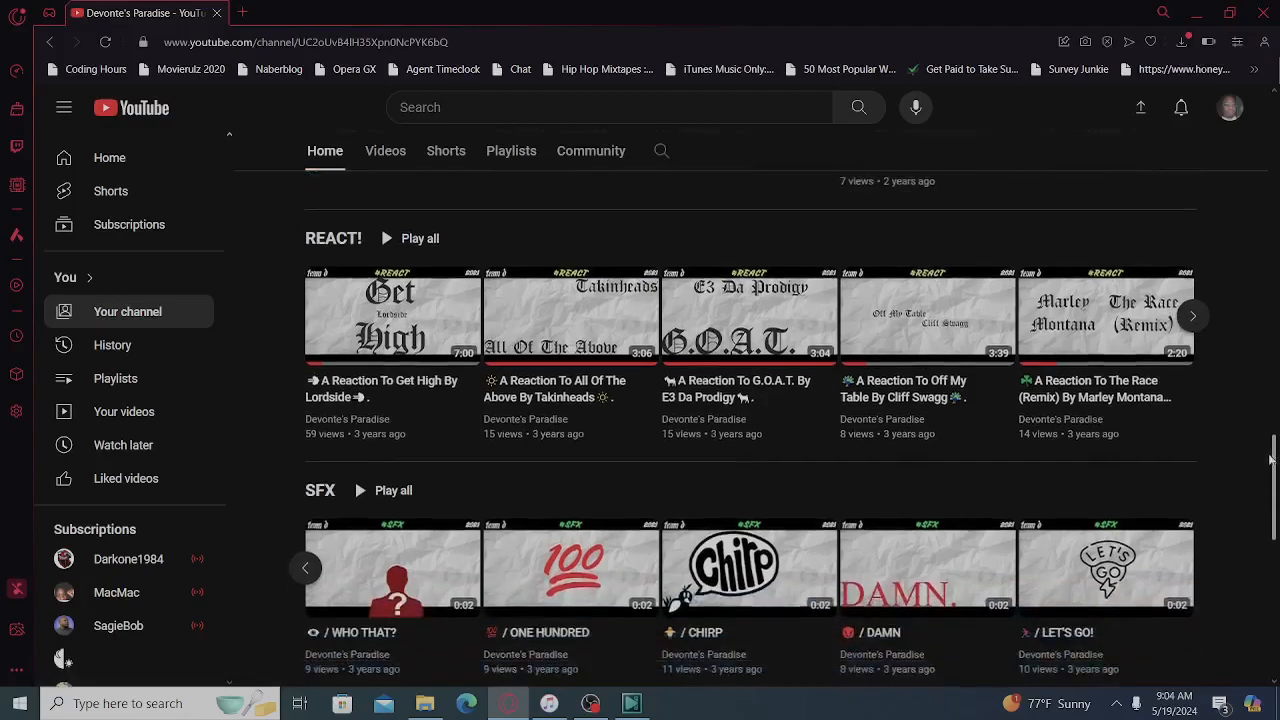
{"action": "scroll", "scroll_direction": "down", "scroll_amount": 3}
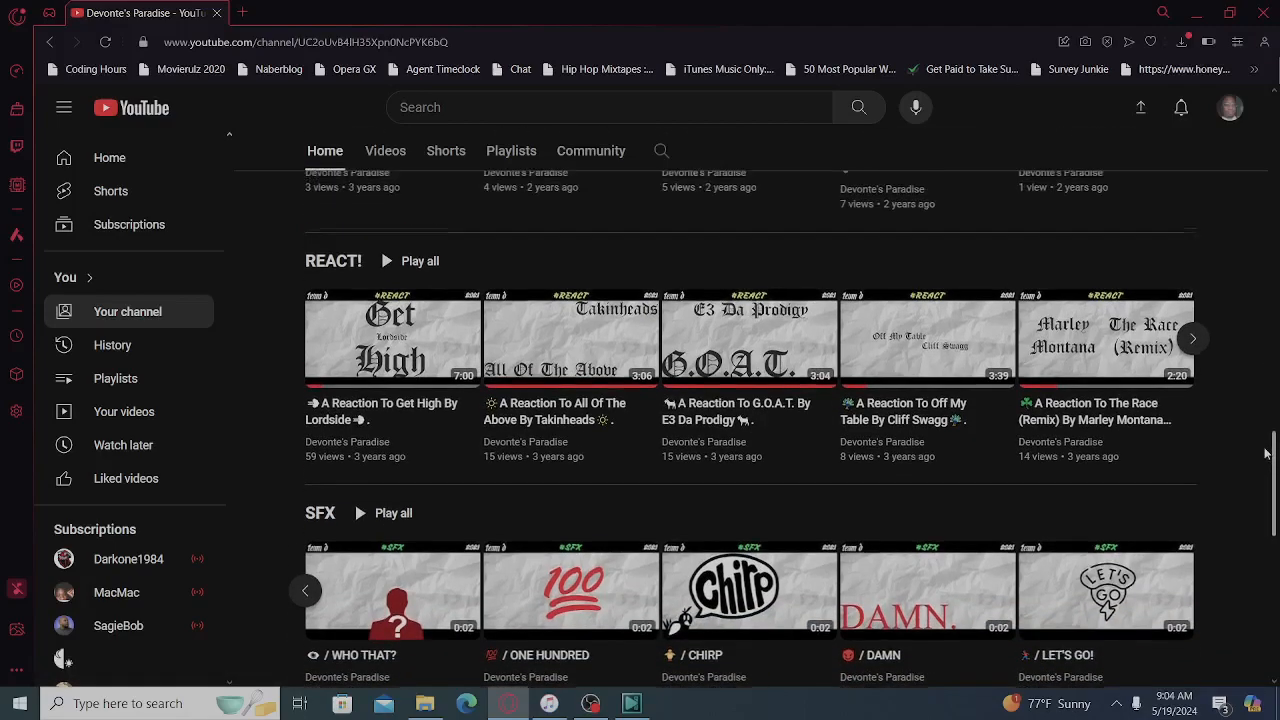
{"action": "scroll", "scroll_direction": "down", "scroll_amount": 3}
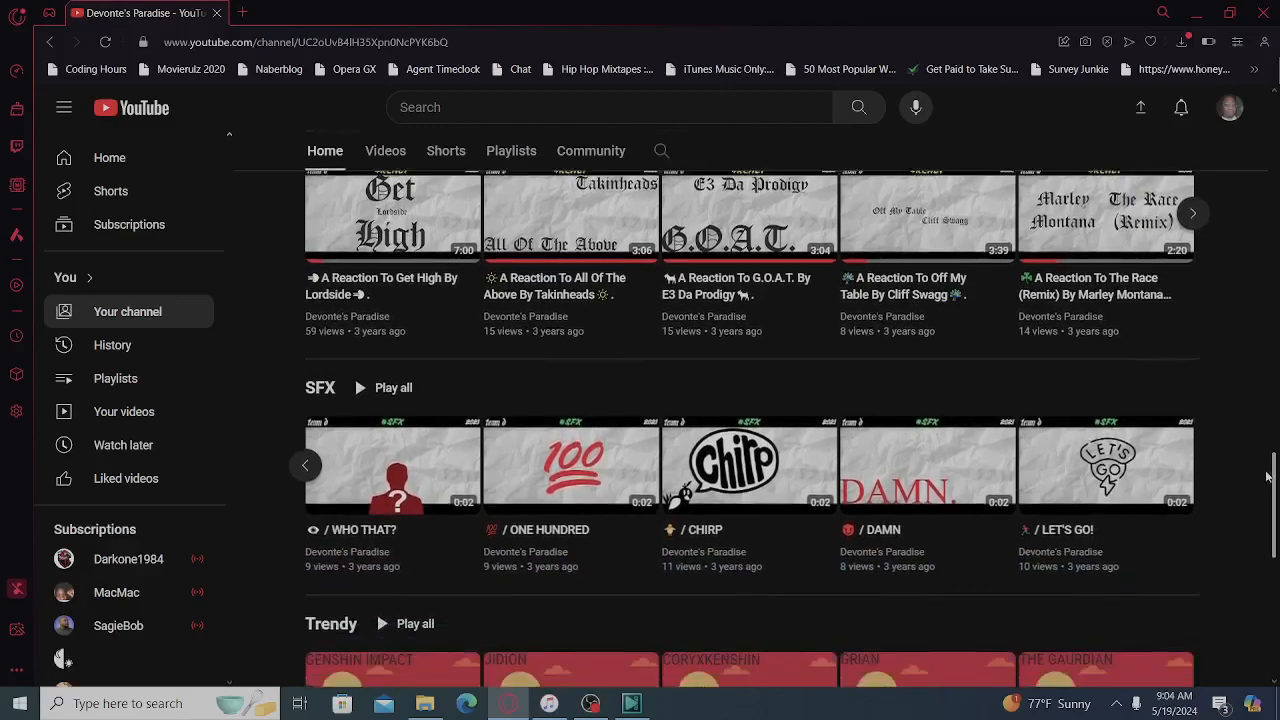
{"action": "scroll", "scroll_direction": "down", "scroll_amount": 3}
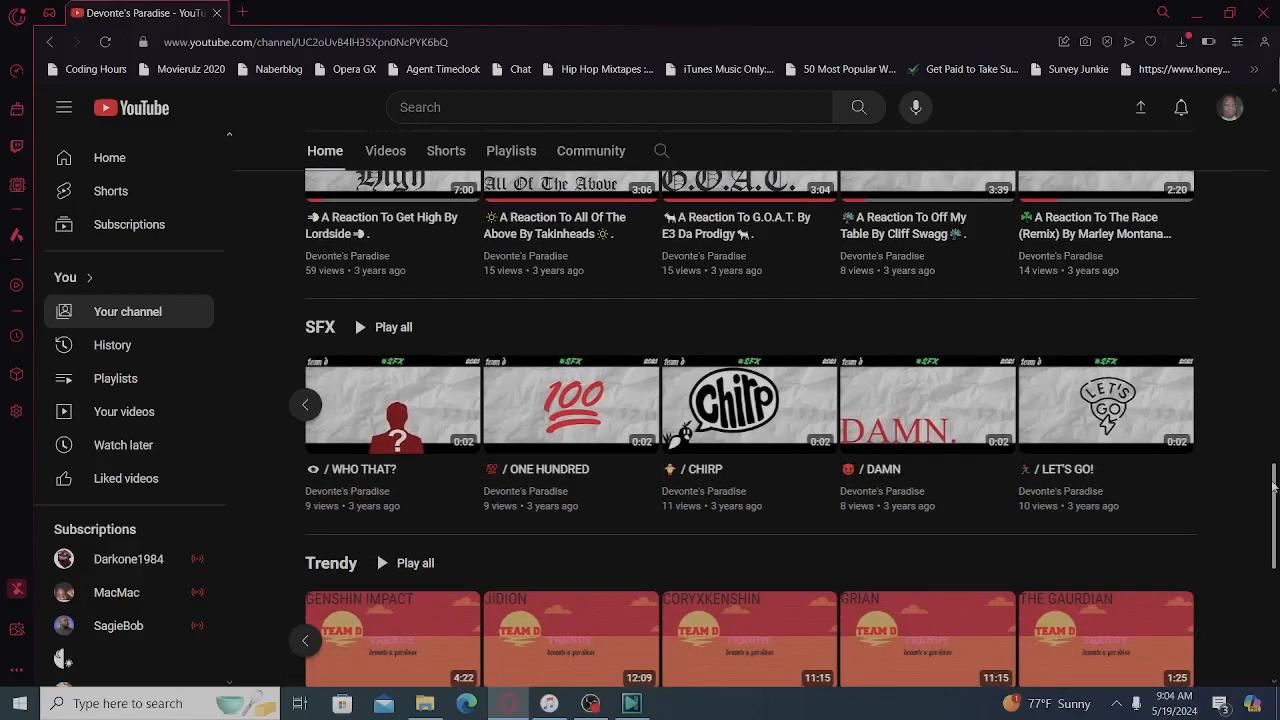
{"action": "scroll", "scroll_direction": "down", "scroll_amount": 3}
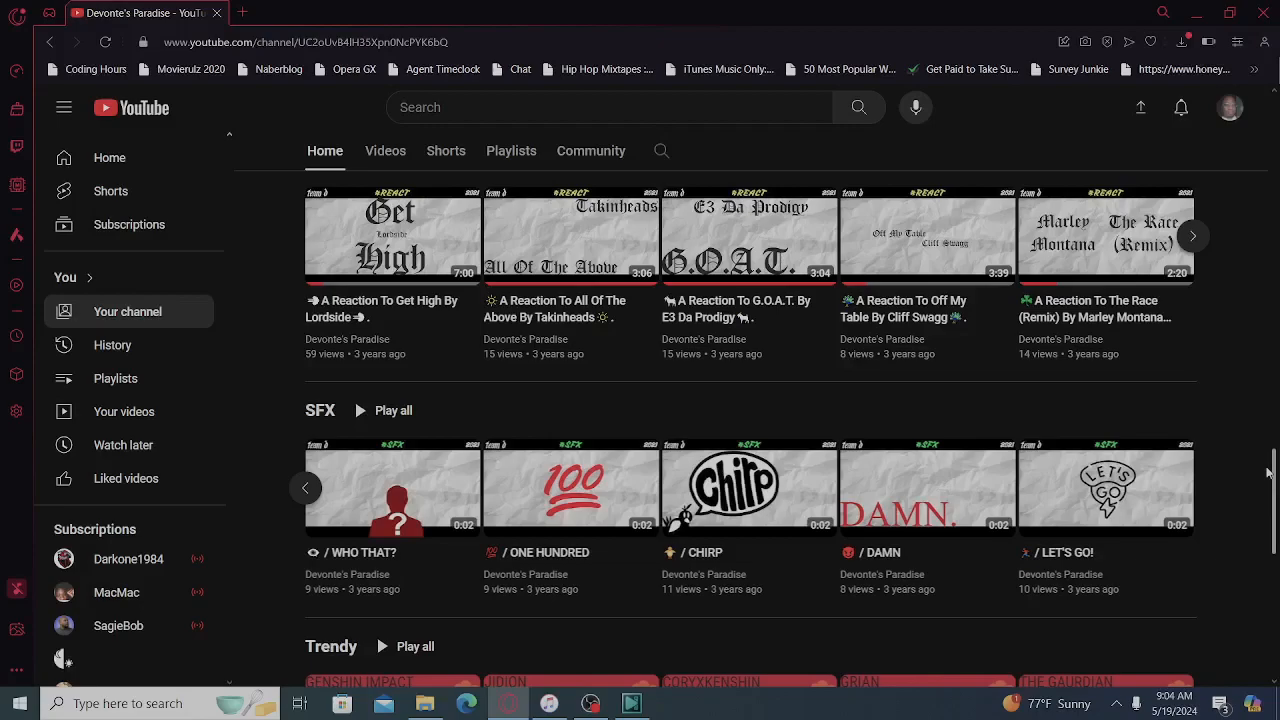
{"action": "mouse_move", "coordinate": [1272, 478]}
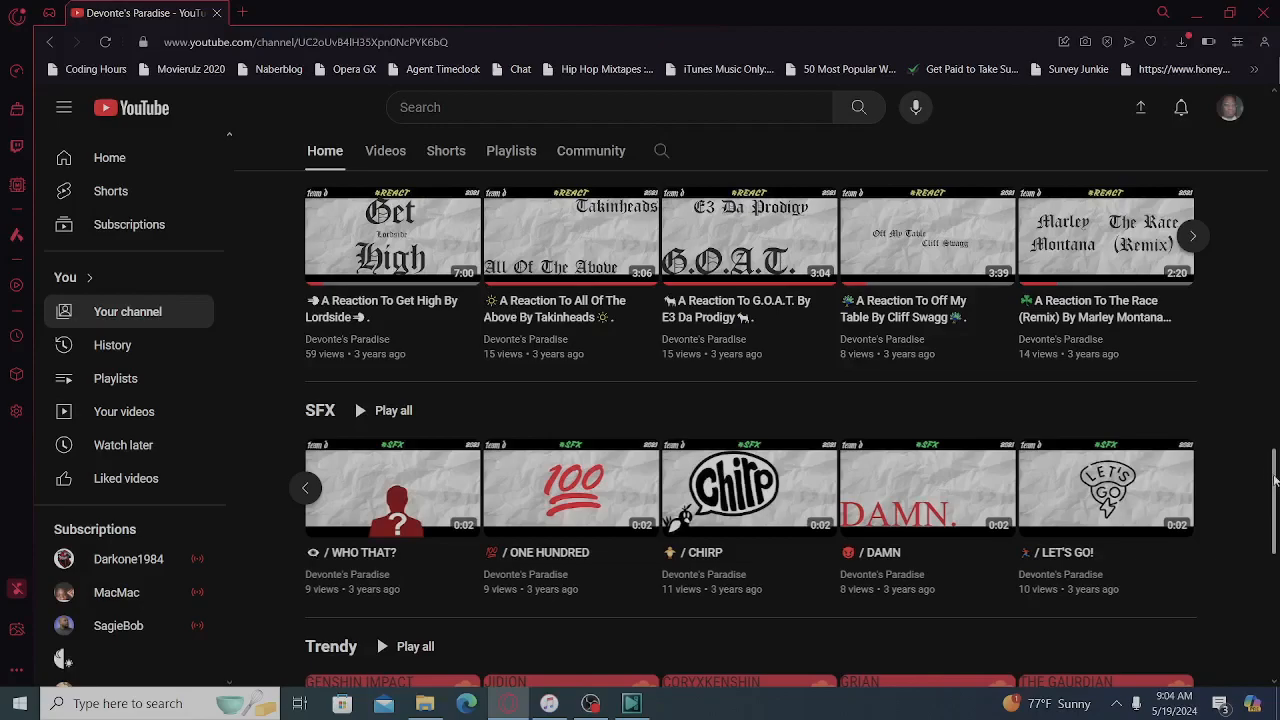
{"action": "scroll", "scroll_direction": "down", "scroll_amount": 3}
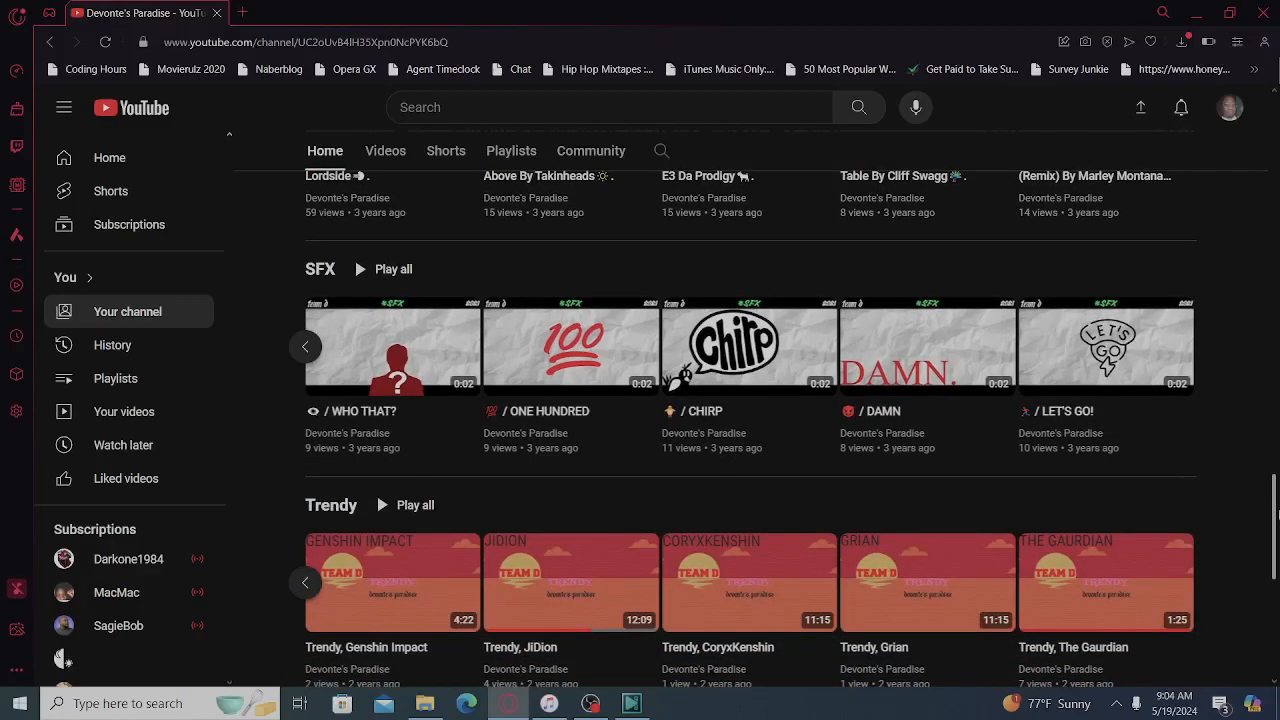
{"action": "scroll", "scroll_direction": "down", "scroll_amount": 3}
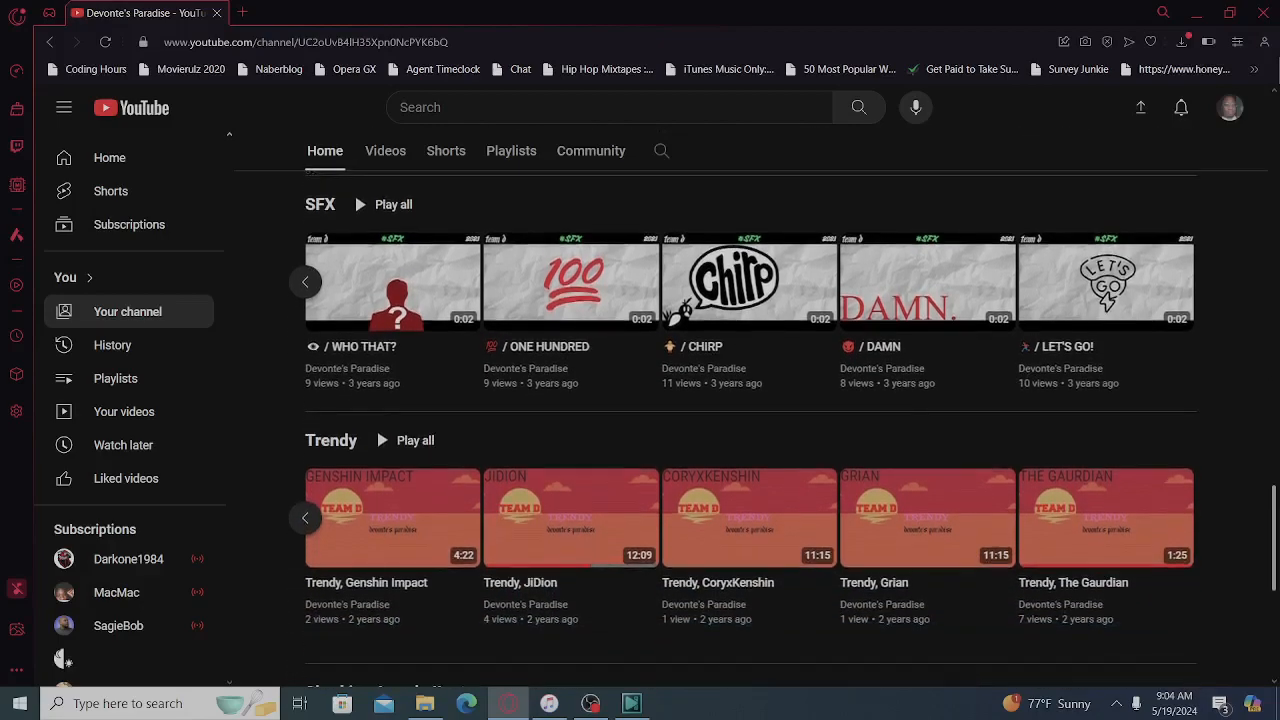
{"action": "scroll", "scroll_direction": "down", "scroll_amount": 3}
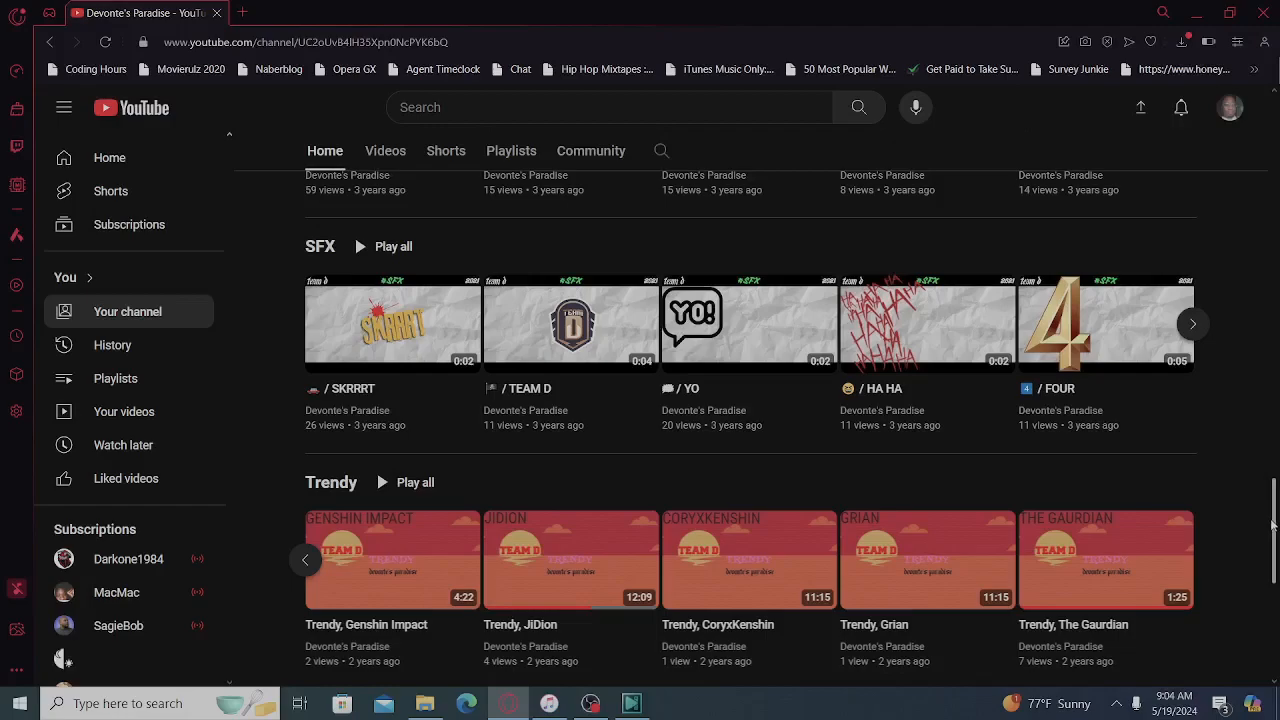
{"action": "scroll", "scroll_direction": "down", "scroll_amount": 3}
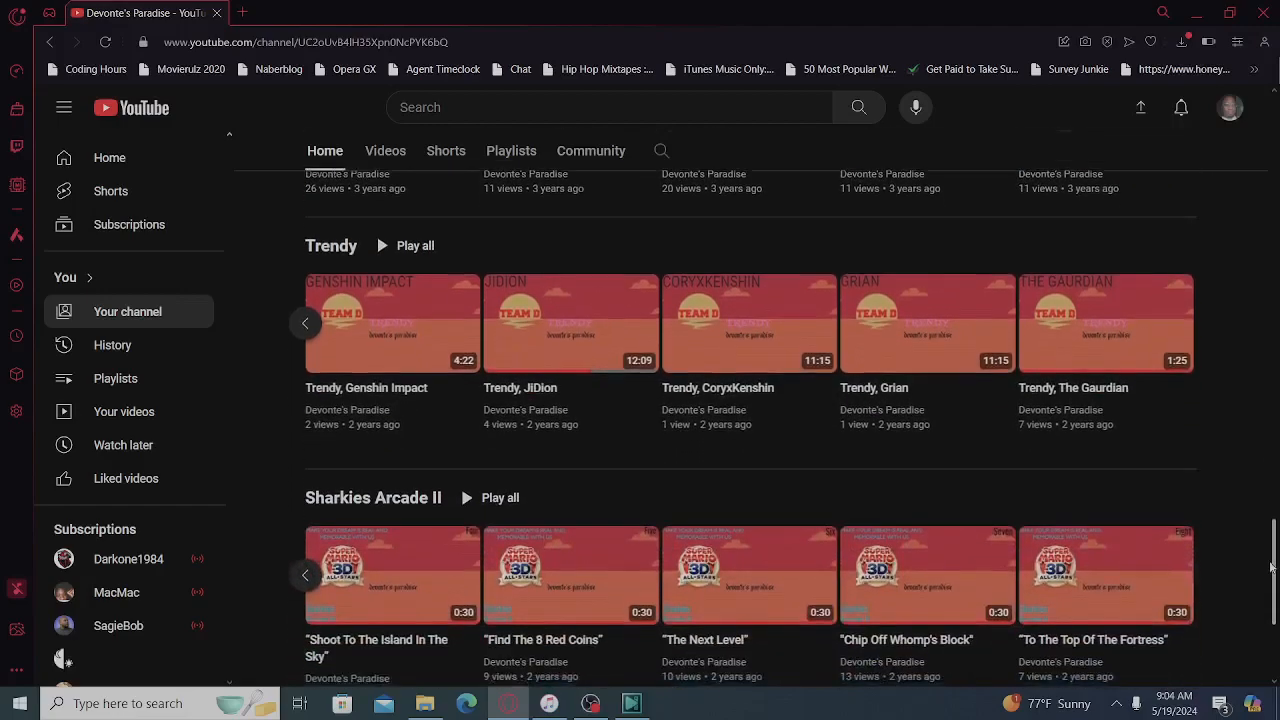
Scroll down to the Sharkies Arcade II shelf's Cuphead and Mario videos and the A Brief Intro shelf.
{"action": "scroll", "scroll_direction": "down", "scroll_amount": 3}
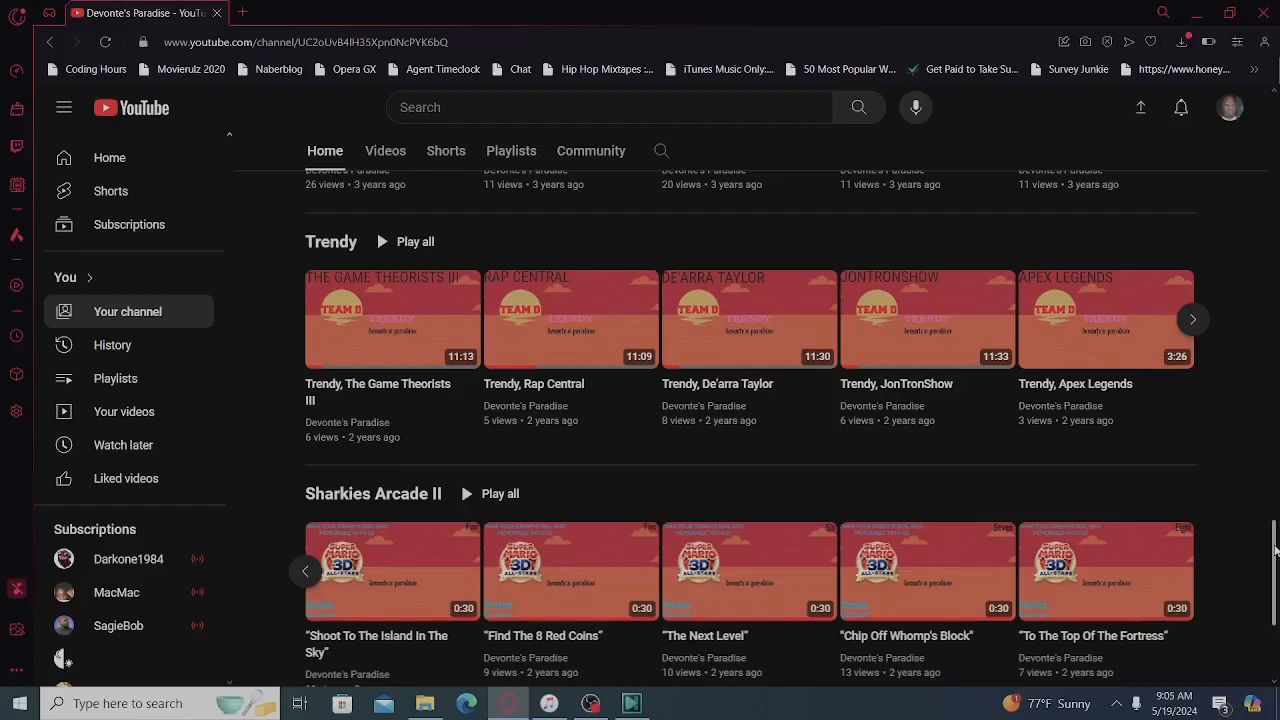
{"action": "scroll", "scroll_direction": "down", "scroll_amount": 3}
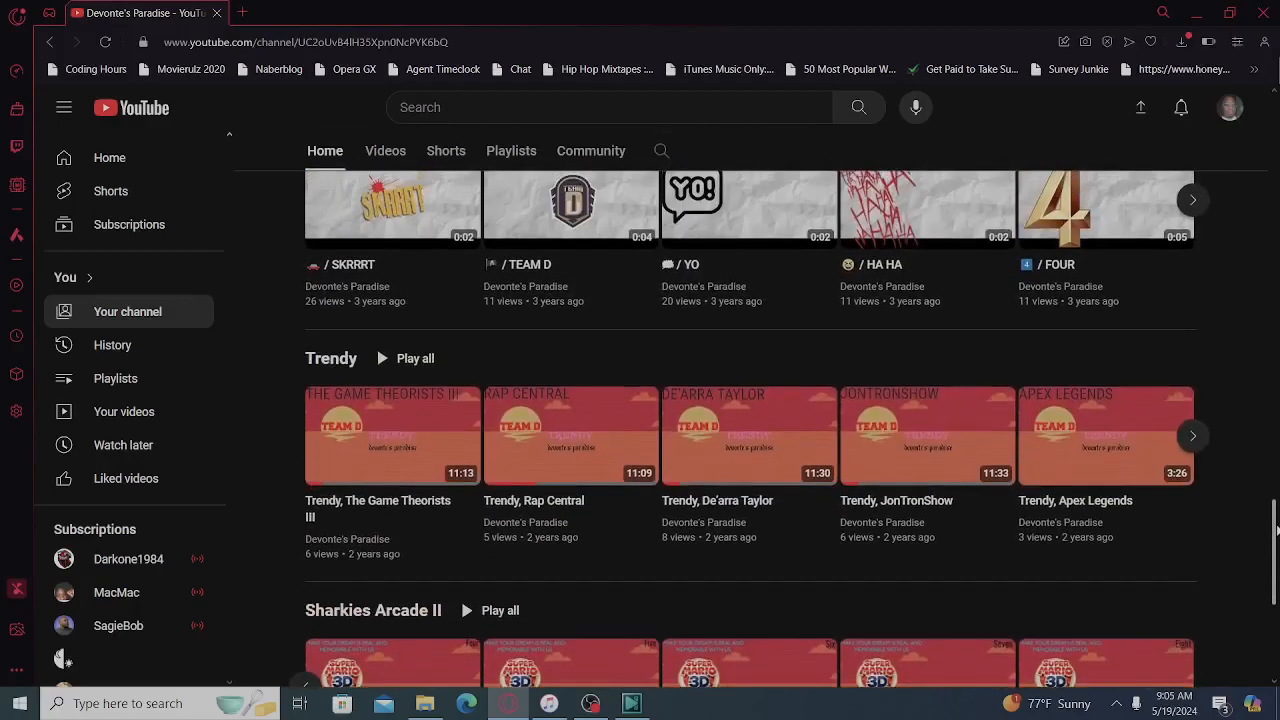
{"action": "scroll", "scroll_direction": "down", "scroll_amount": 3}
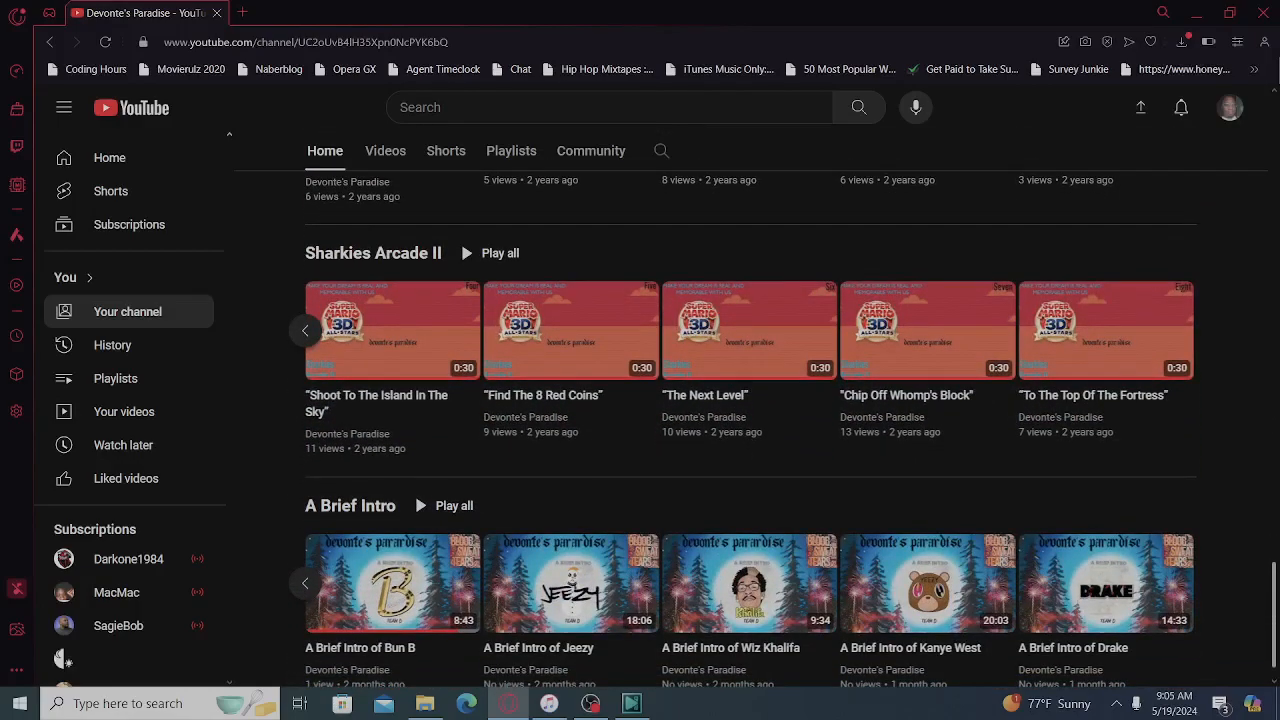
{"action": "scroll", "scroll_direction": "down", "scroll_amount": 3}
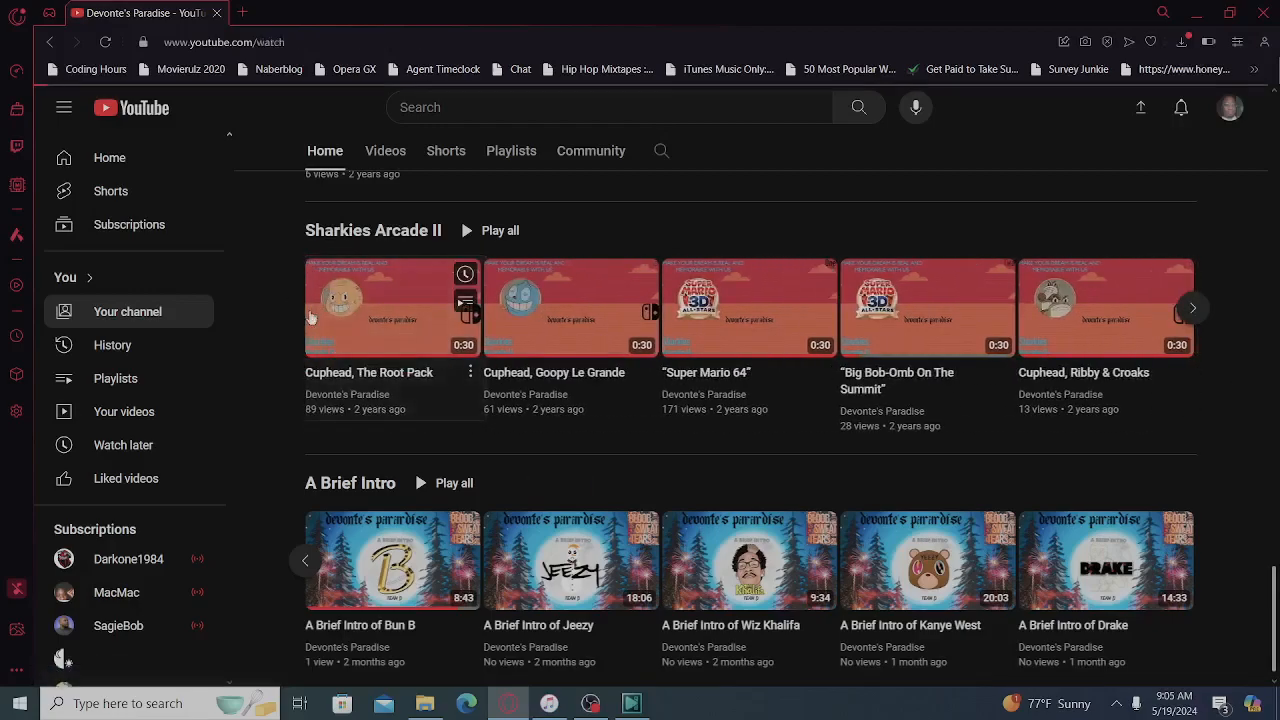
Return to the channel header with its profile photo, then scroll back down to A Brief Intro's Snoop Dogg through Trina intros.
{"action": "left_click", "coordinate": [392, 308]}
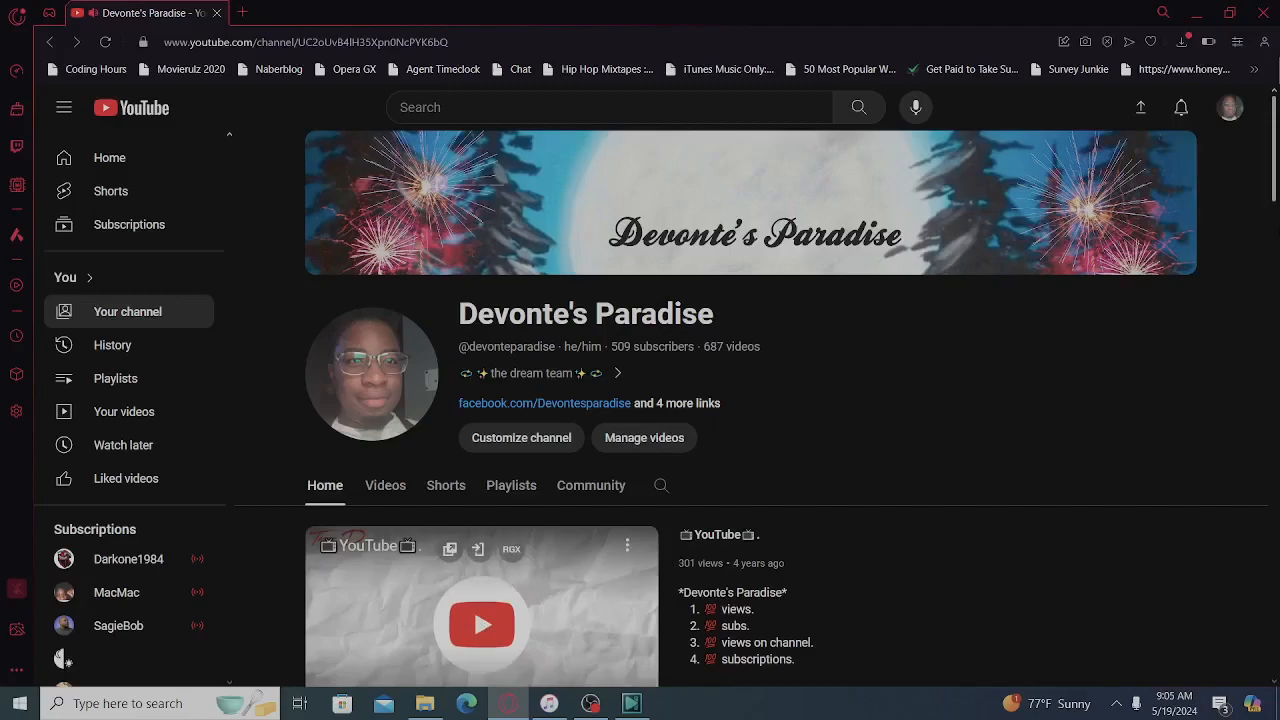
{"action": "scroll", "scroll_direction": "down", "scroll_amount": 3}
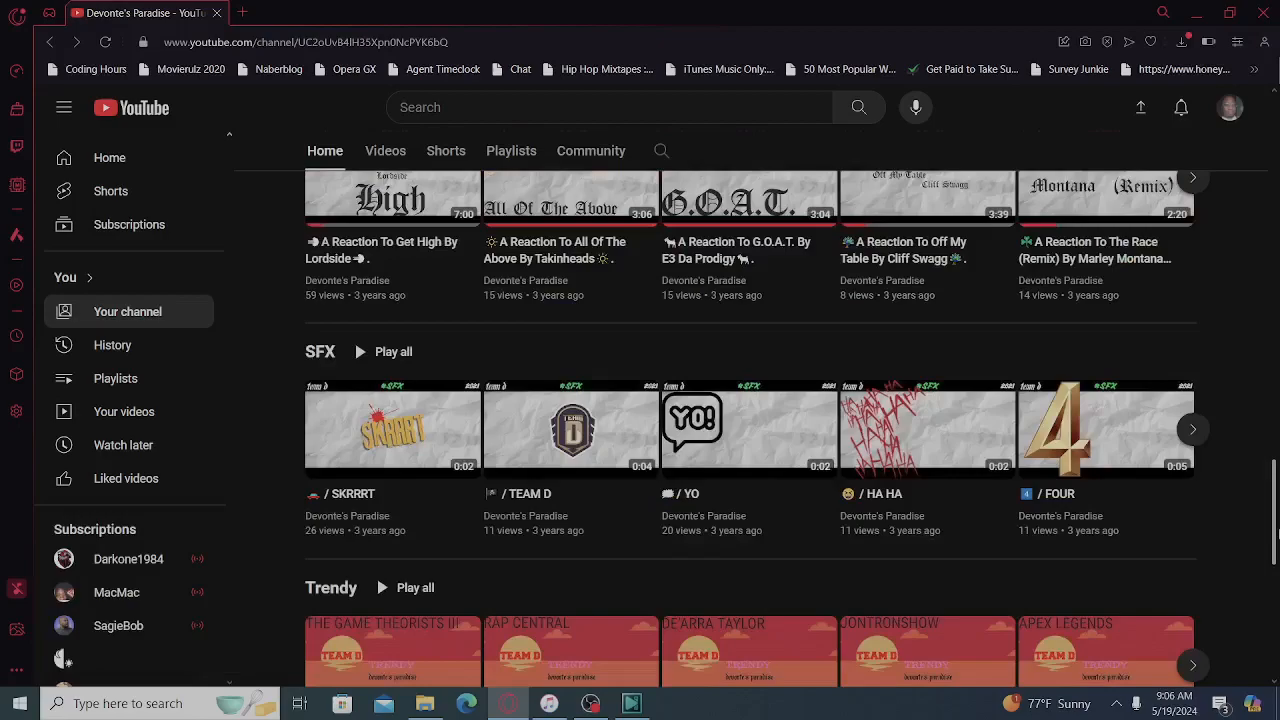
{"action": "scroll", "scroll_direction": "down", "scroll_amount": 3}
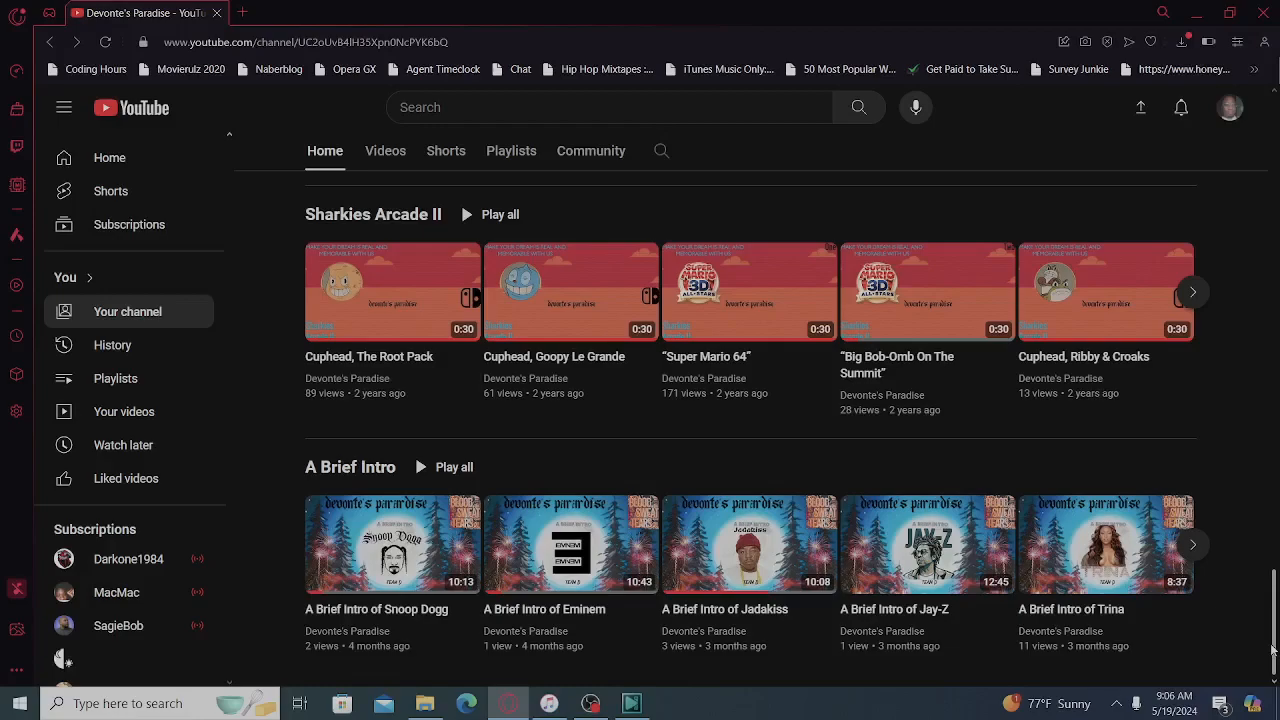
{"action": "mouse_move", "coordinate": [1270, 650]}
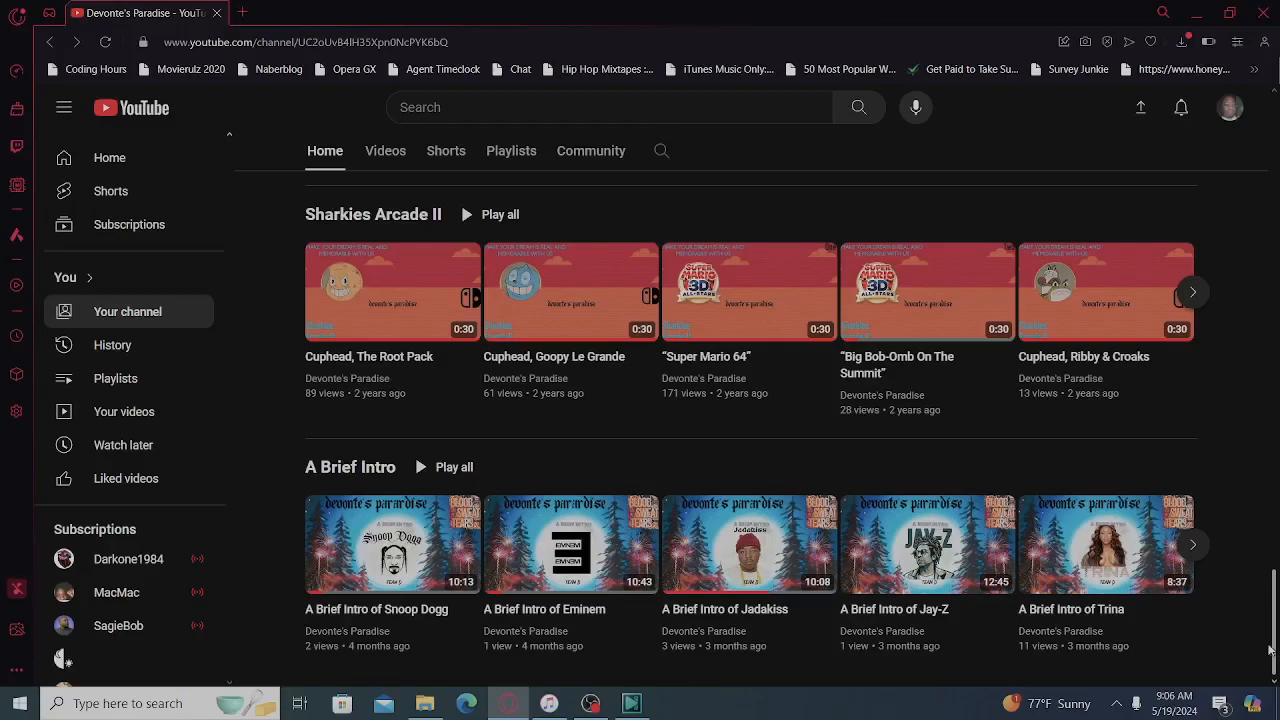
Page the A Brief Intro shelf twice to the Bun B, Jeezy, Wiz Khalifa, Kanye West and Drake intros.
{"action": "left_click", "coordinate": [1192, 544]}
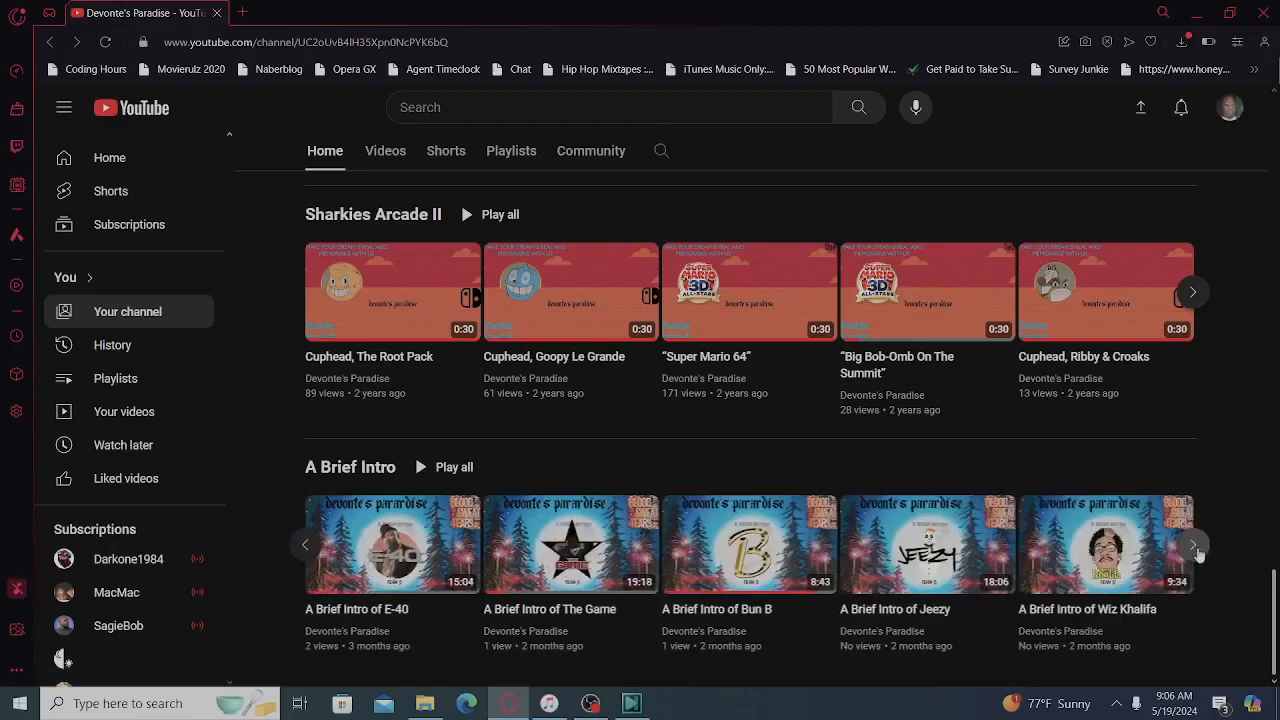
{"action": "left_click", "coordinate": [1192, 544]}
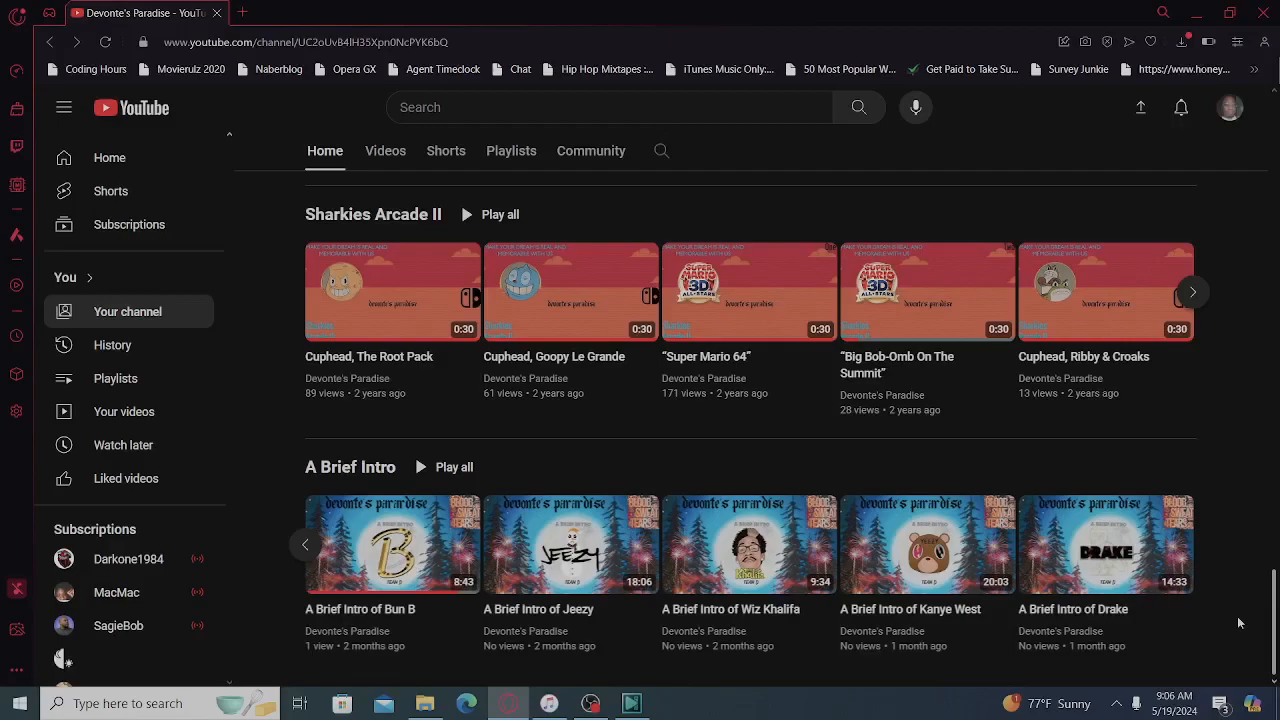
{"action": "mouse_move", "coordinate": [1268, 636]}
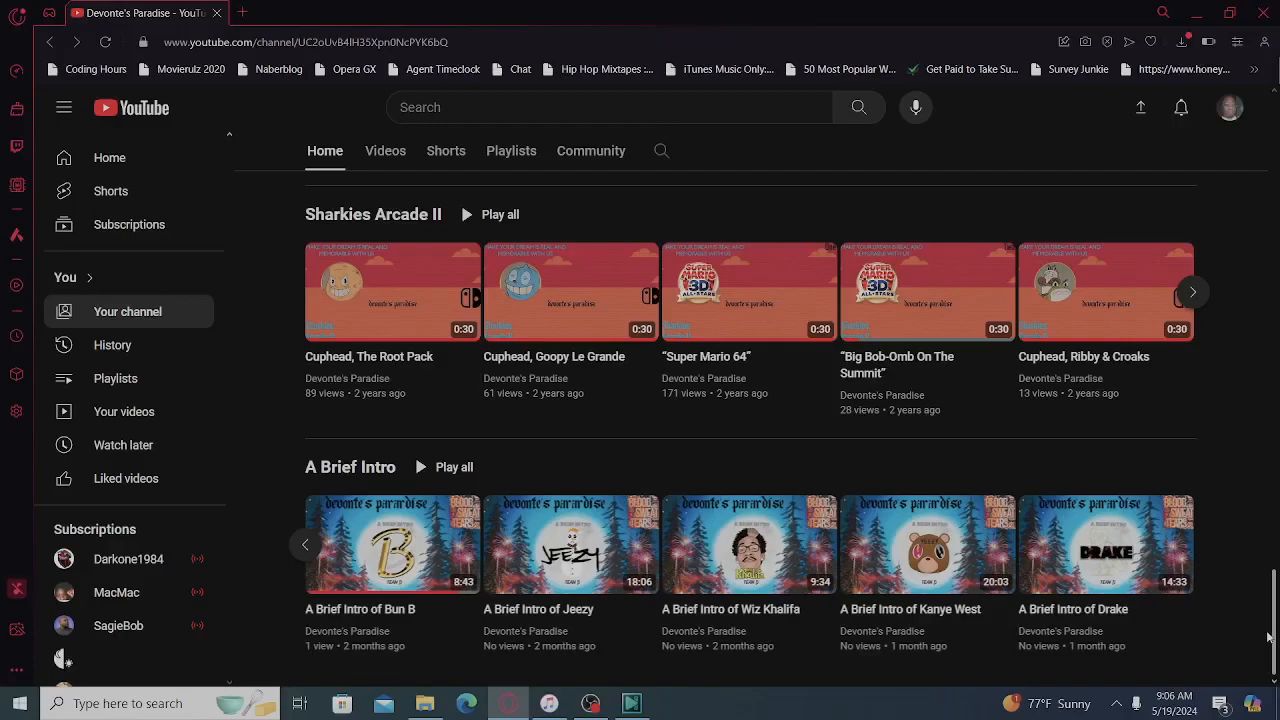